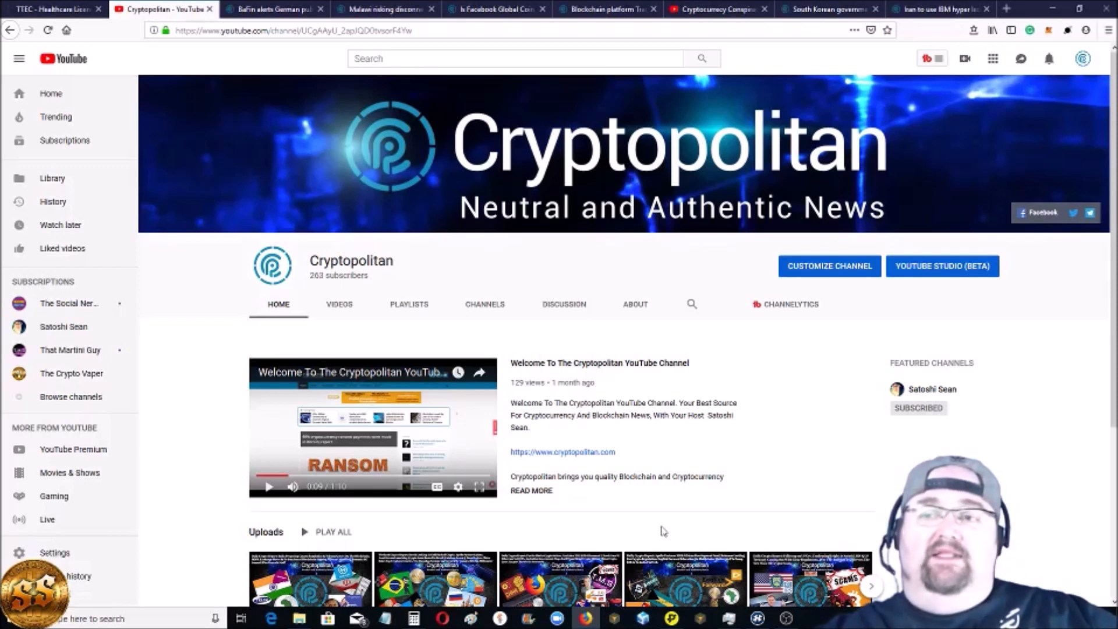
mouse_move(433, 253)
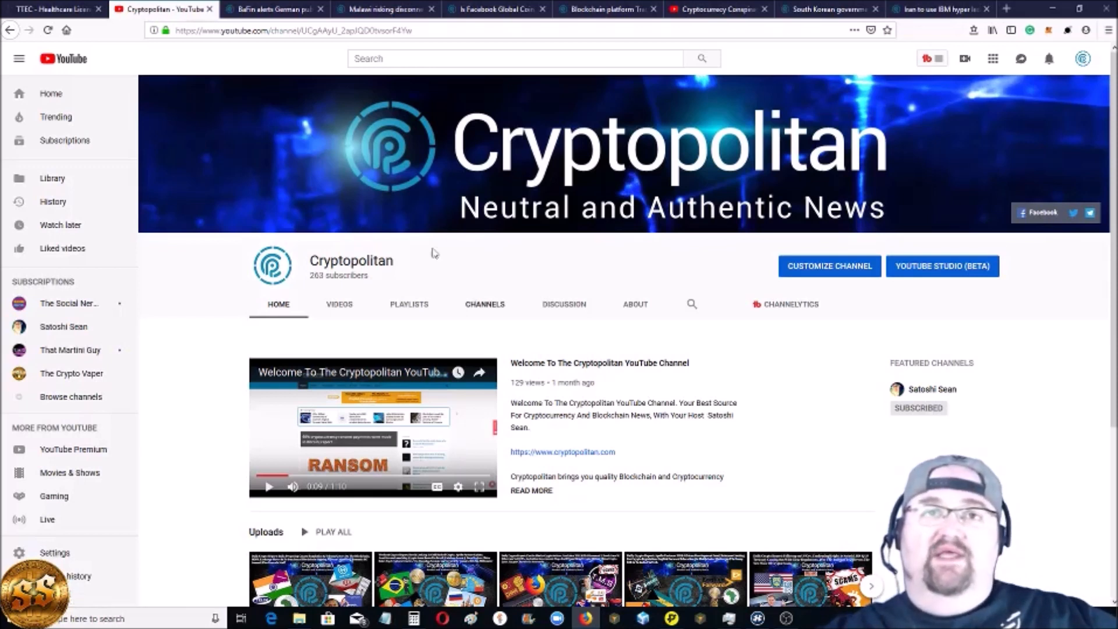
mouse_move(274, 9)
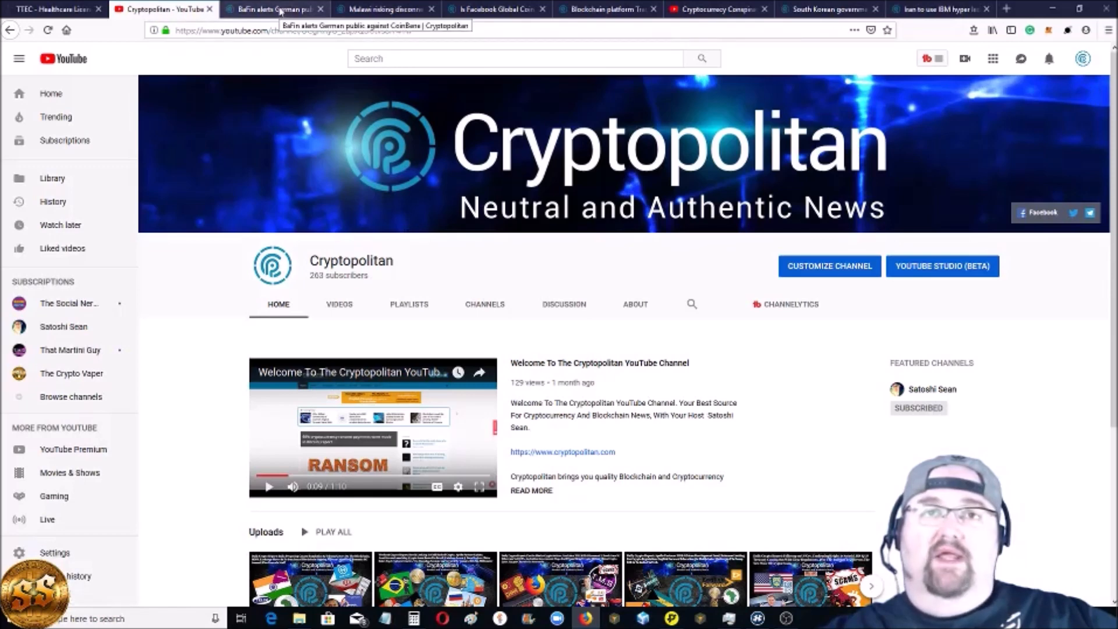
Open the 'BaFin alerts German public against CoinBene' tab and scroll to its highlighted paragraphs
click(273, 9)
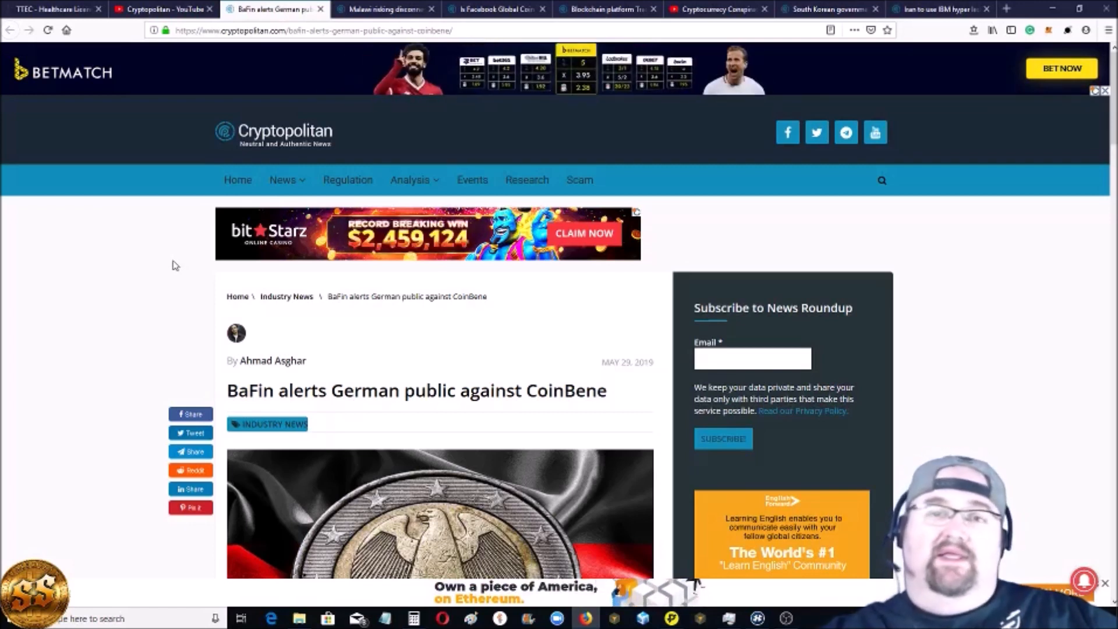
mouse_move(188, 315)
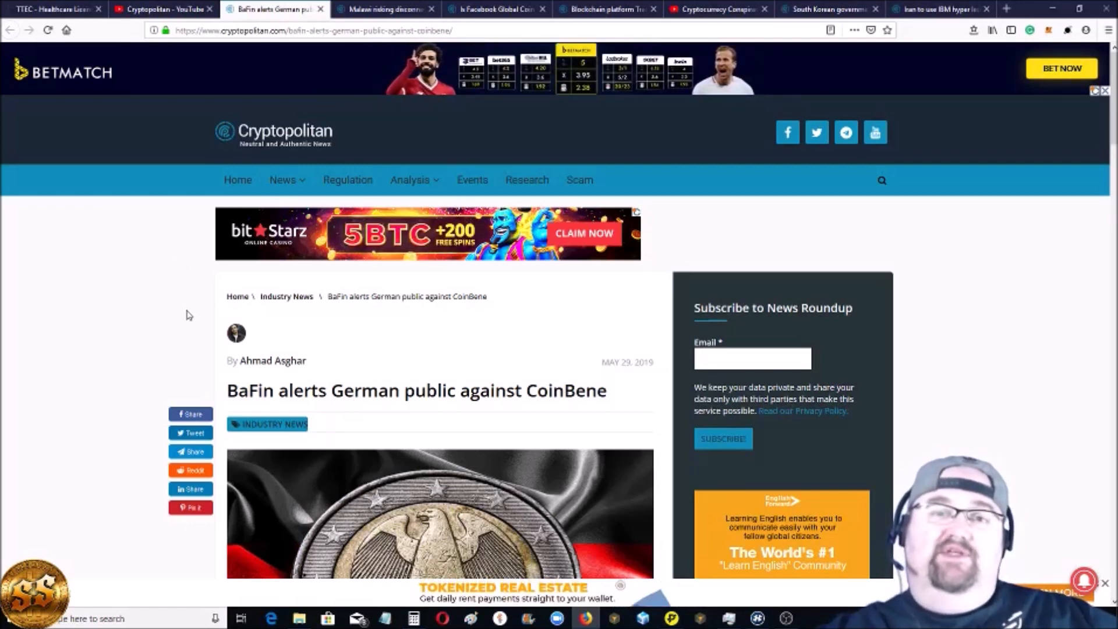
scroll(down, 3)
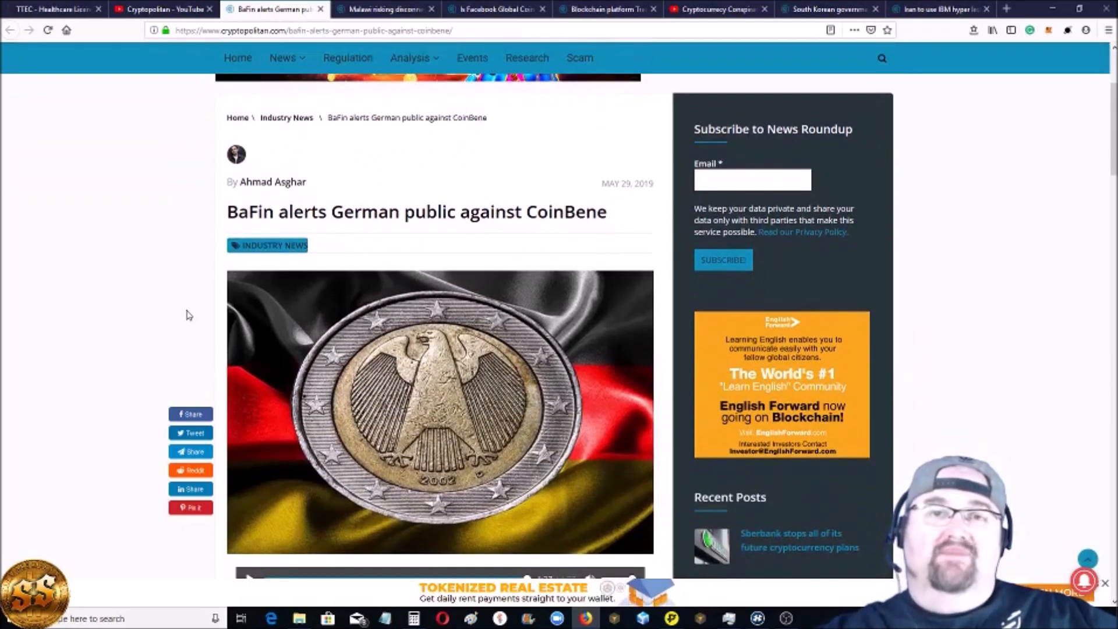
scroll(down, 3)
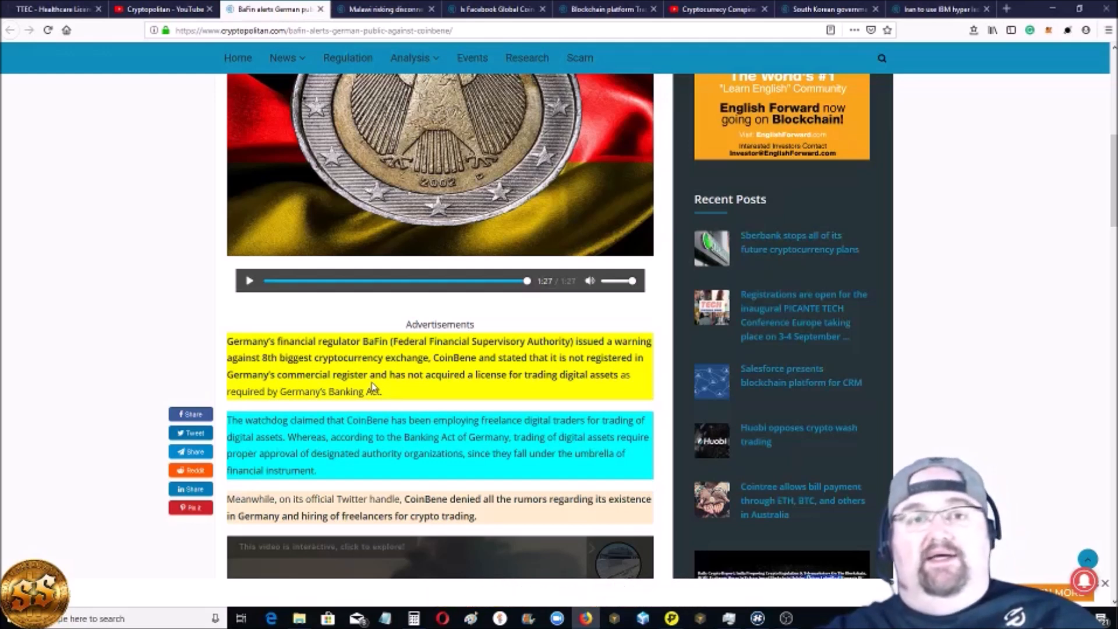
scroll(down, 3)
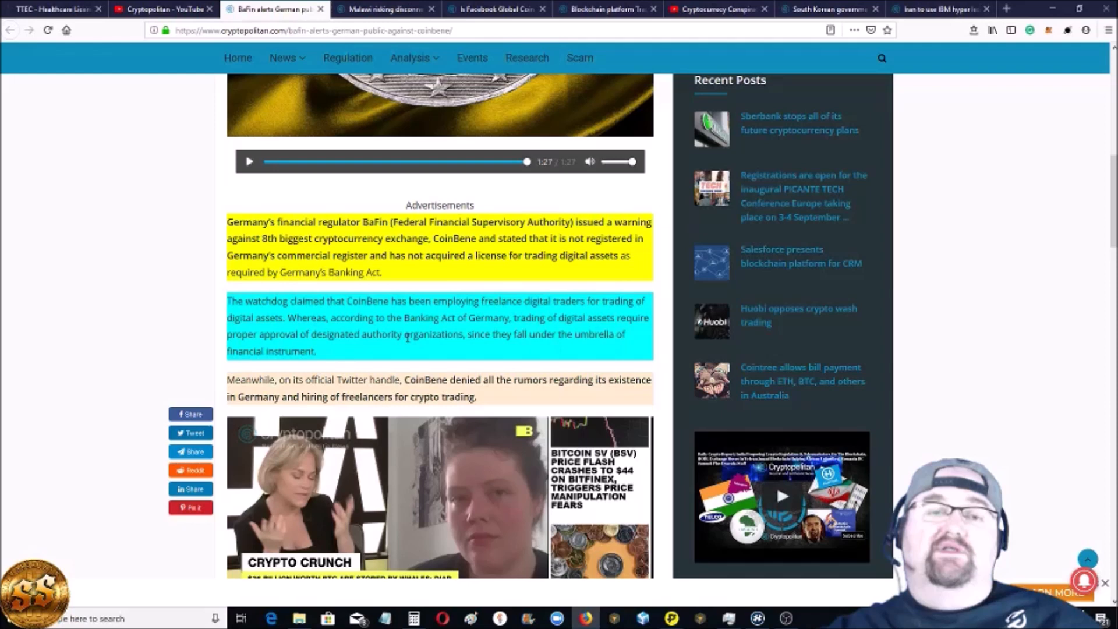
scroll(down, 3)
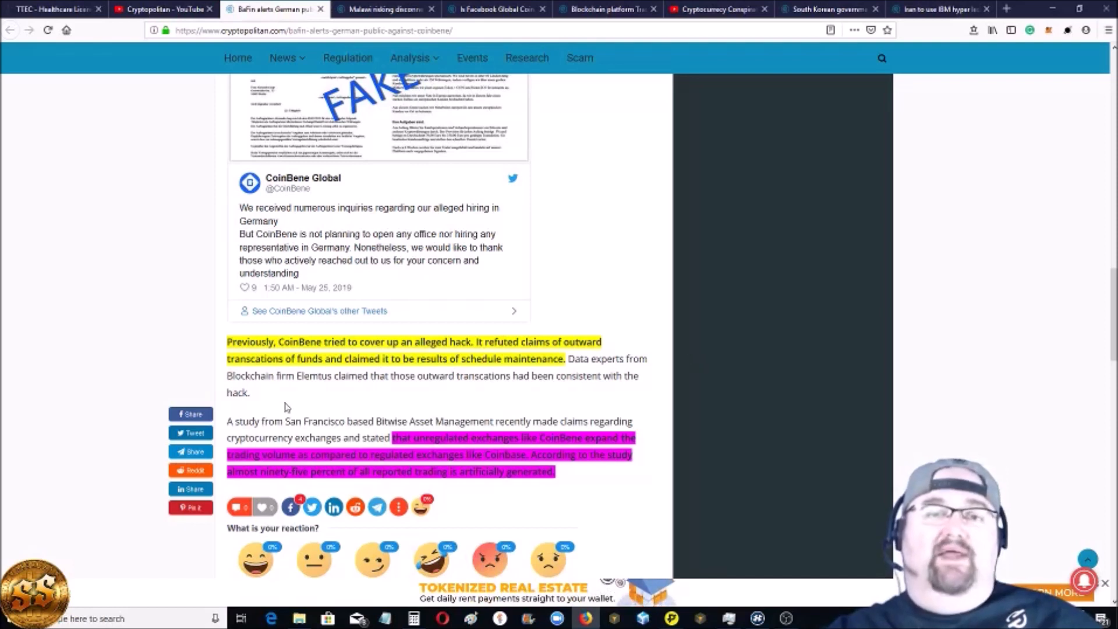
scroll(down, 3)
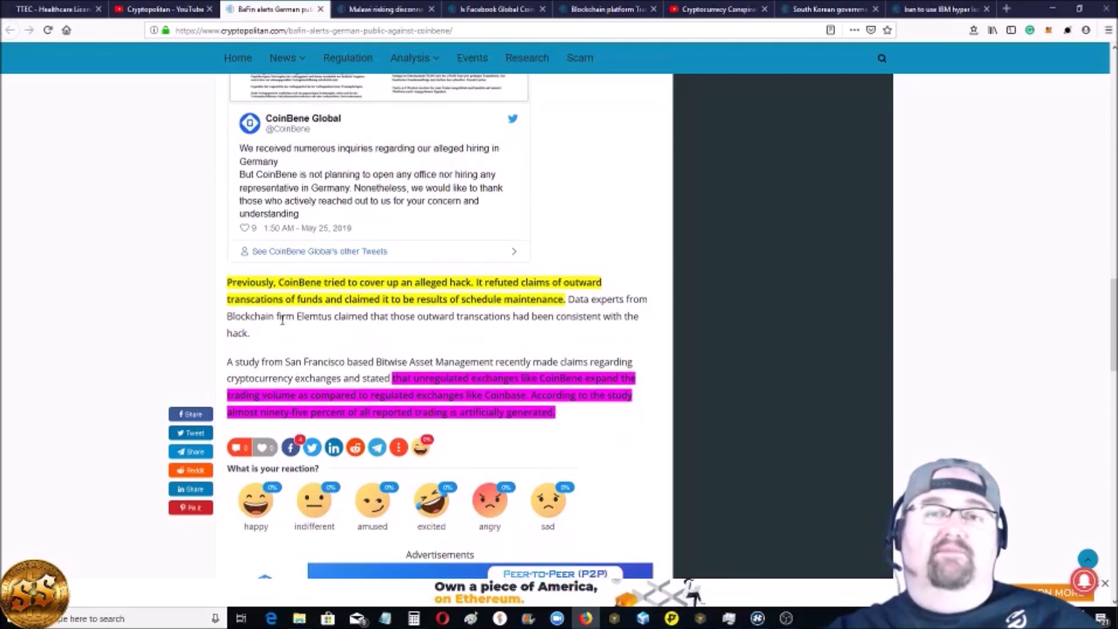
mouse_move(324, 321)
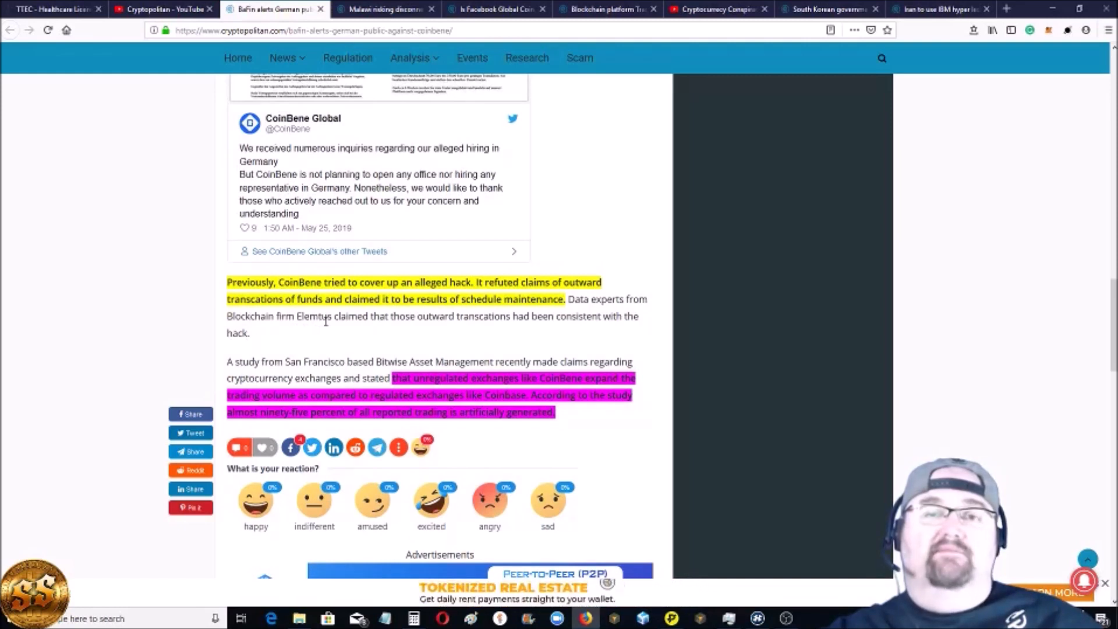
mouse_move(335, 329)
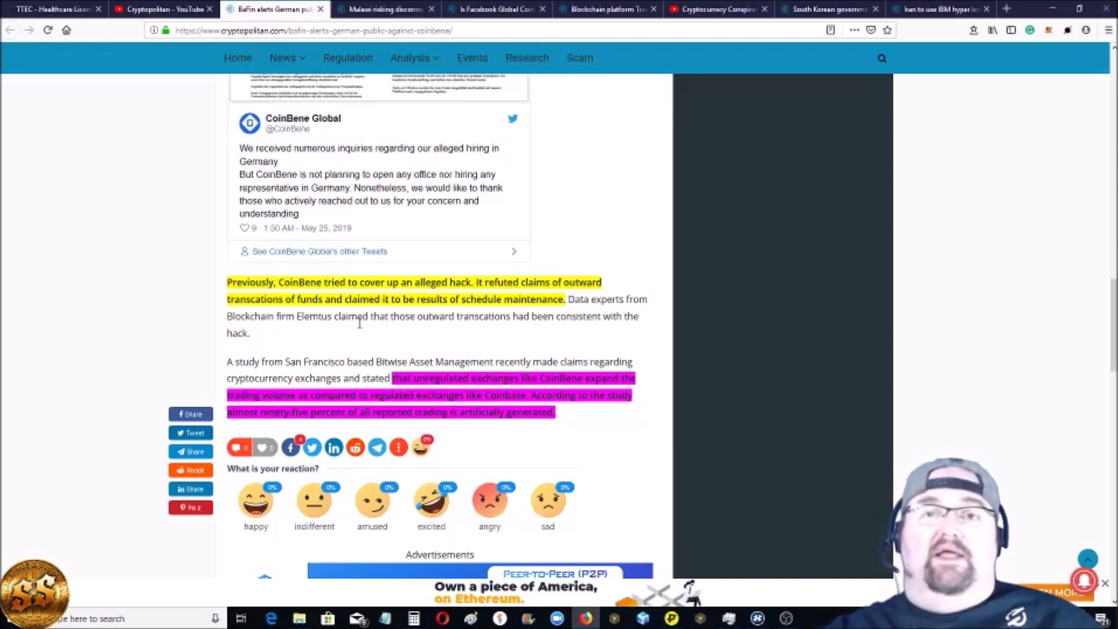
mouse_move(579, 322)
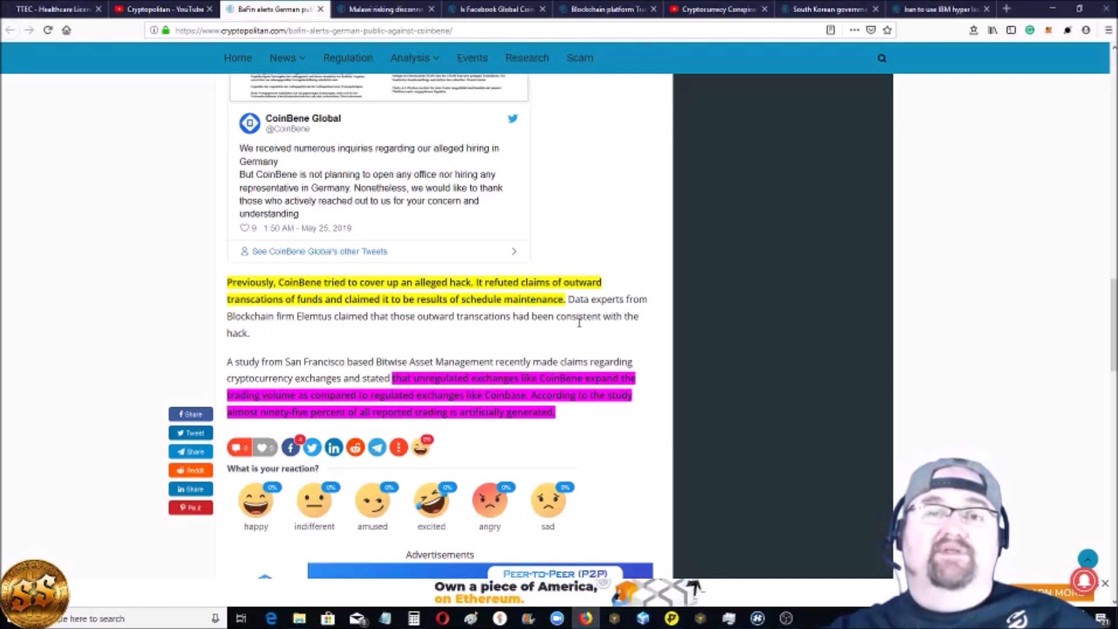
mouse_move(377, 336)
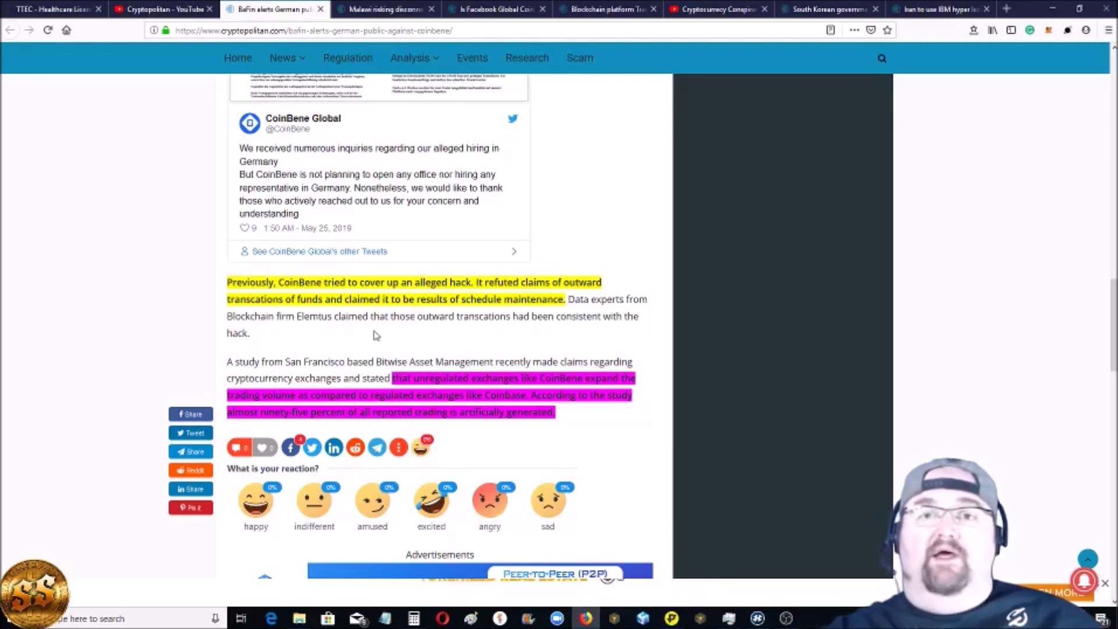
mouse_move(318, 374)
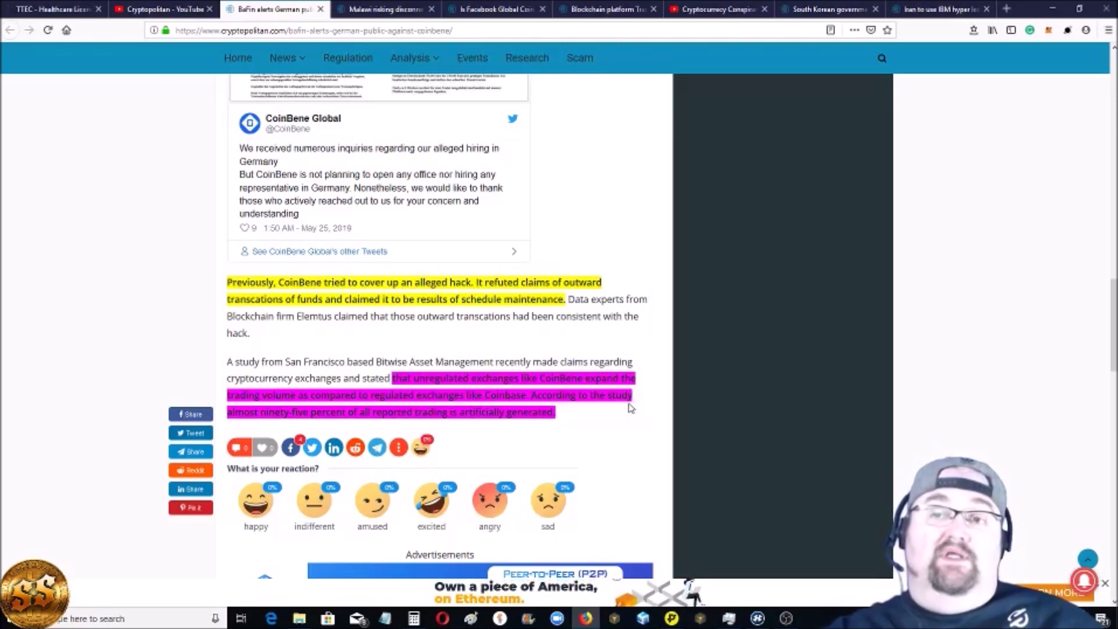
mouse_move(310, 411)
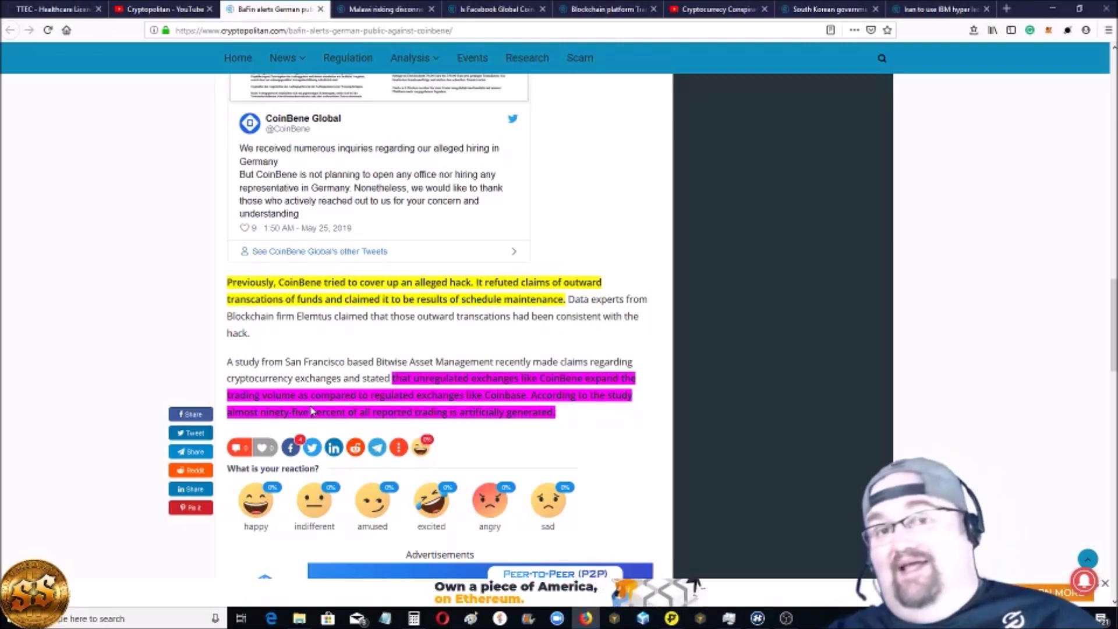
scroll(down, 3)
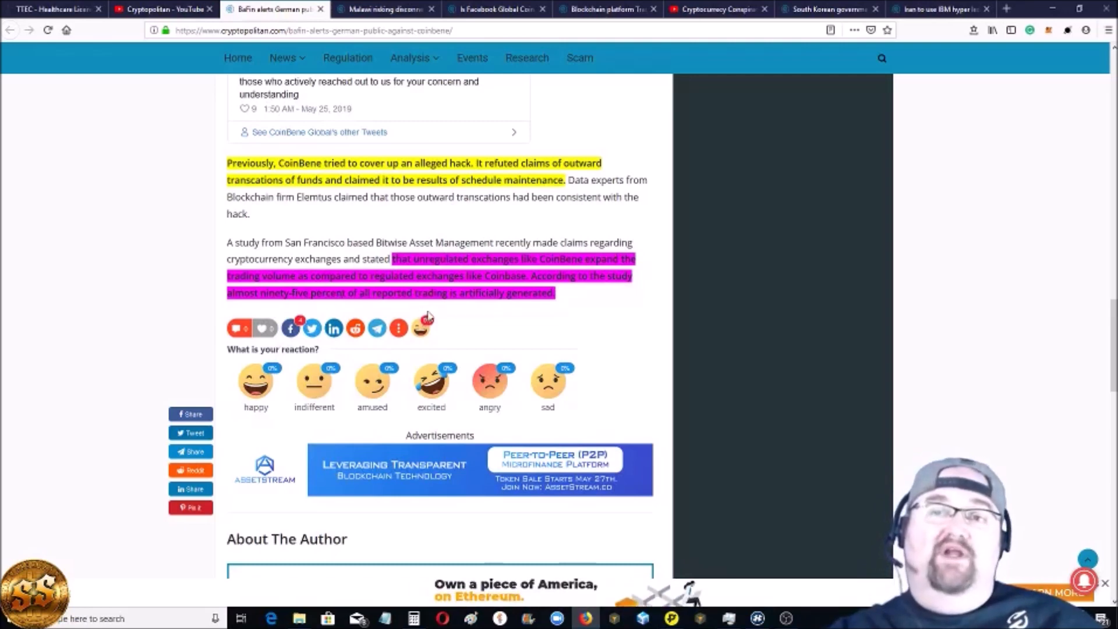
scroll(up, 3)
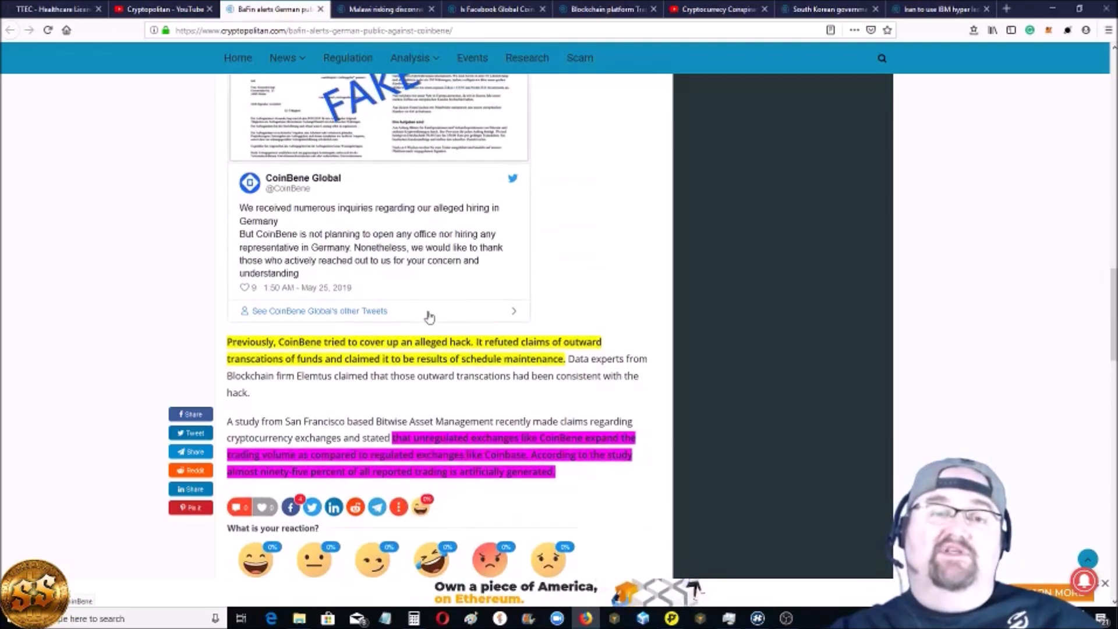
scroll(up, 3)
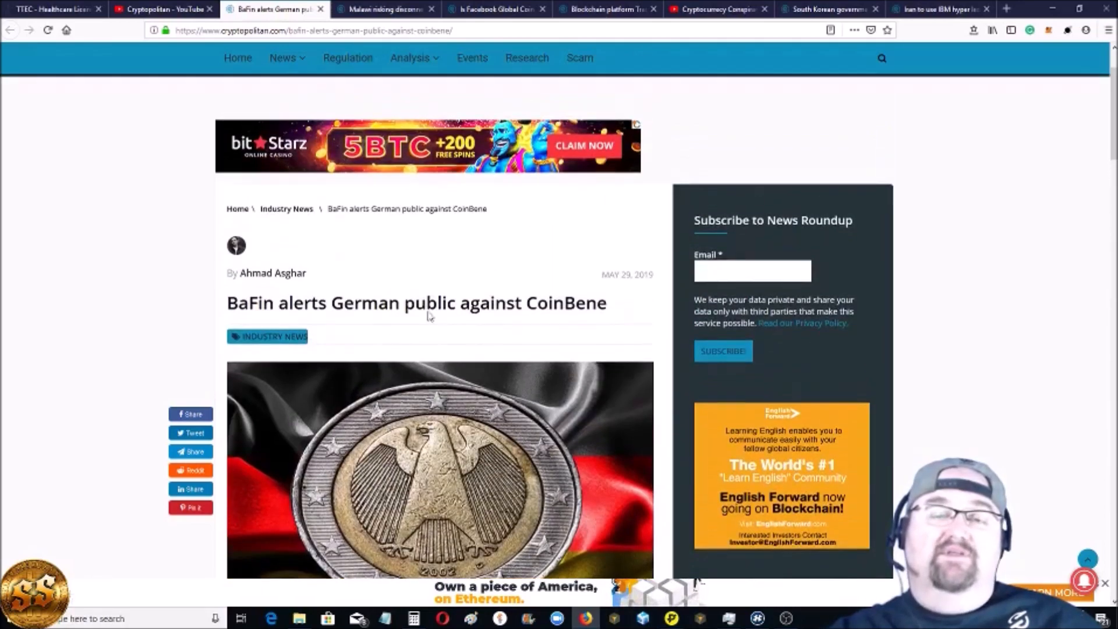
scroll(up, 3)
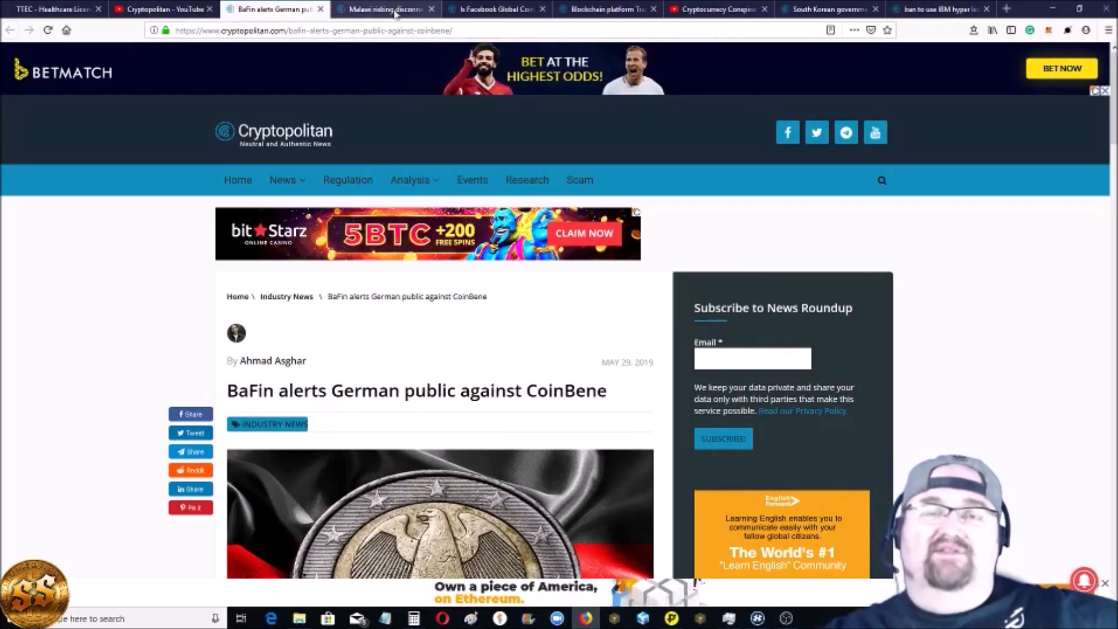
mouse_move(385, 8)
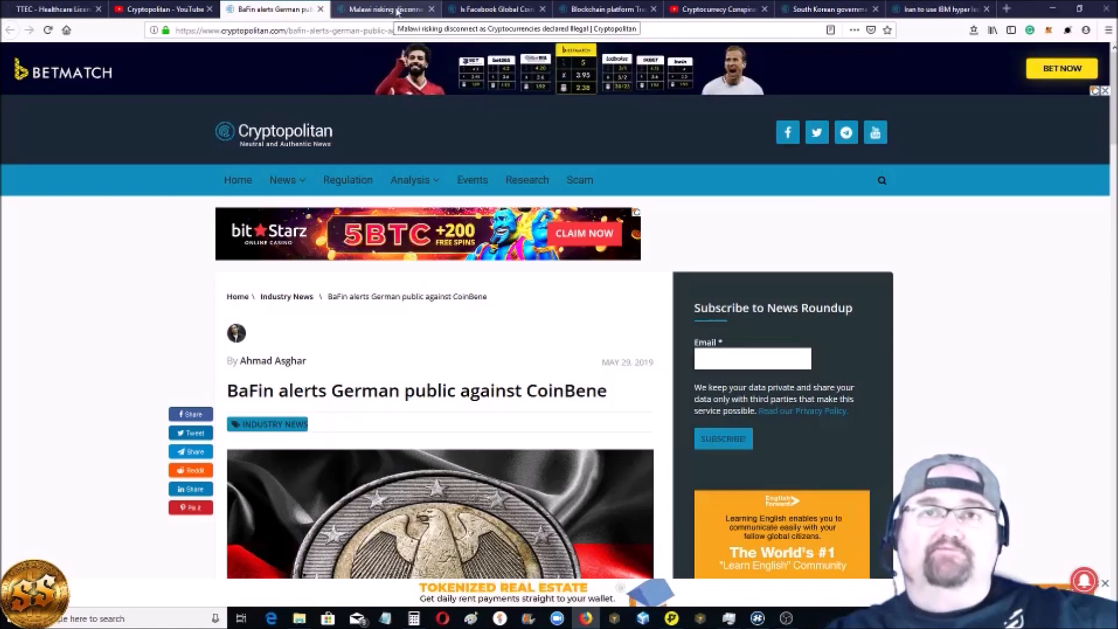
Open the Malawi crypto ban article and scroll to the yellow-highlighted Ponzi warning paragraph
click(385, 9)
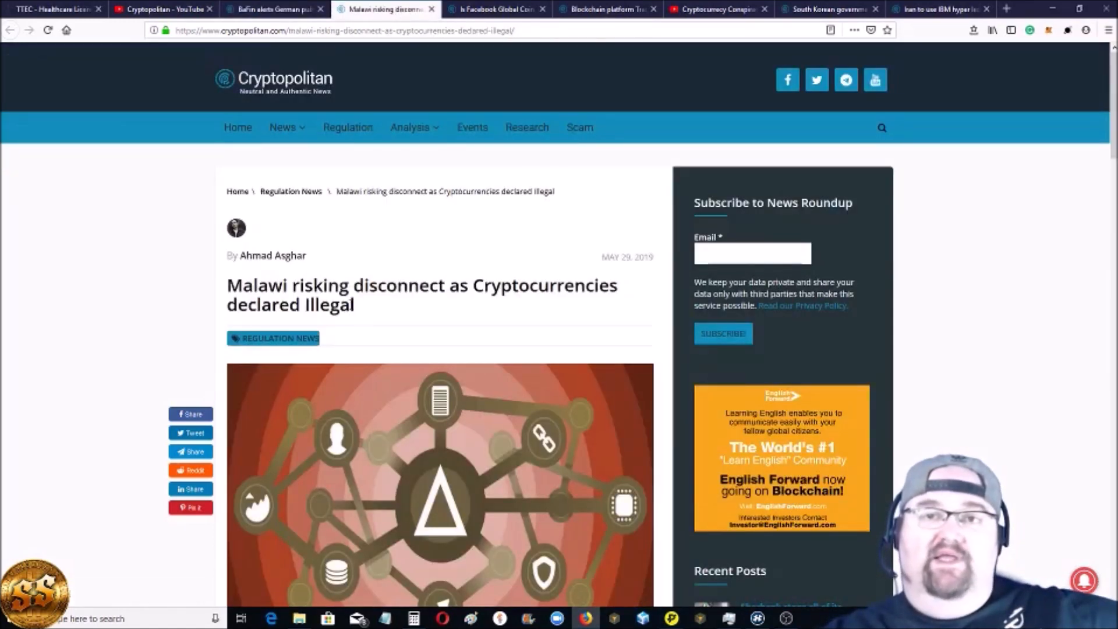
scroll(down, 3)
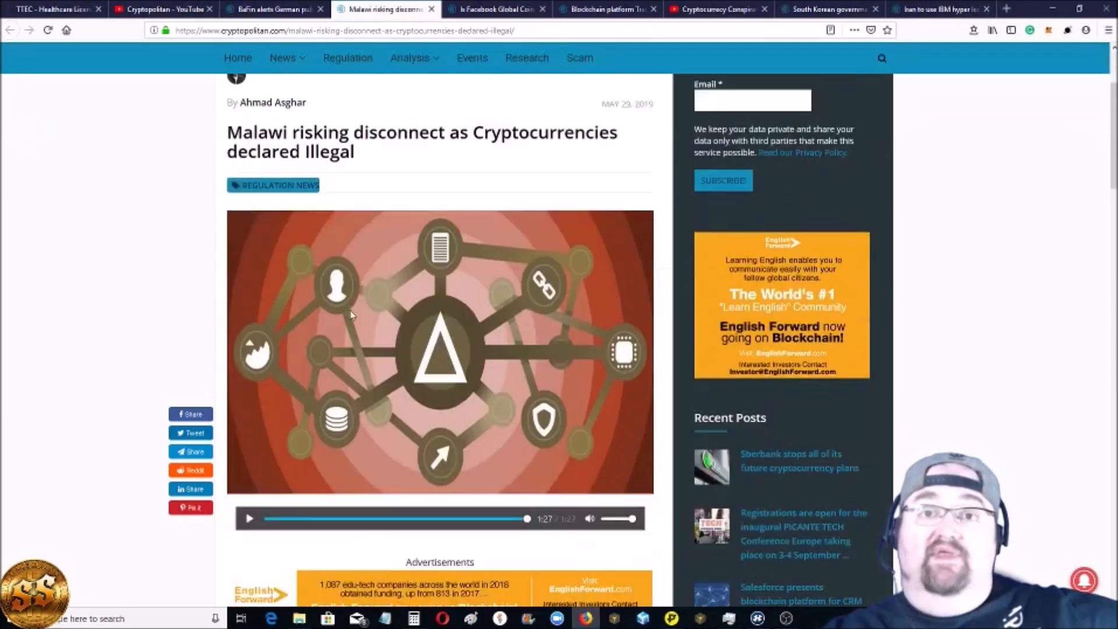
scroll(down, 3)
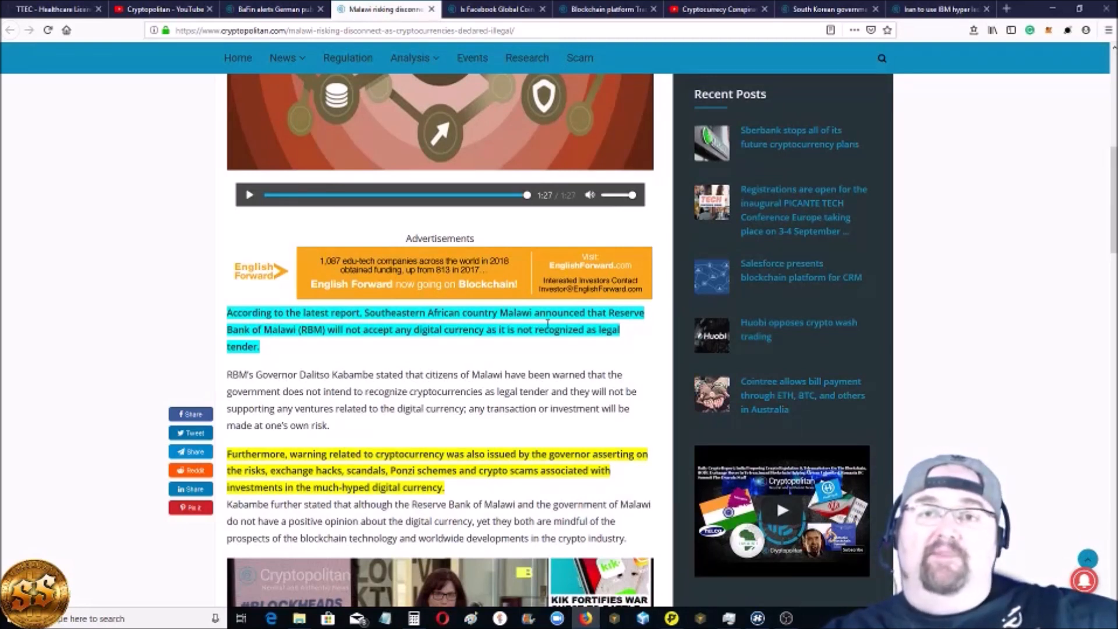
mouse_move(282, 341)
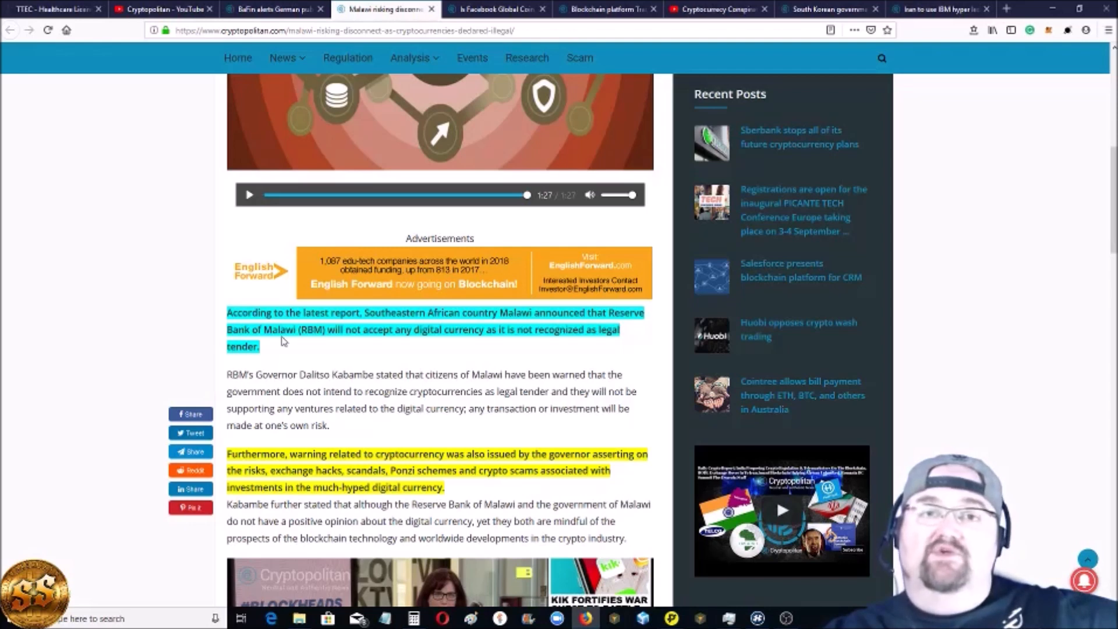
mouse_move(307, 342)
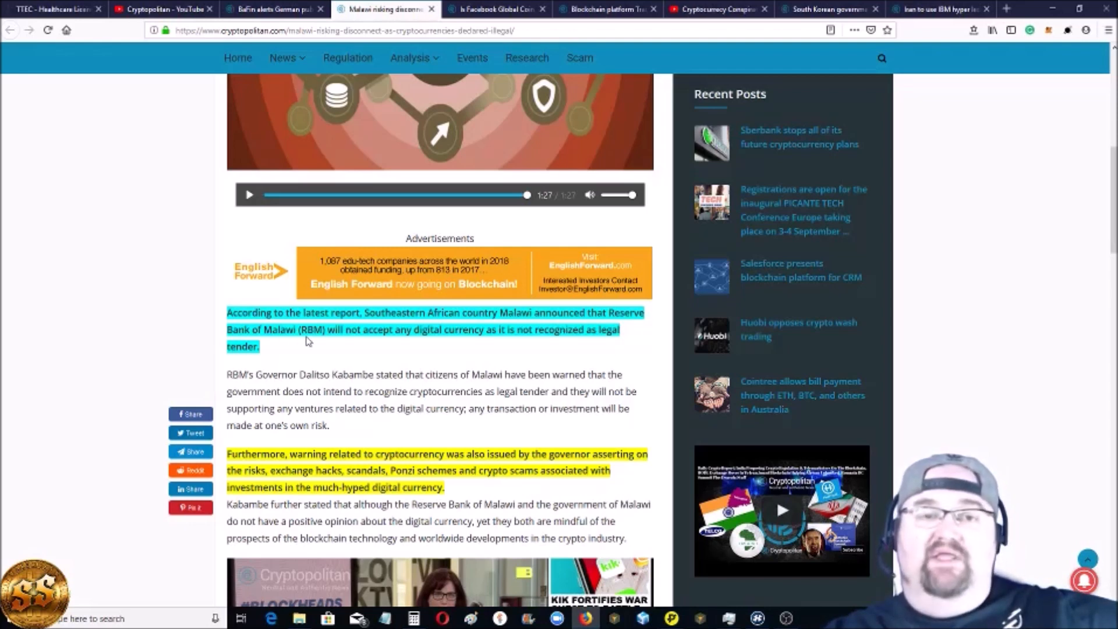
mouse_move(396, 341)
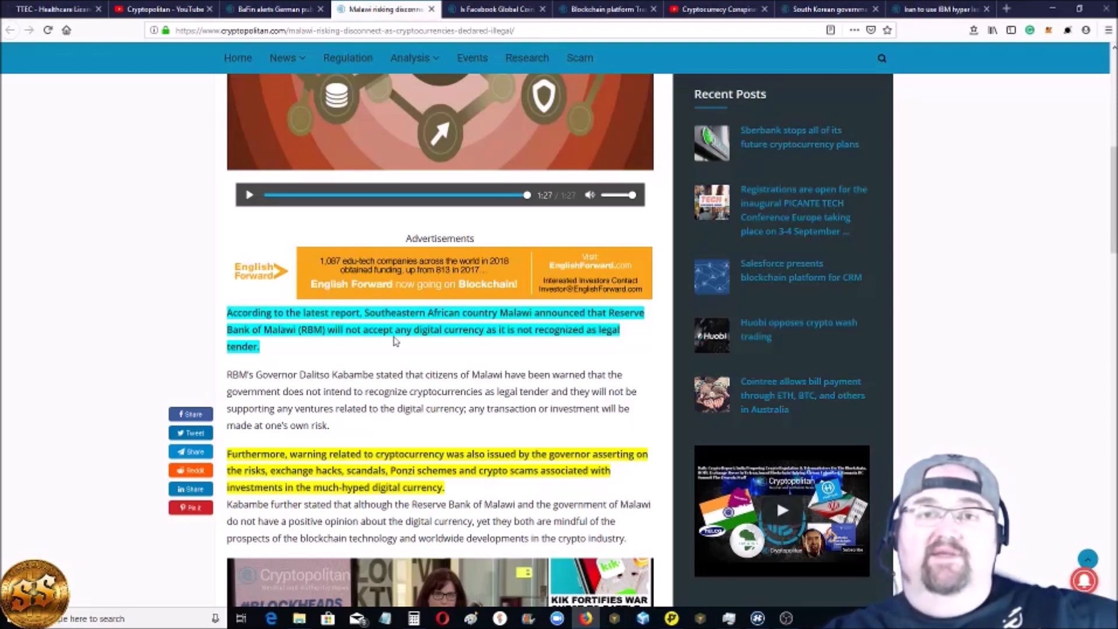
mouse_move(612, 343)
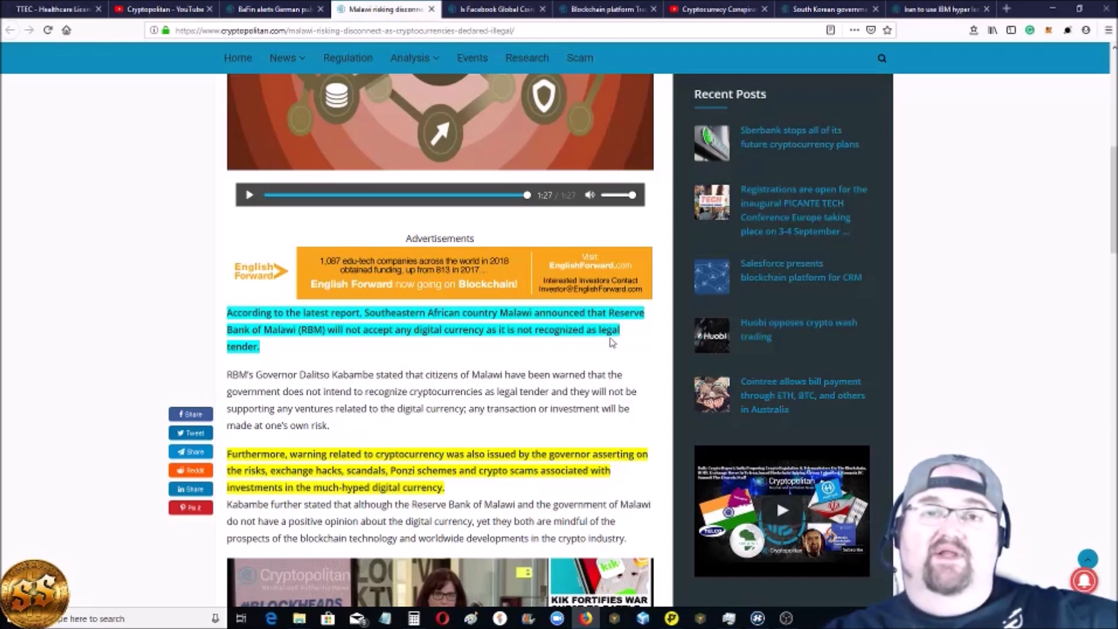
scroll(down, 3)
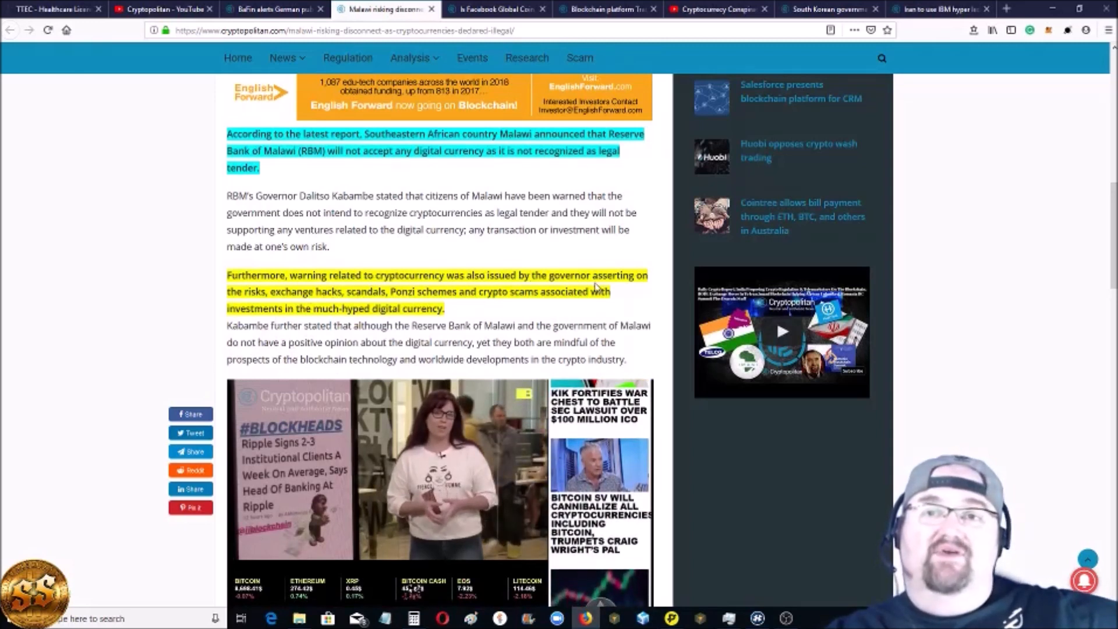
mouse_move(363, 304)
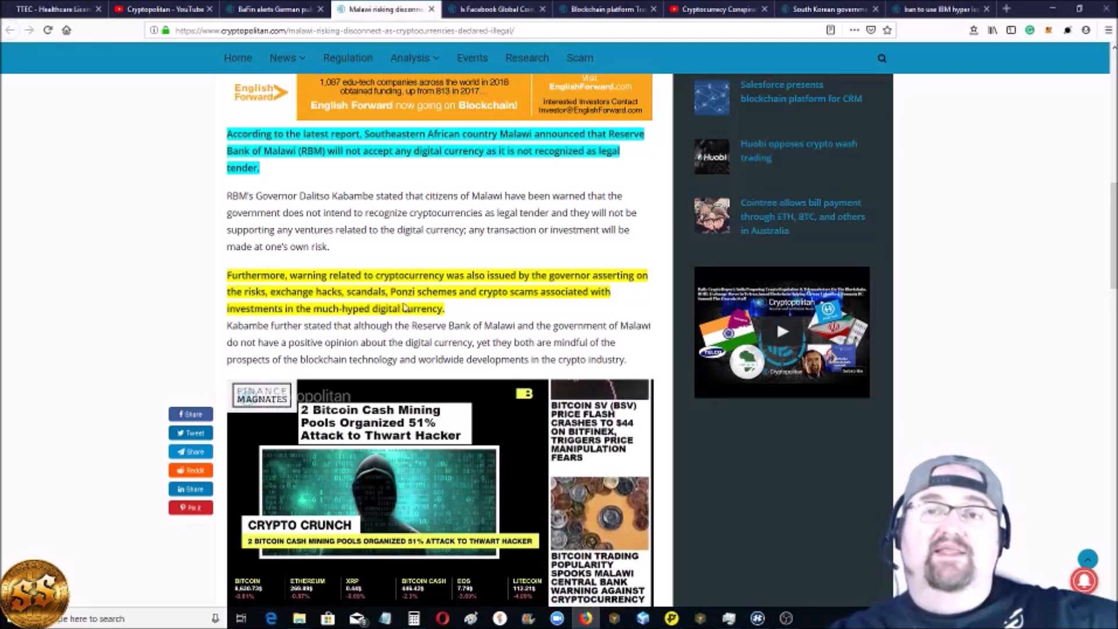
Scroll to the Malawi article's closing paragraphs, then back up to the headline
scroll(down, 3)
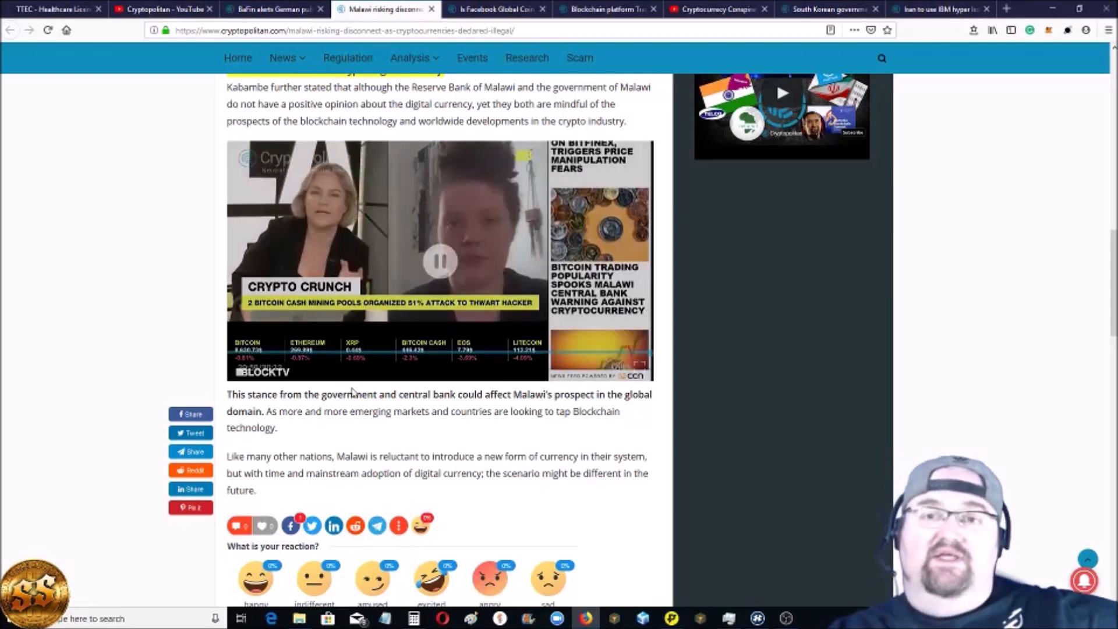
scroll(down, 3)
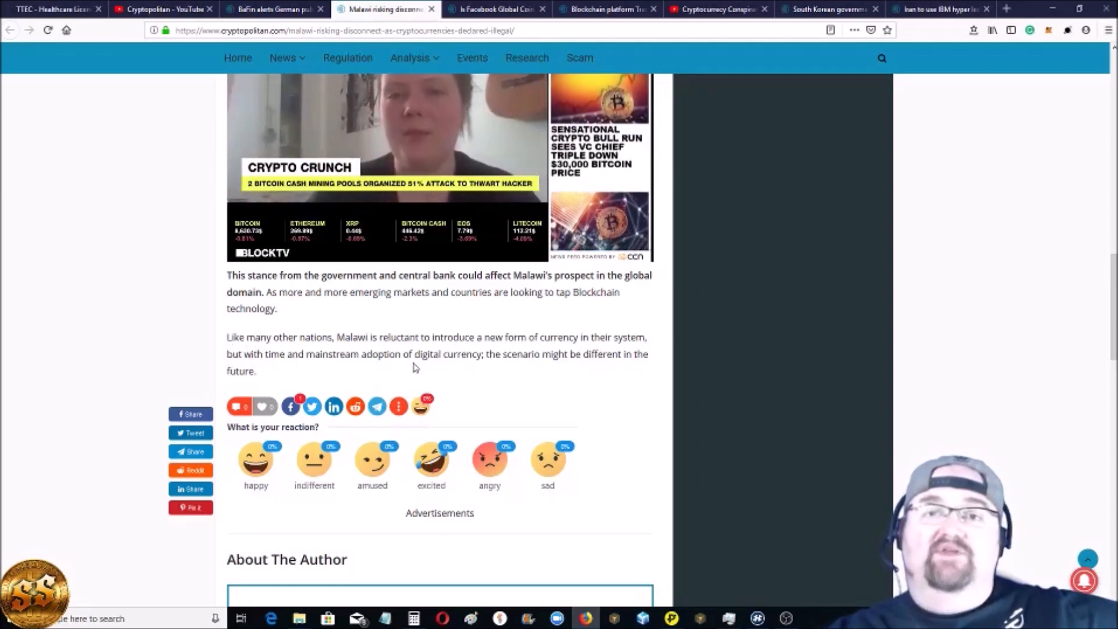
mouse_move(552, 368)
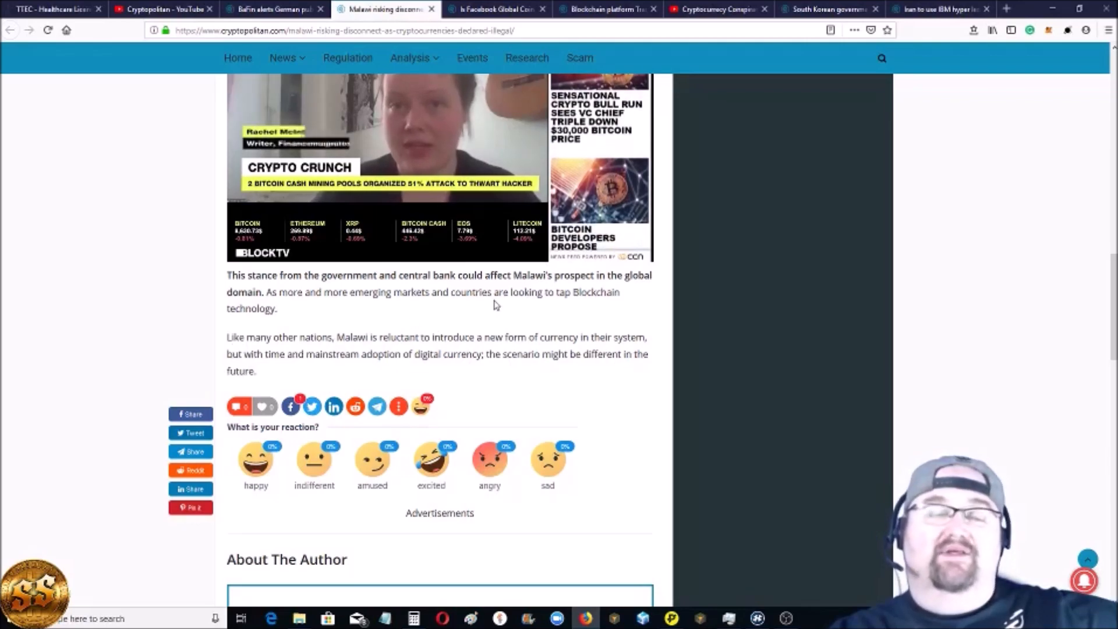
scroll(up, 3)
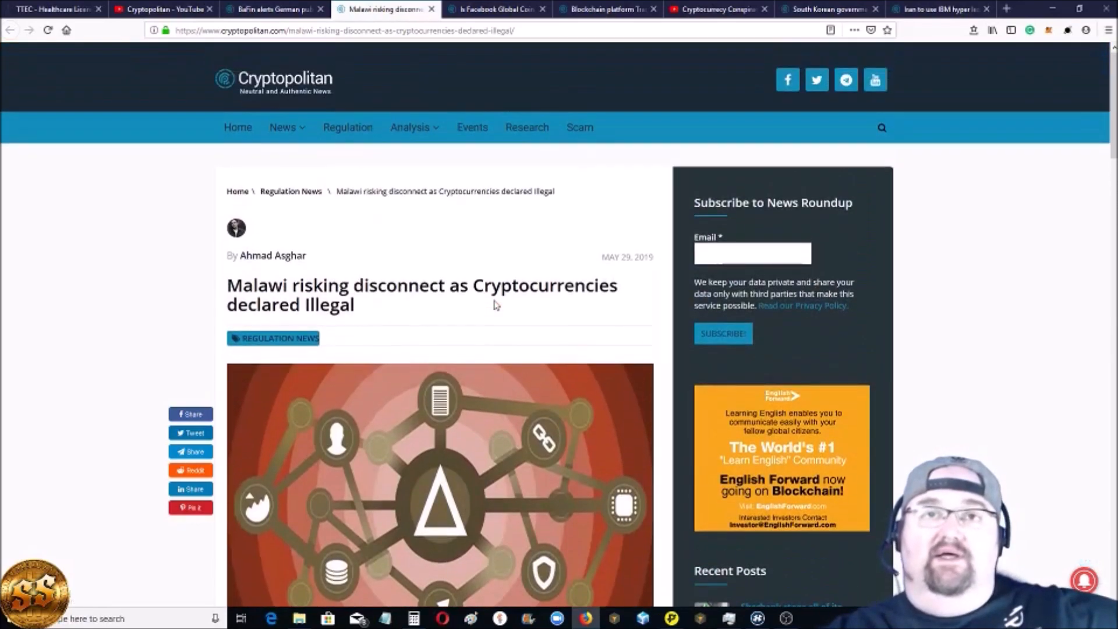
Switch to the 'Is Facebook Global Coin going to support Ripple' tab and scroll to its opening
click(496, 9)
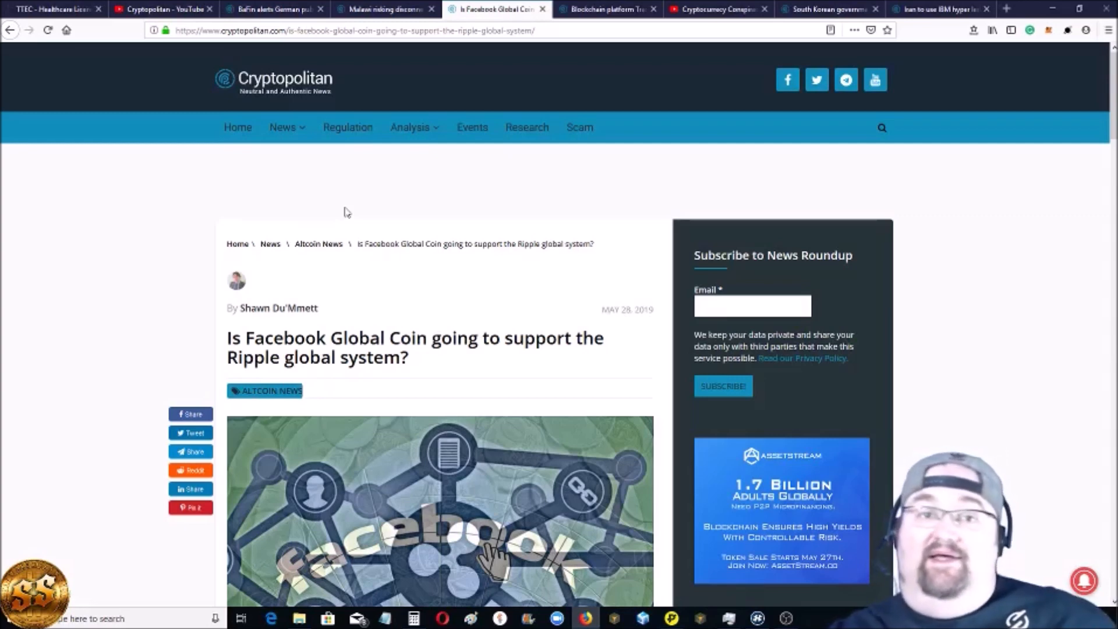
scroll(down, 3)
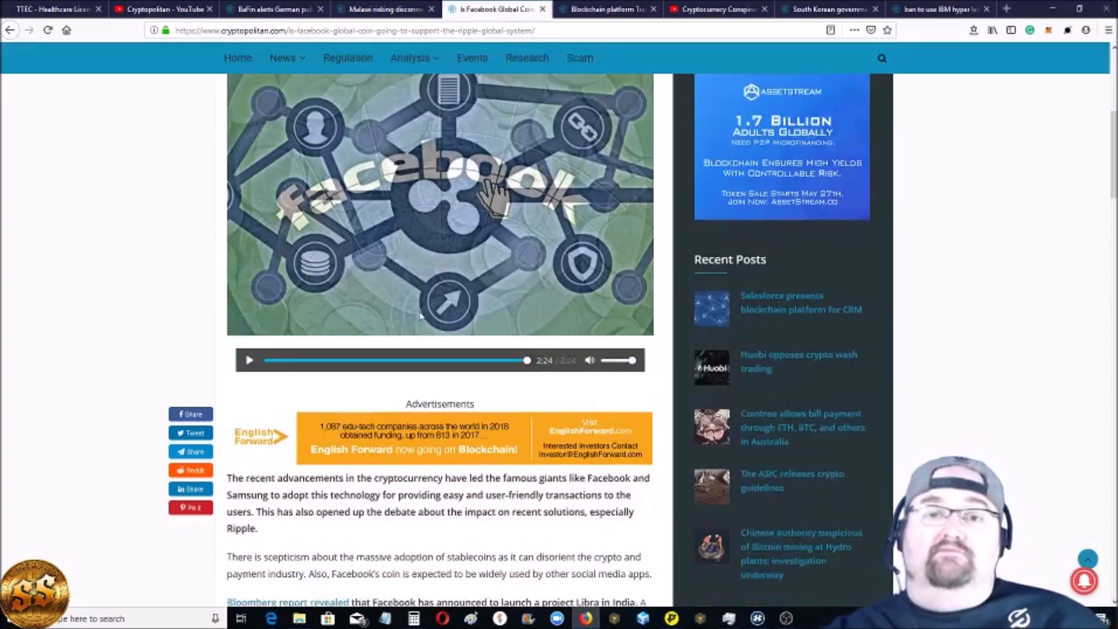
scroll(down, 3)
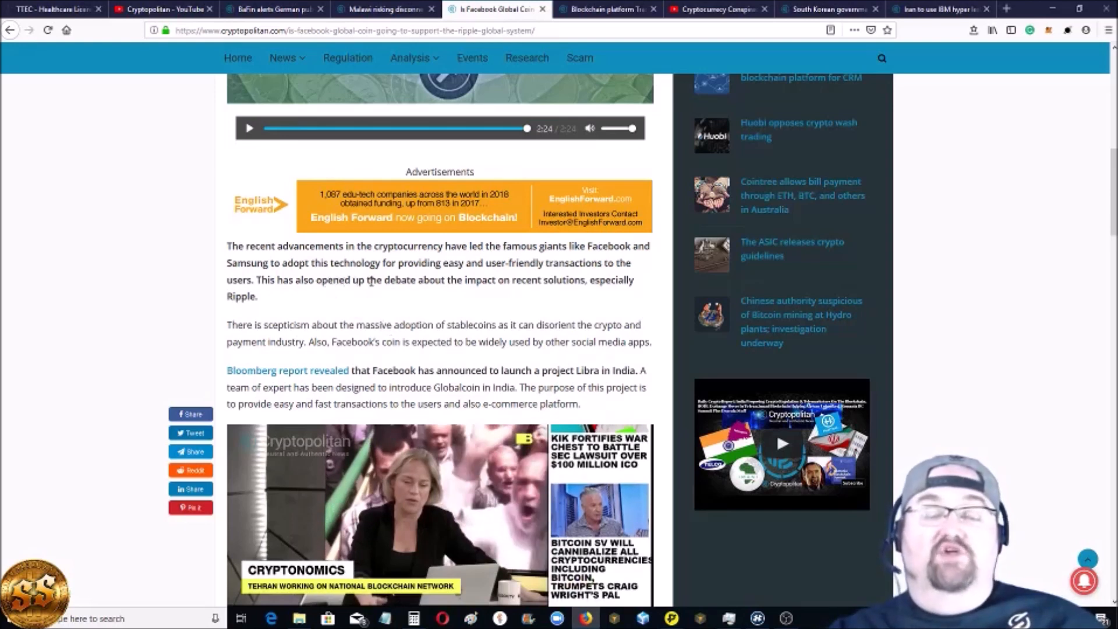
Scroll to the highlighted India paragraph, Pompliano's tweet and investor reactions
scroll(down, 3)
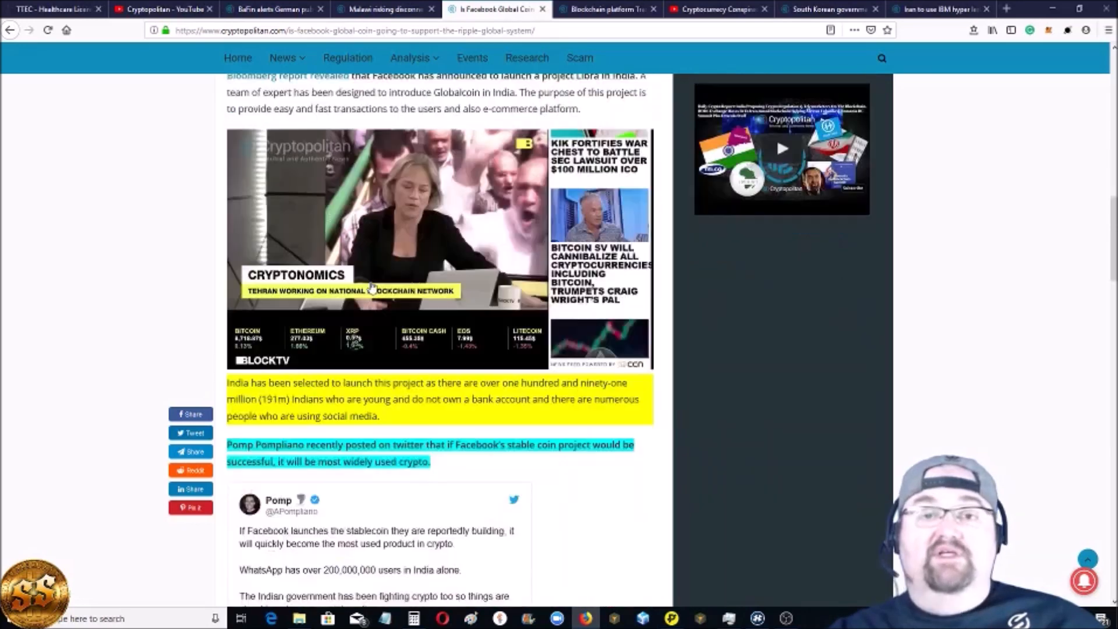
scroll(down, 3)
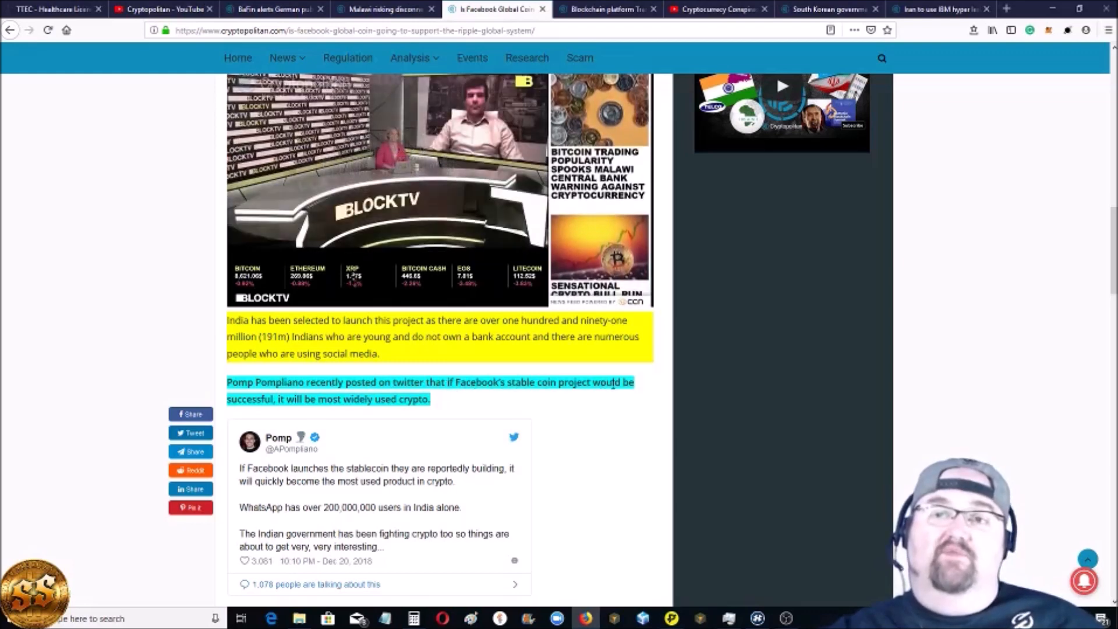
scroll(down, 3)
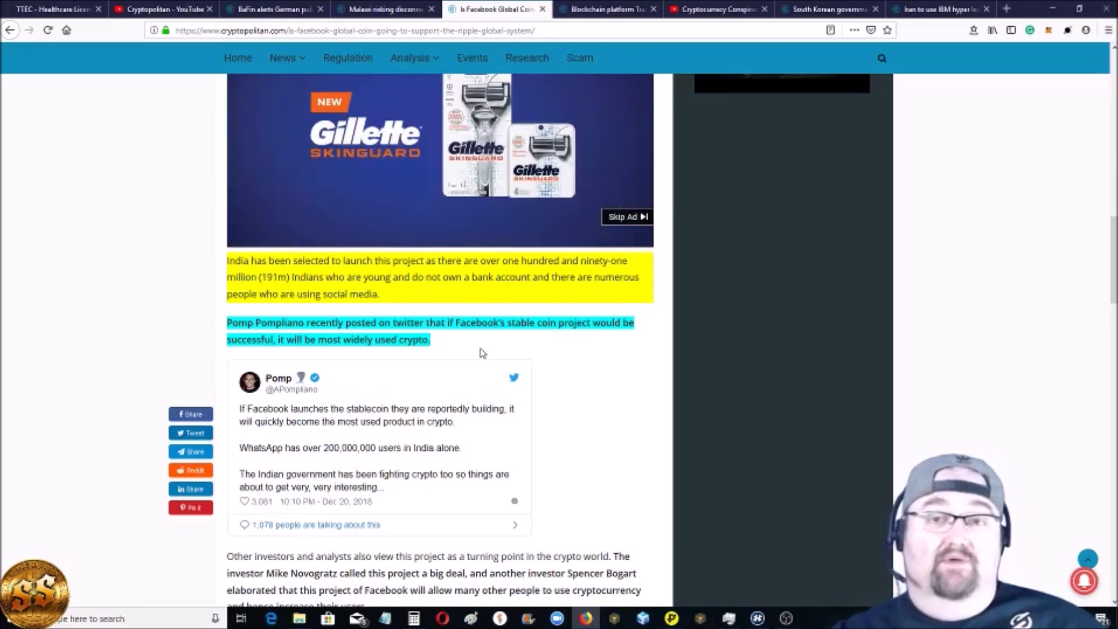
Scroll past the 'Ripple killer' paragraph to the XRP paragraphs and About The Author
scroll(down, 3)
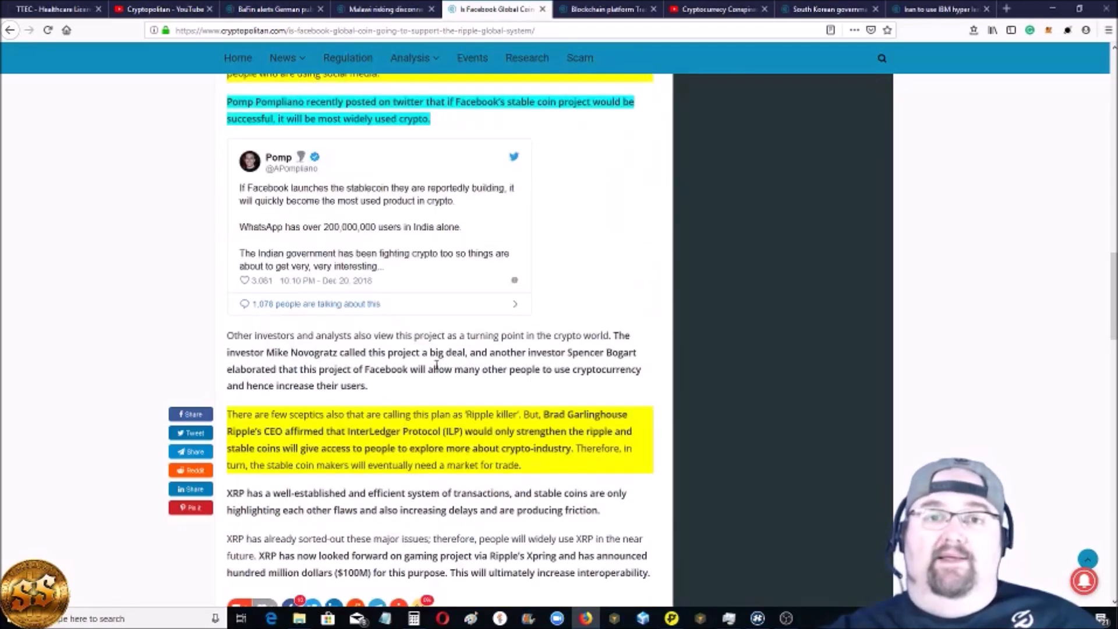
scroll(down, 3)
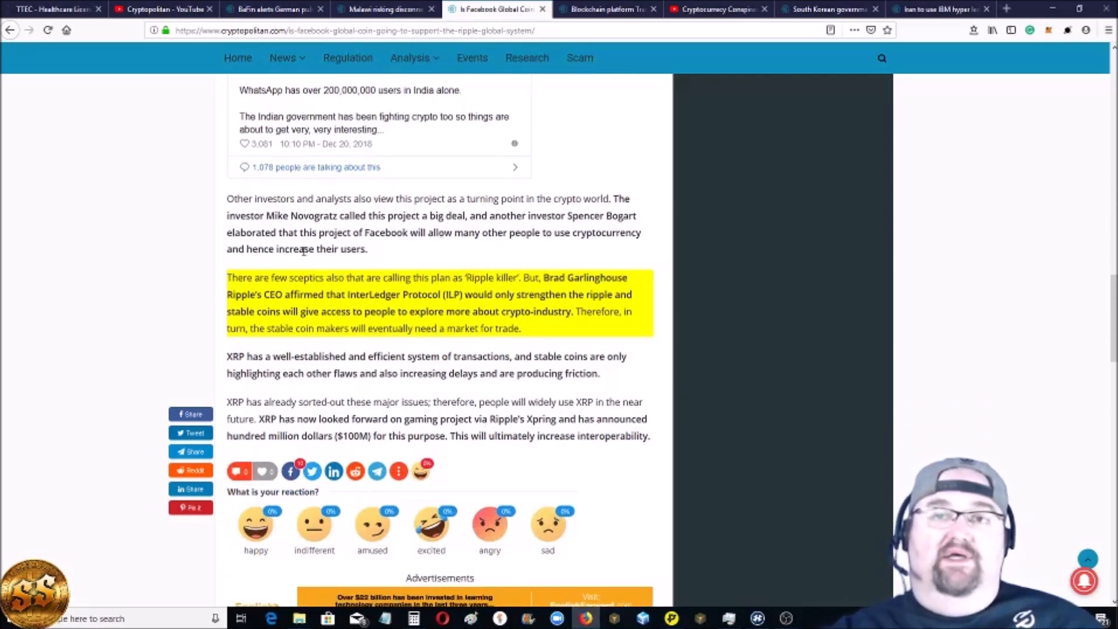
mouse_move(430, 254)
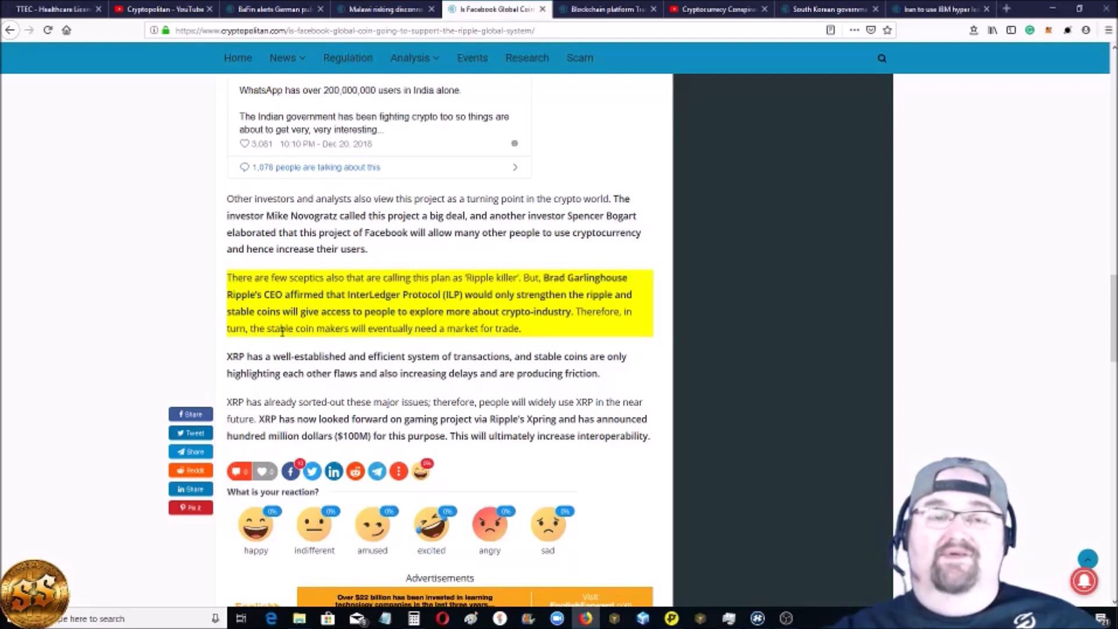
mouse_move(279, 305)
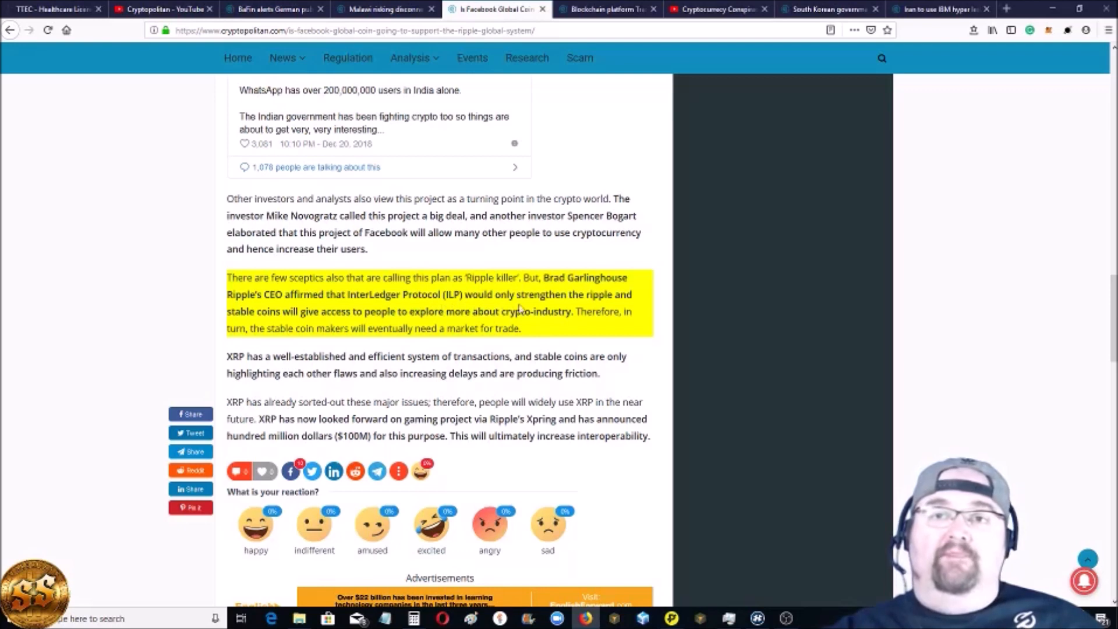
mouse_move(298, 324)
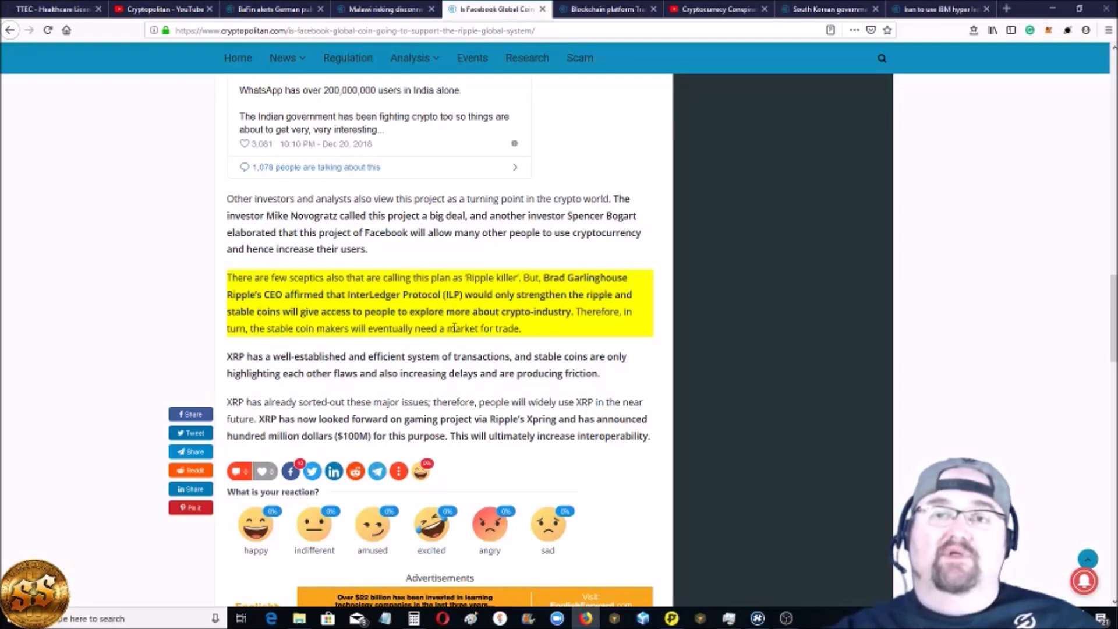
mouse_move(563, 330)
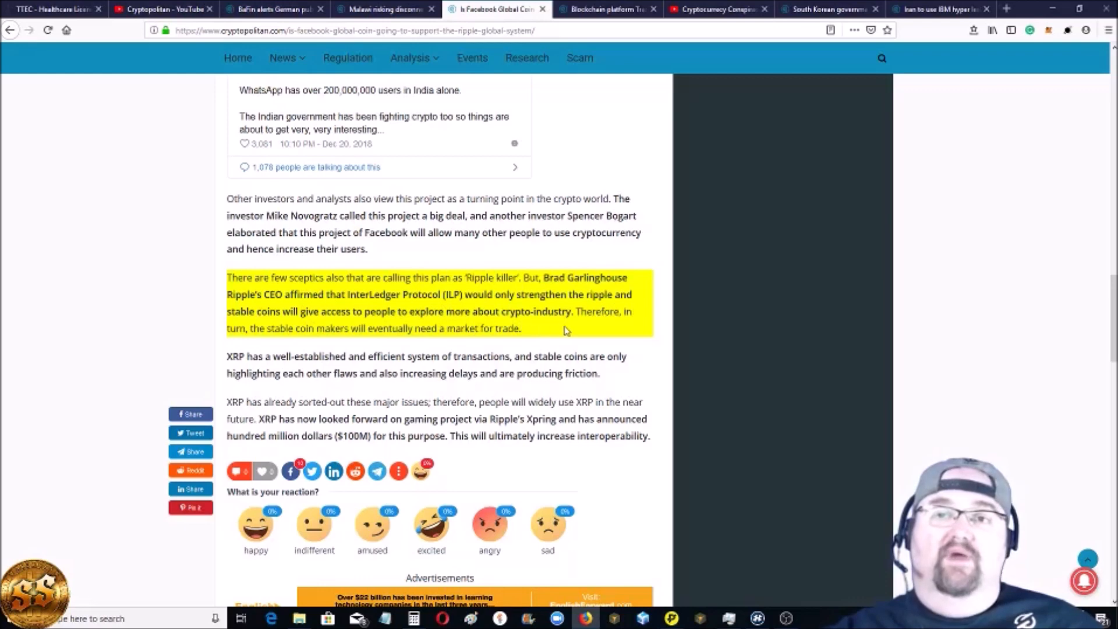
mouse_move(586, 325)
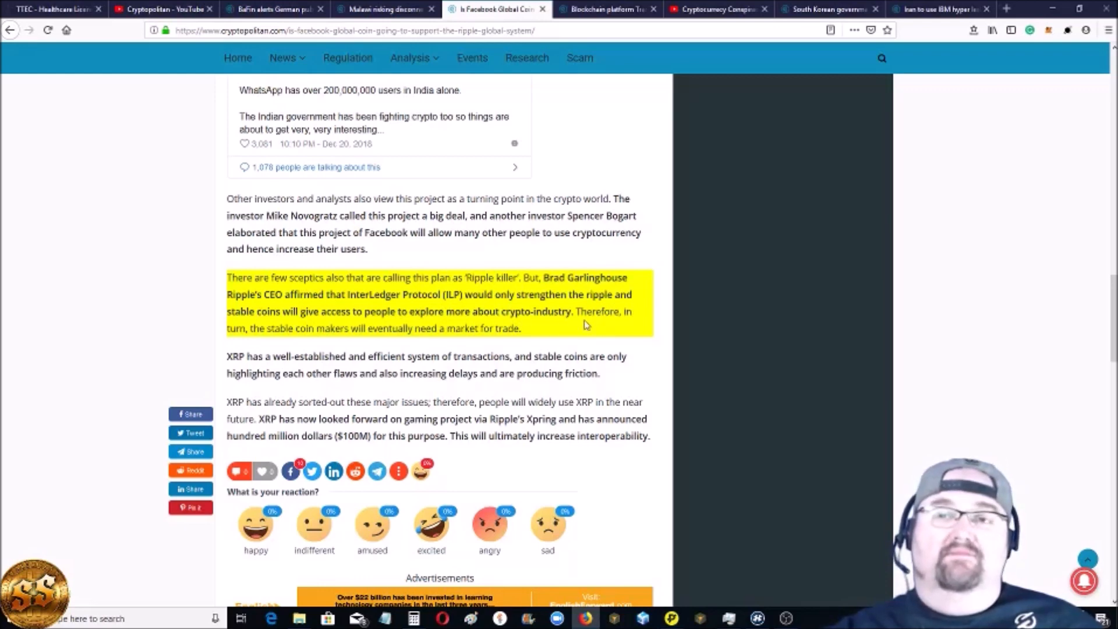
scroll(down, 3)
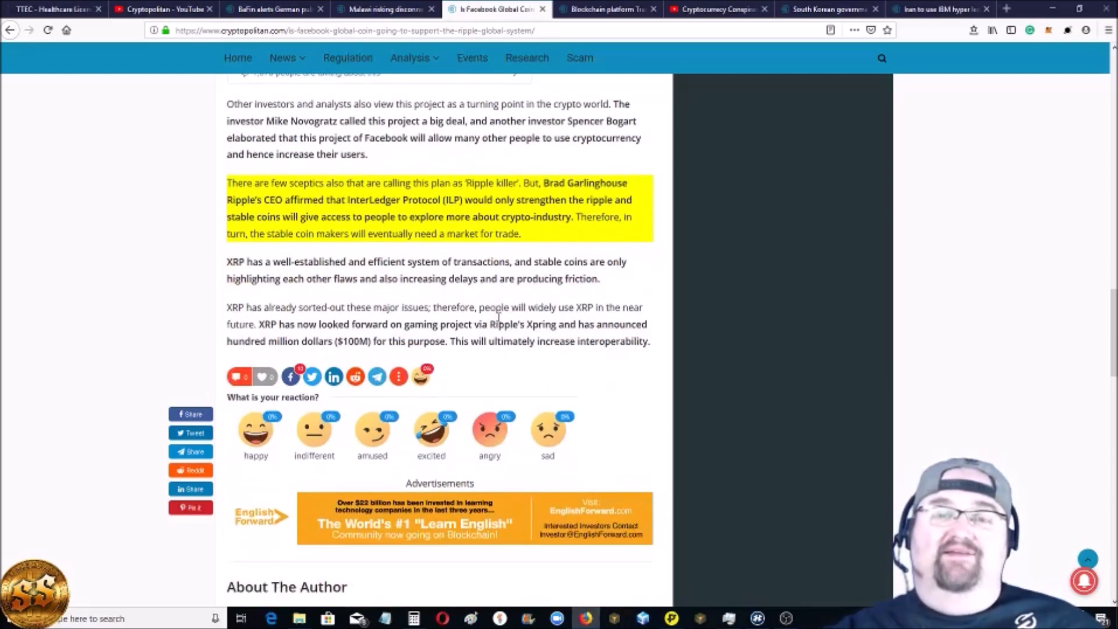
scroll(down, 3)
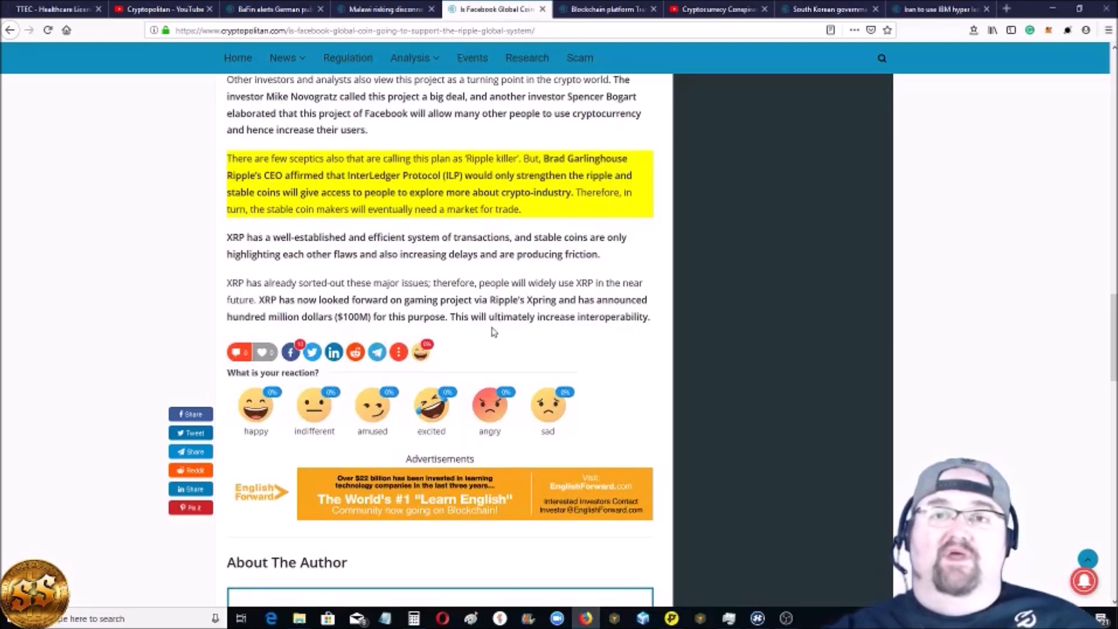
Scroll back up to the Facebook Global Coin headline and header image
scroll(up, 3)
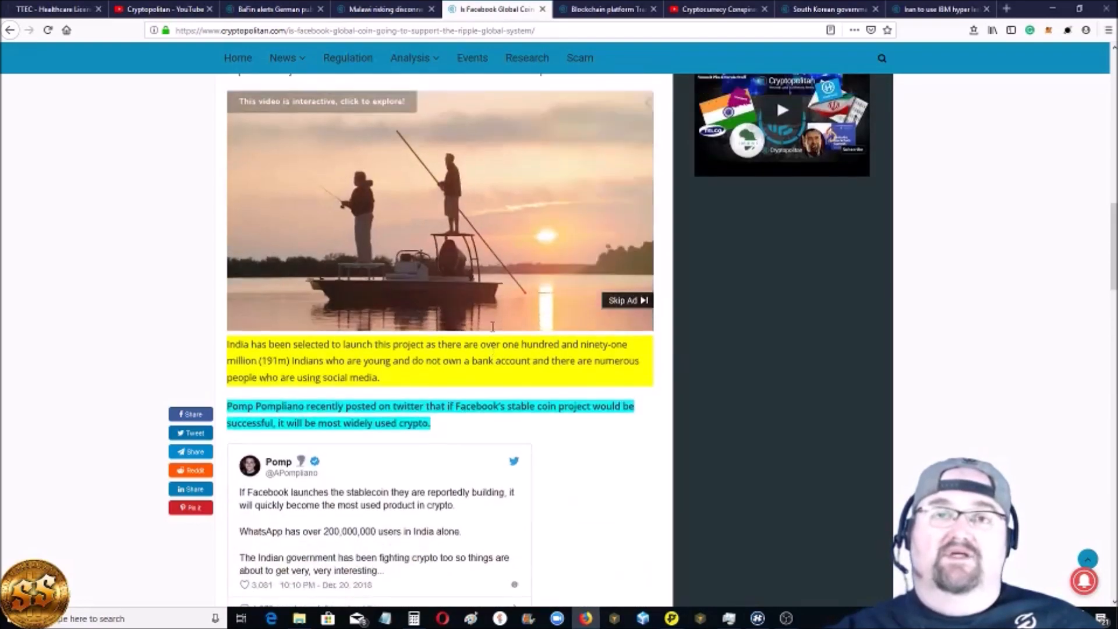
scroll(up, 3)
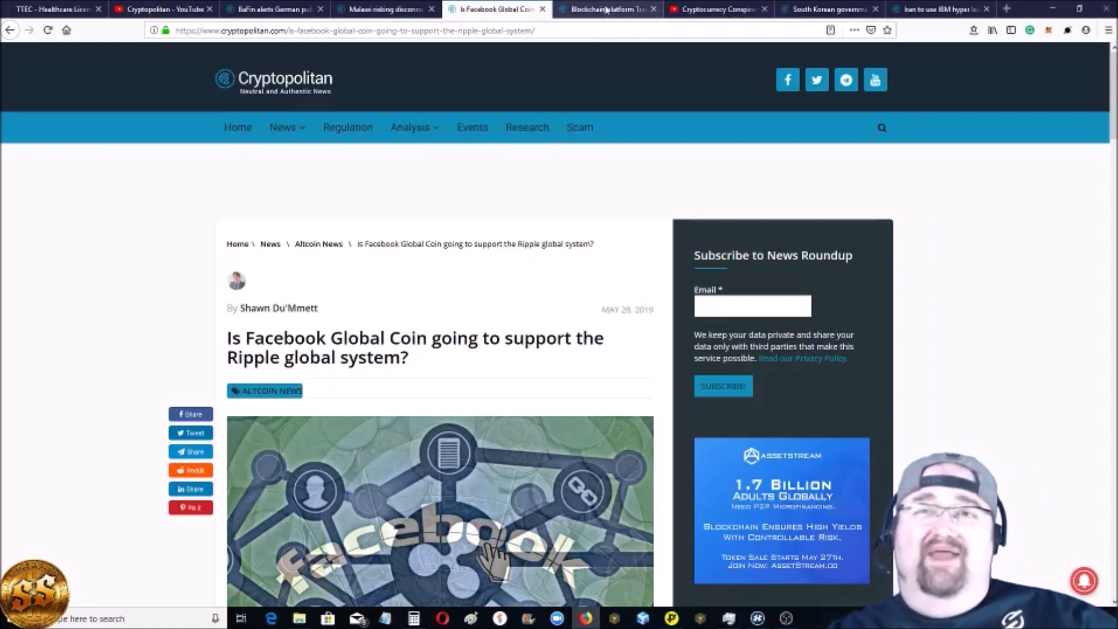
mouse_move(606, 9)
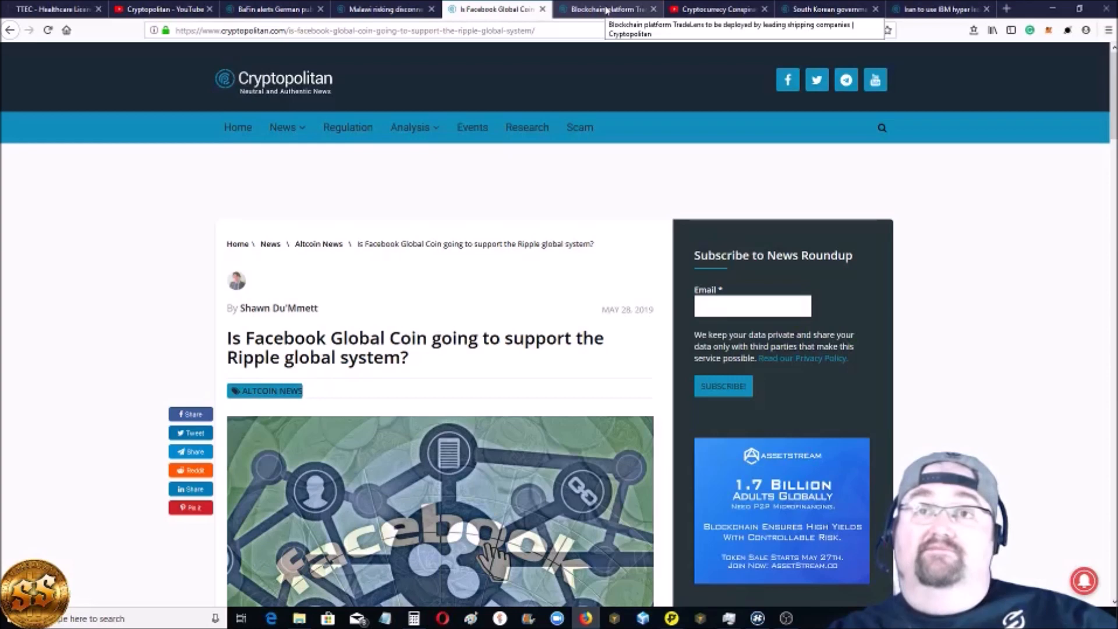
click(606, 9)
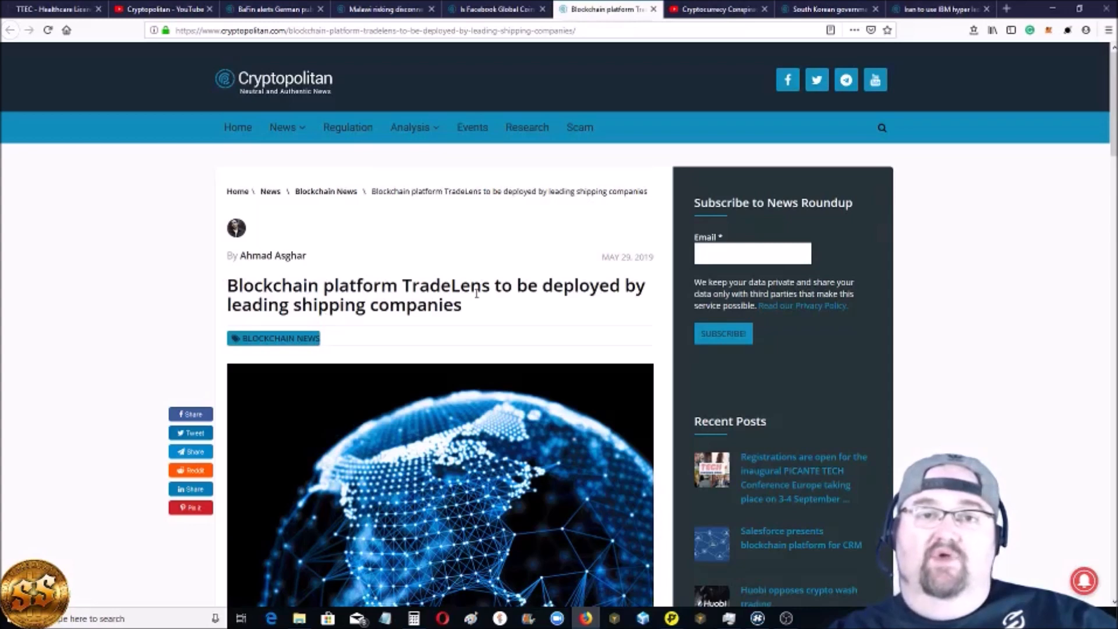
scroll(down, 3)
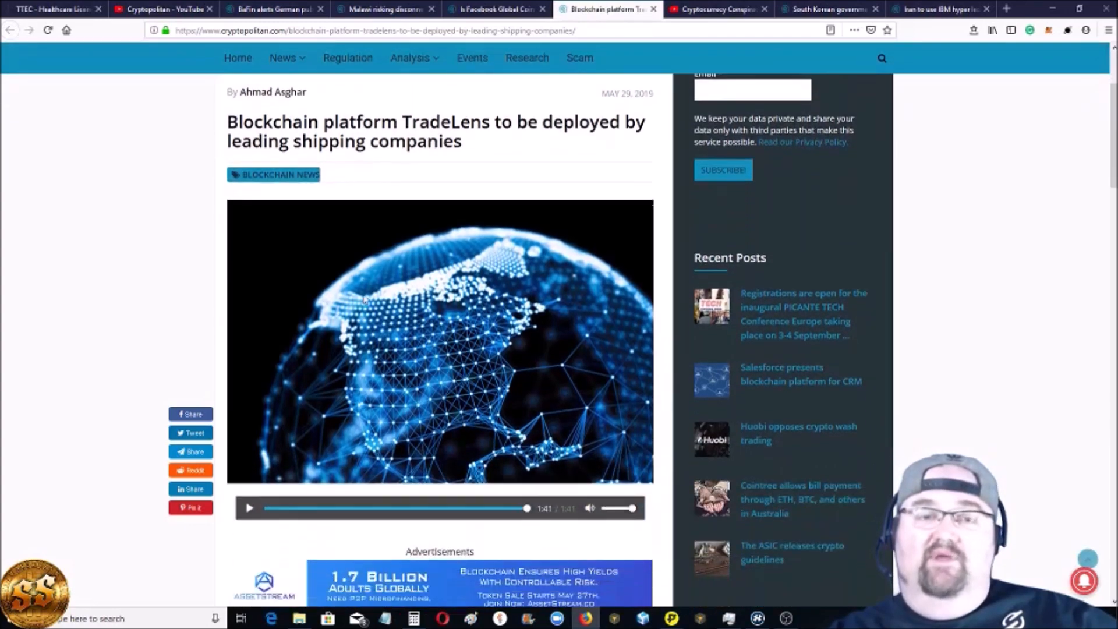
scroll(down, 3)
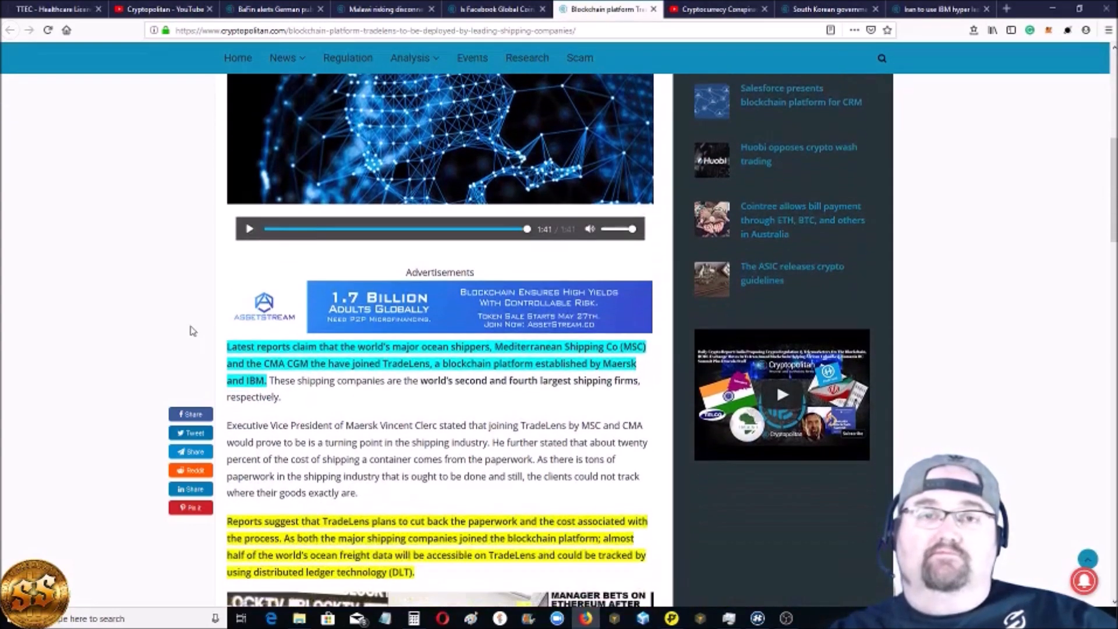
scroll(down, 3)
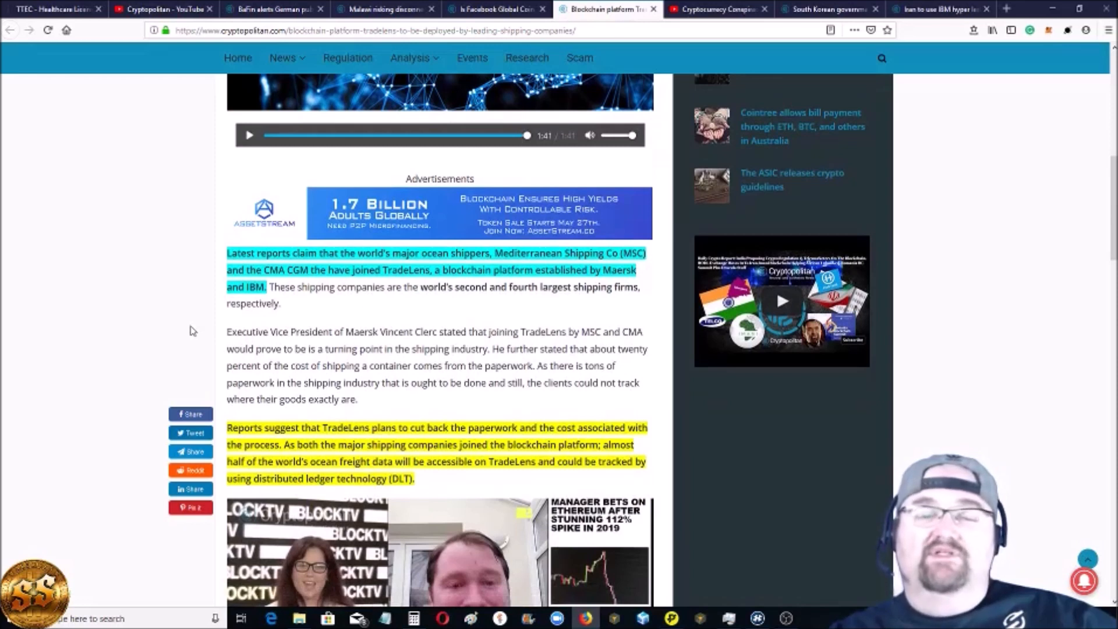
mouse_move(305, 285)
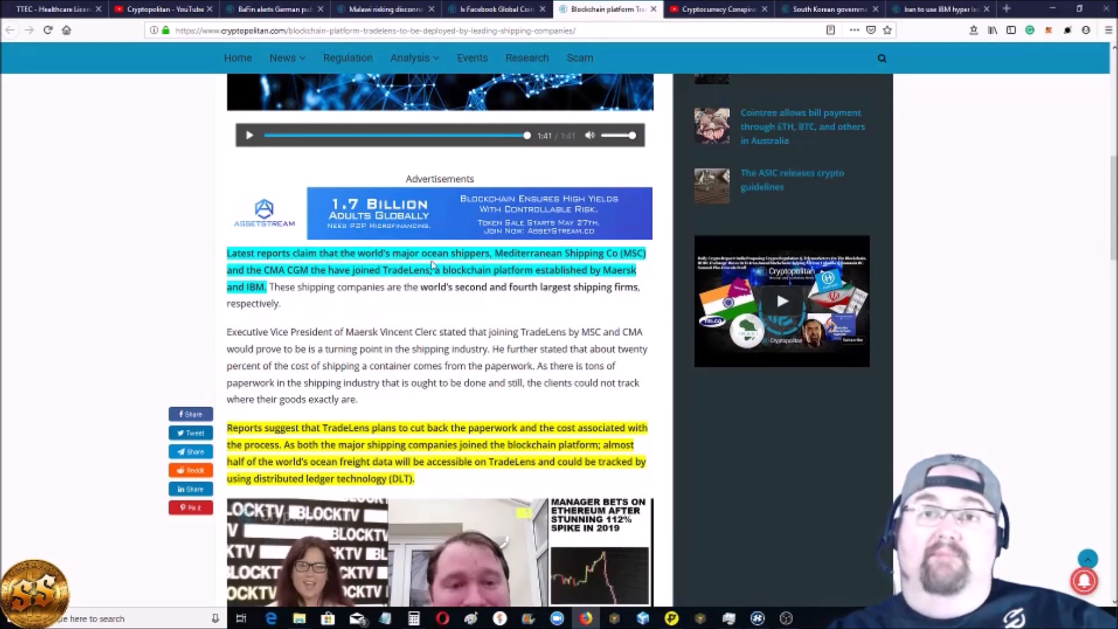
mouse_move(527, 266)
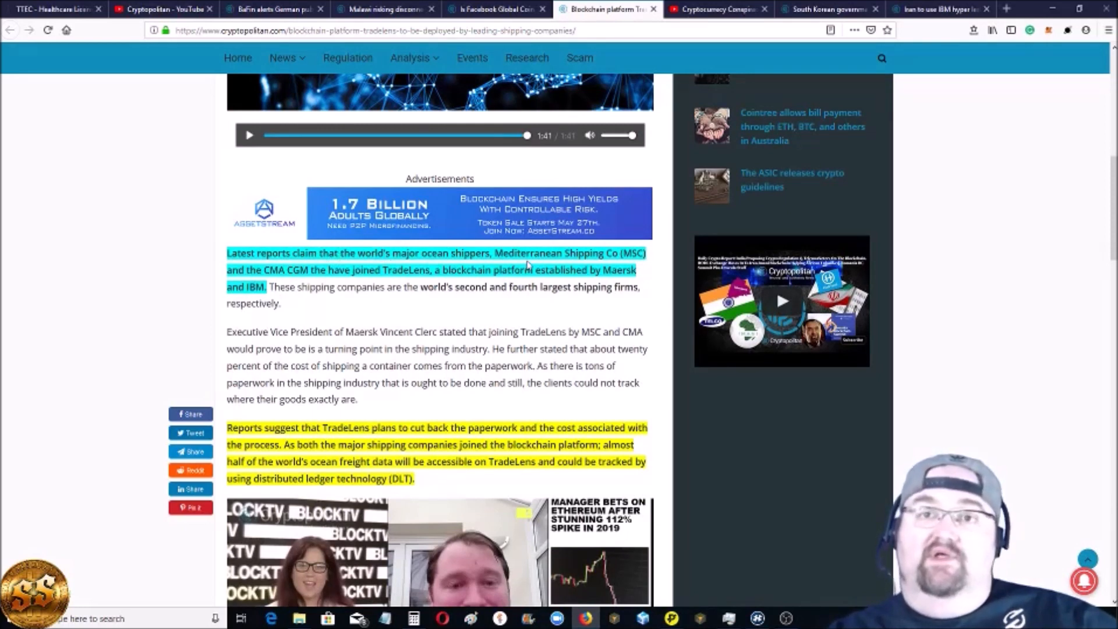
mouse_move(631, 267)
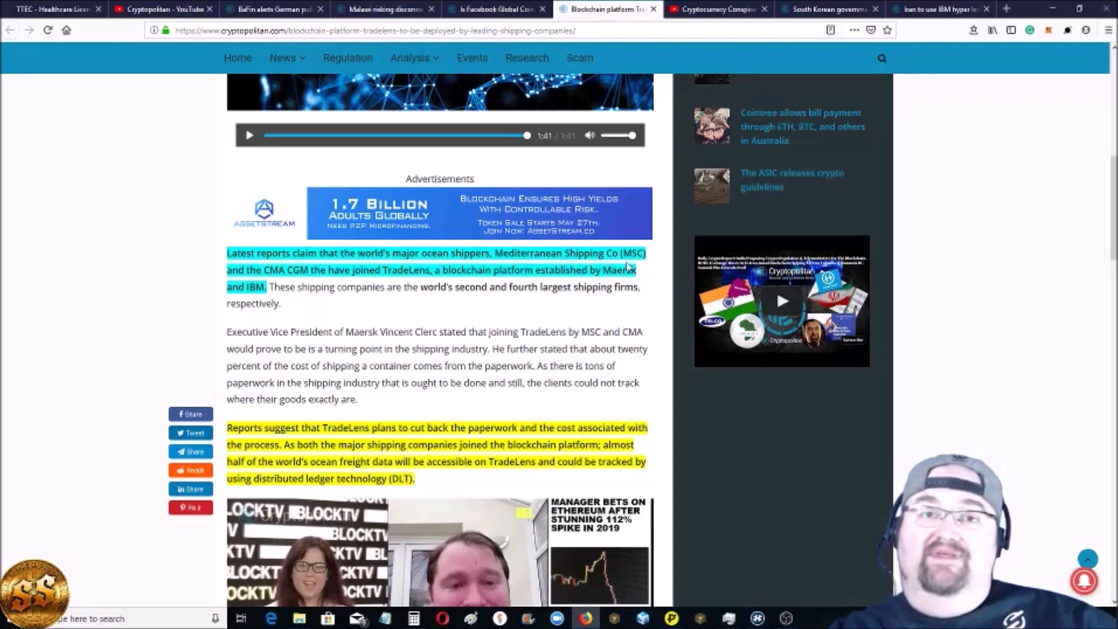
mouse_move(293, 283)
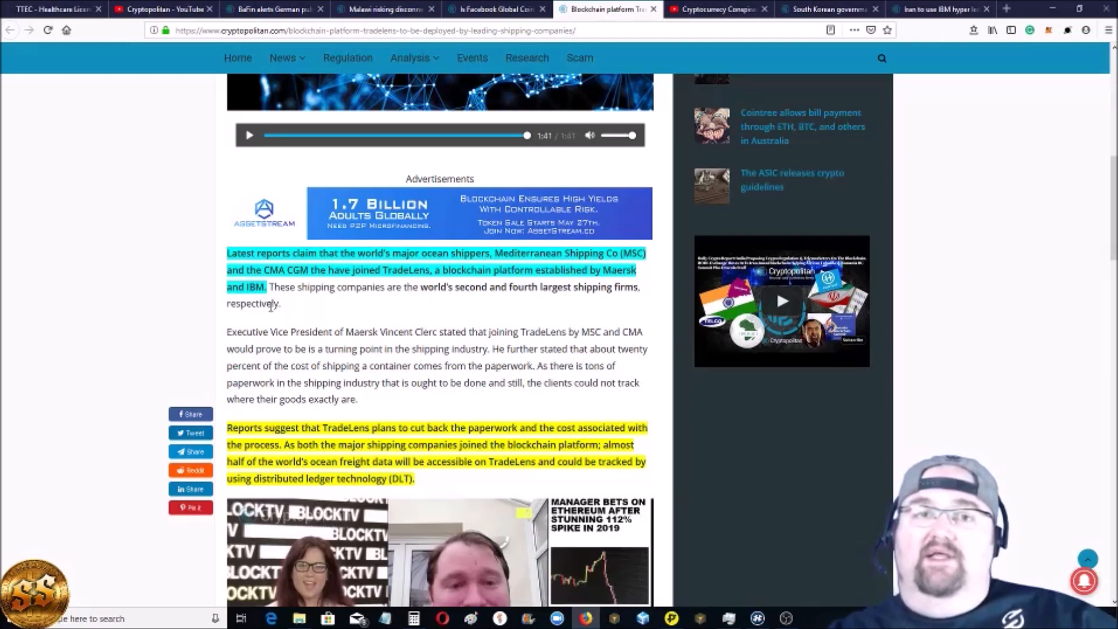
mouse_move(521, 301)
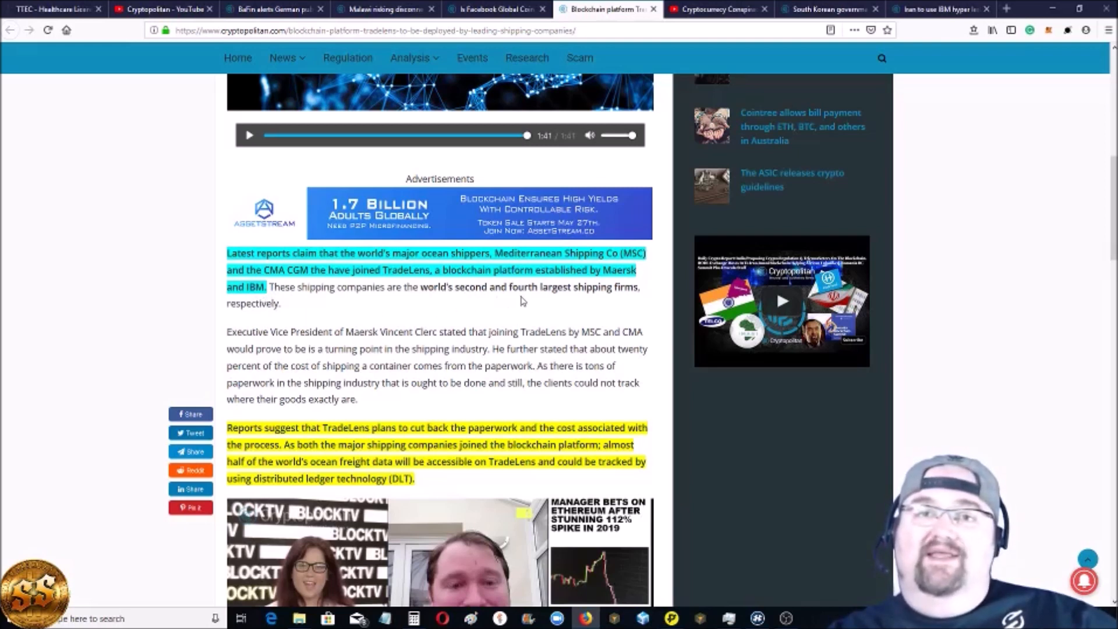
mouse_move(262, 316)
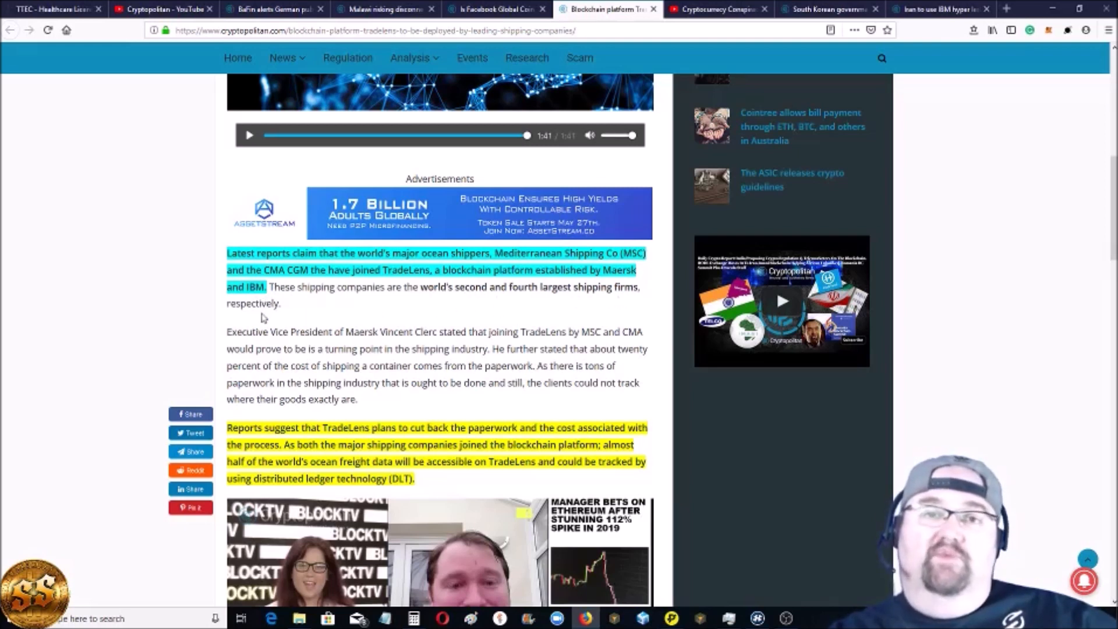
scroll(down, 3)
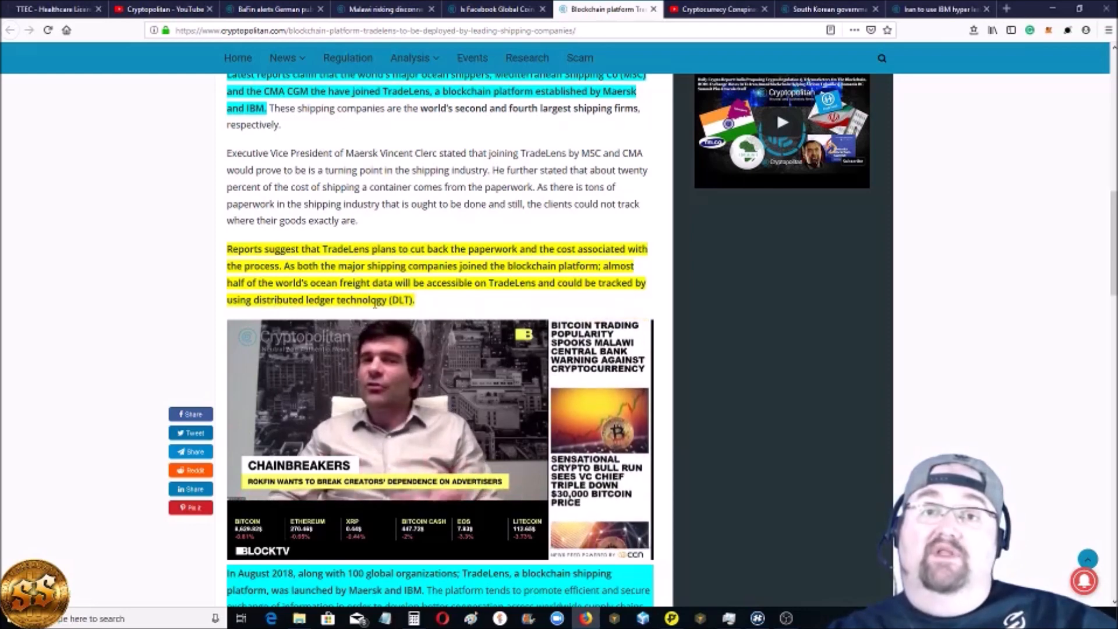
Finish the TradeLens article's last highlighted paragraph and switch to the 'Cryptocurrency Conspiracy' YouTube tab
scroll(down, 3)
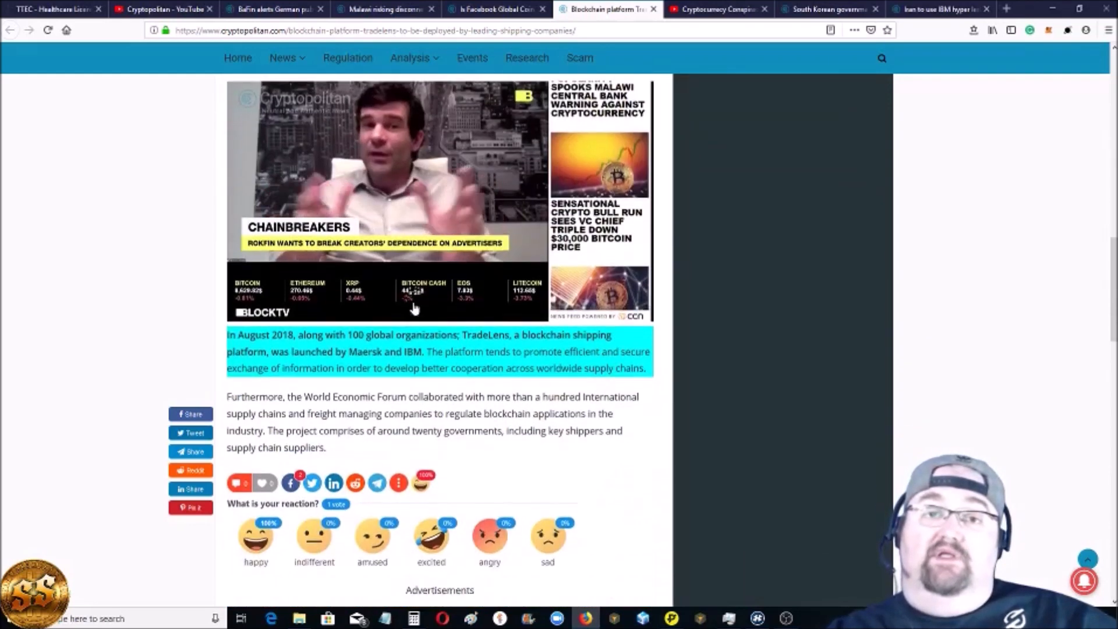
scroll(down, 3)
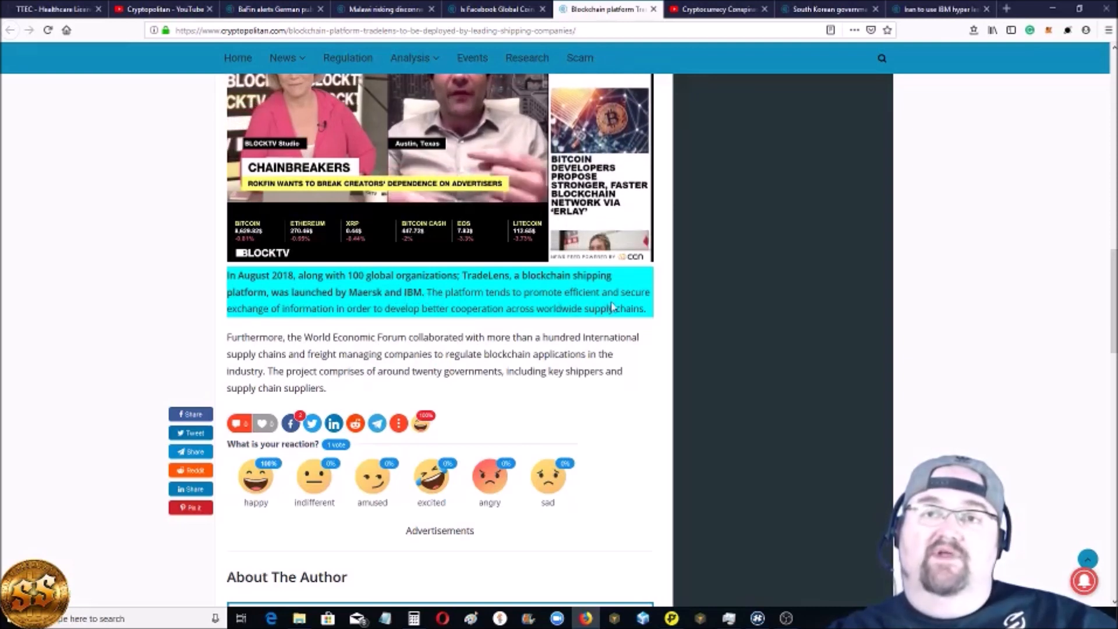
mouse_move(328, 321)
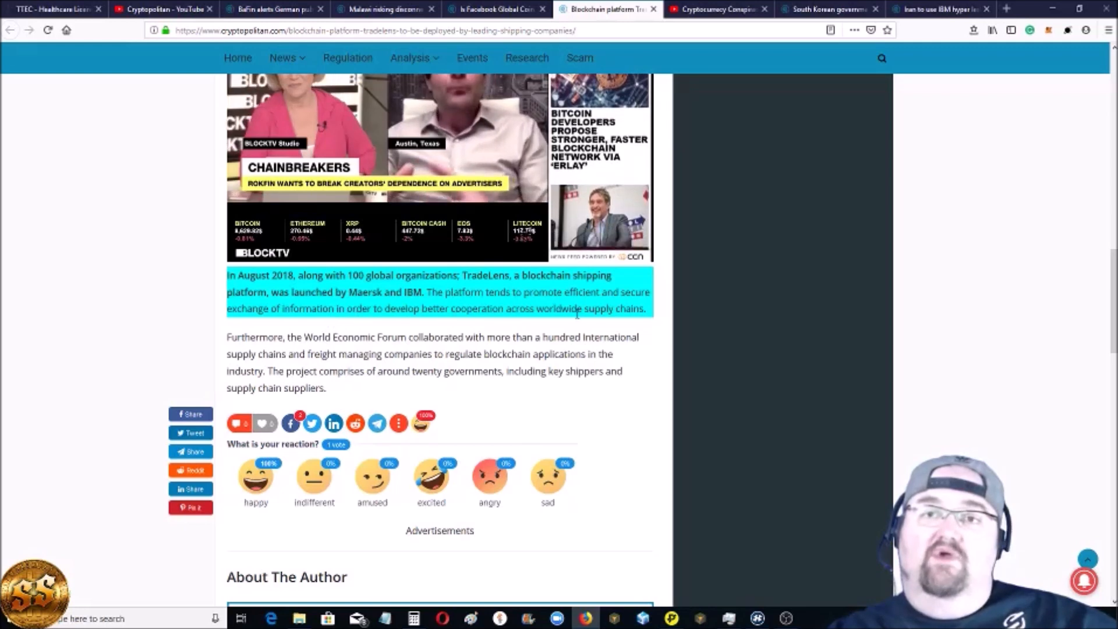
mouse_move(647, 321)
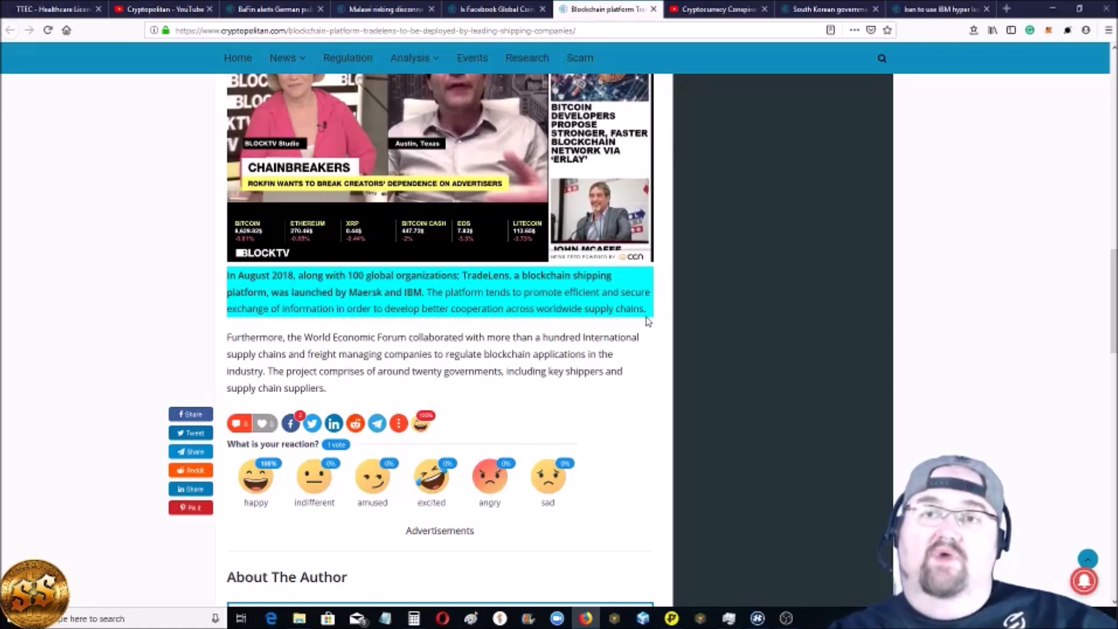
click(717, 9)
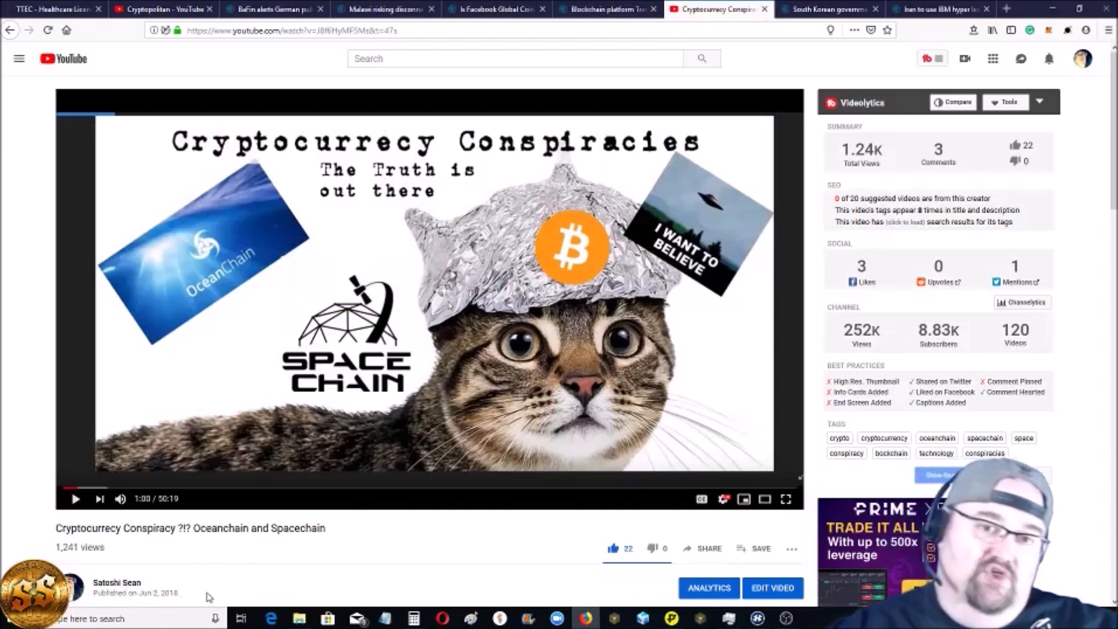
mouse_move(221, 586)
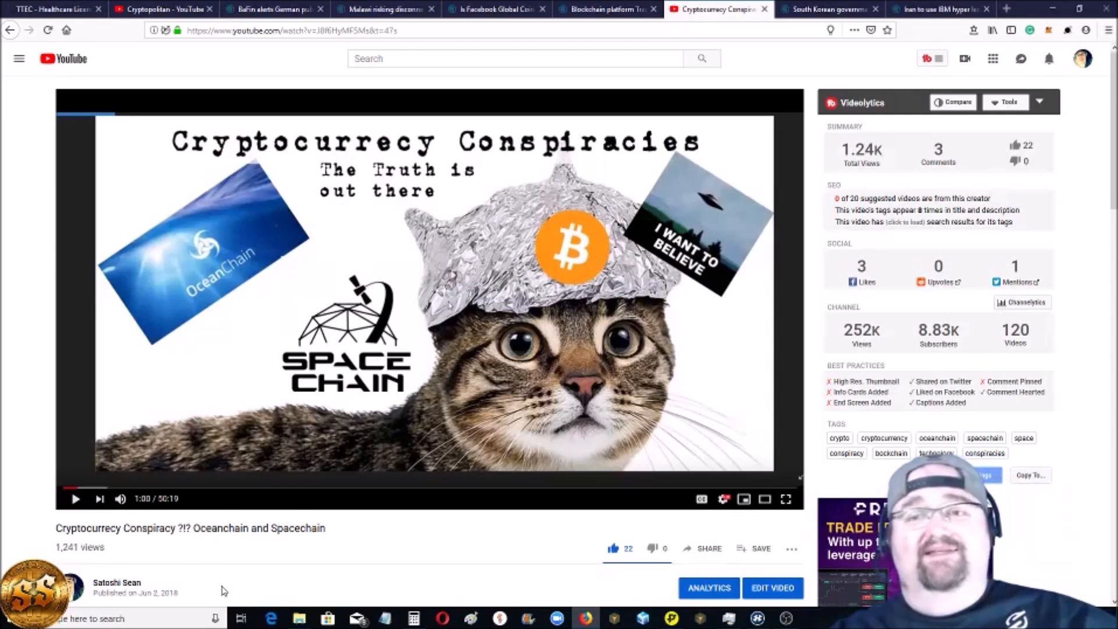
mouse_move(219, 540)
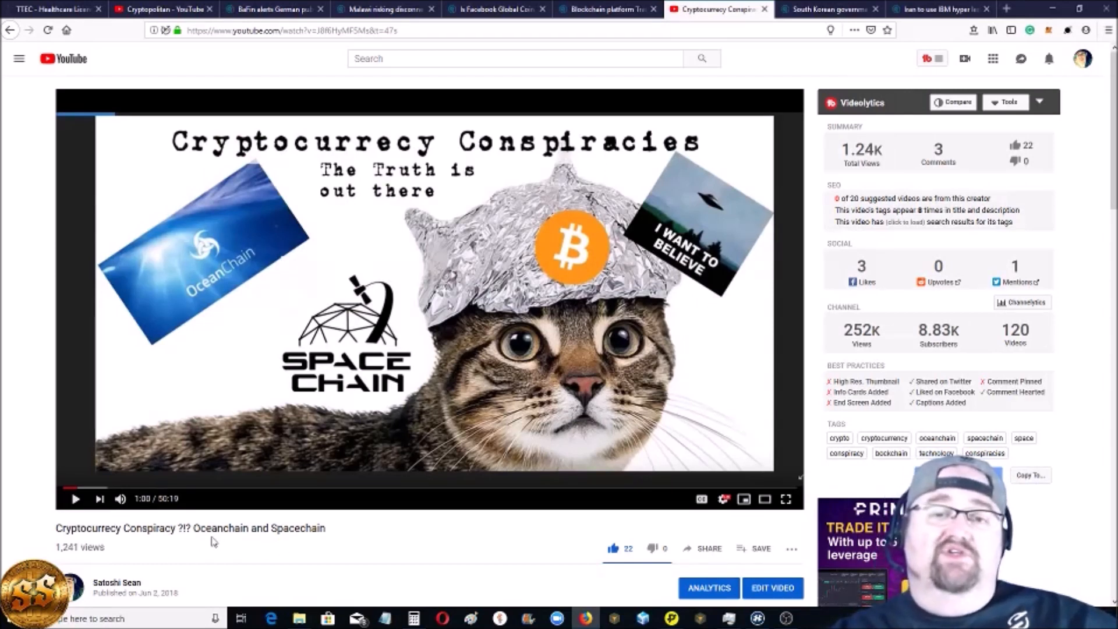
mouse_move(268, 560)
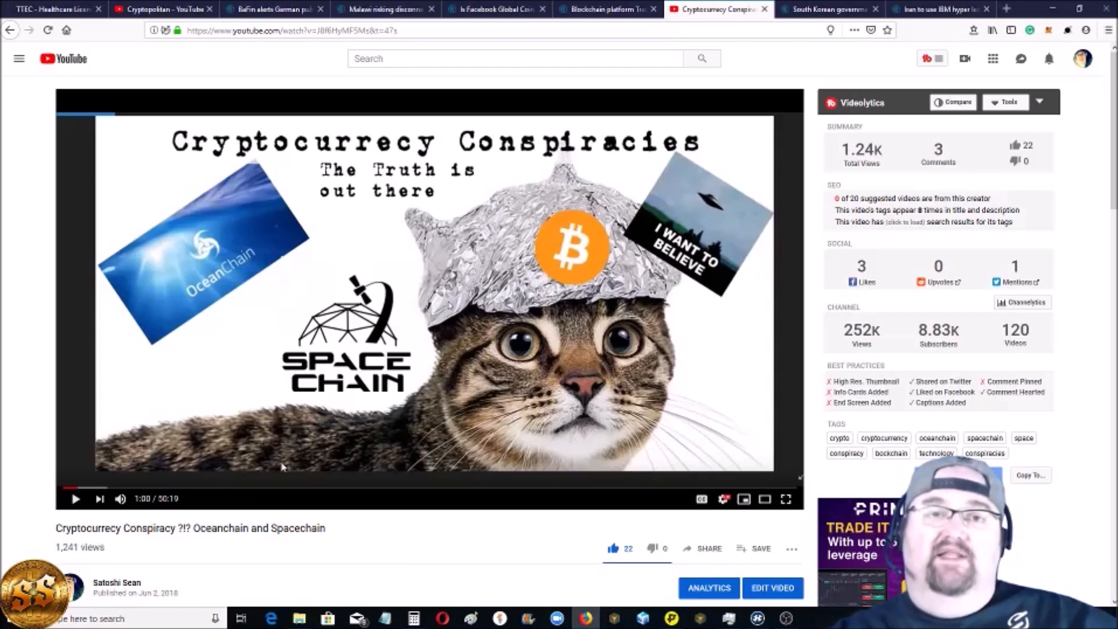
mouse_move(181, 289)
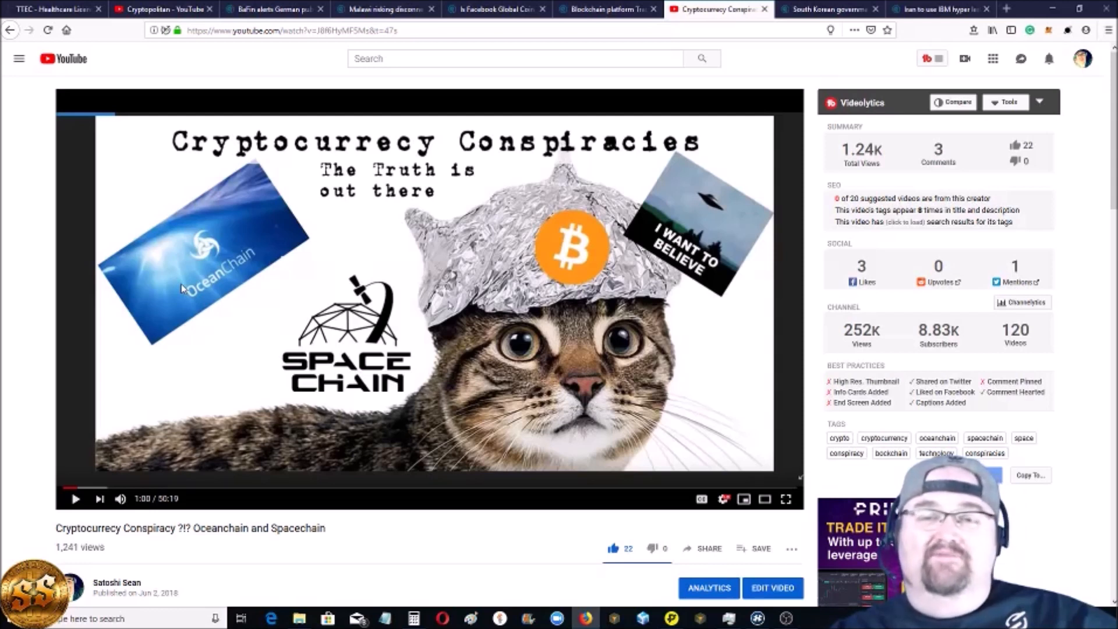
mouse_move(196, 303)
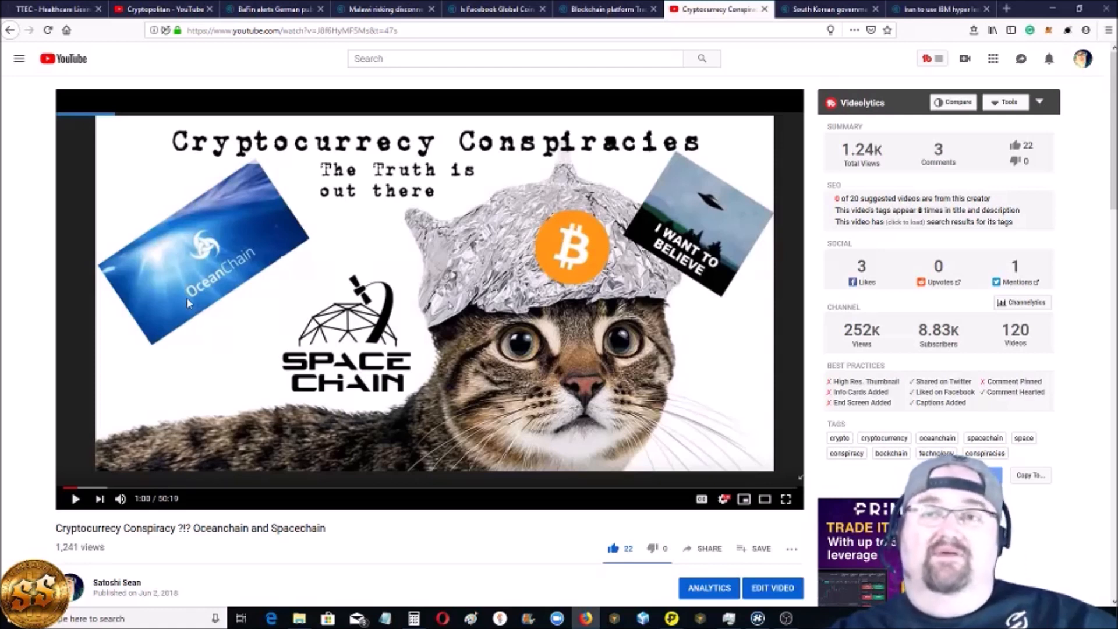
mouse_move(156, 311)
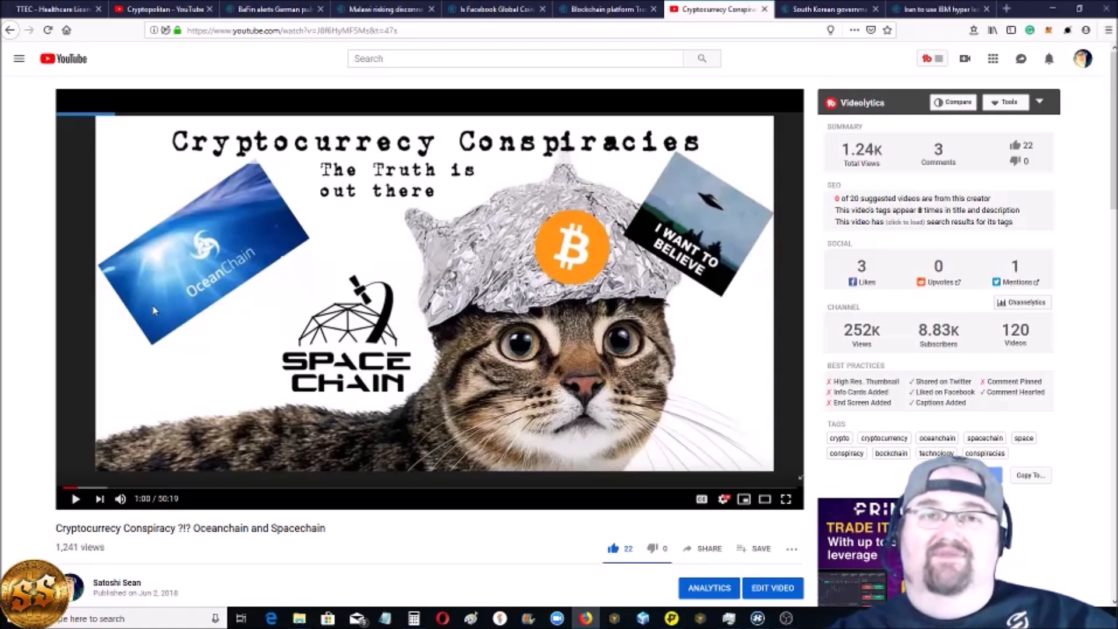
mouse_move(242, 282)
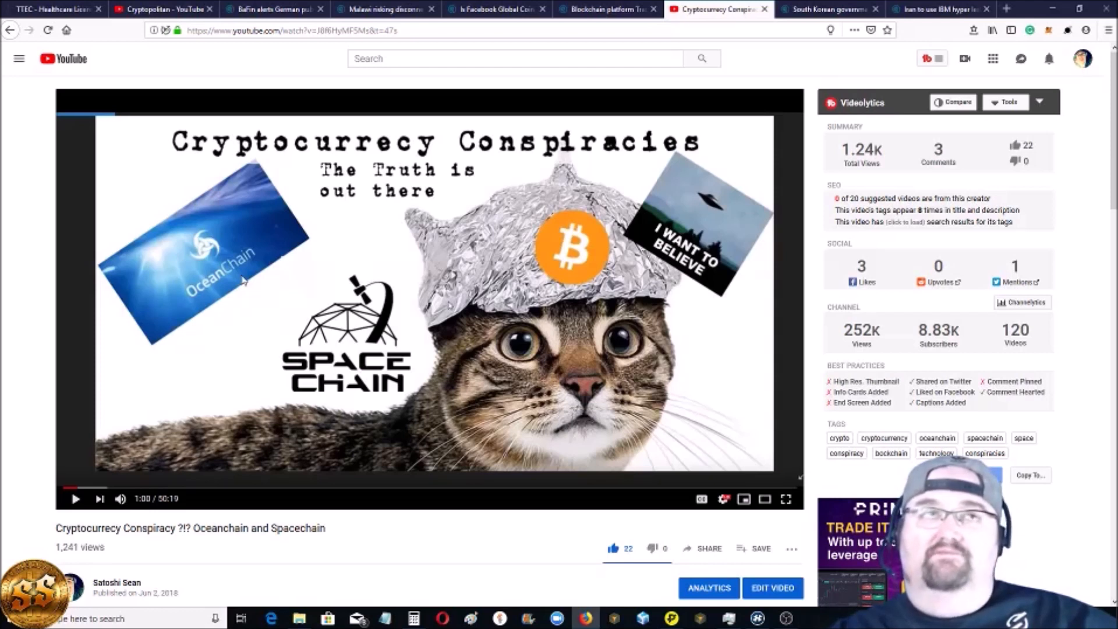
mouse_move(735, 199)
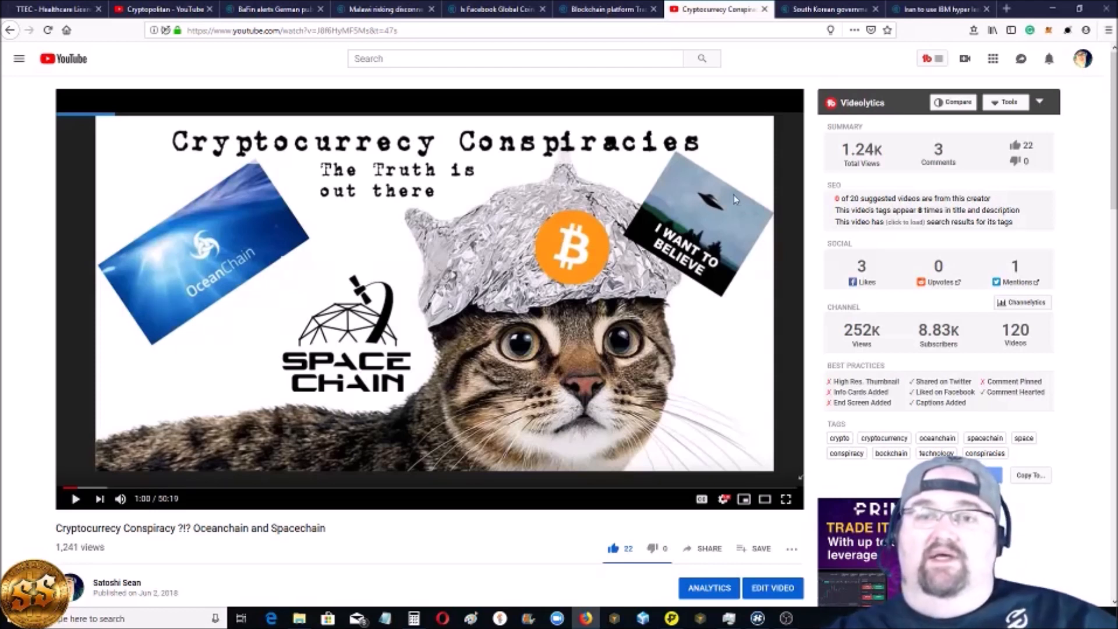
Return to the TradeLens shipping article tab and scroll up to its headline
click(606, 9)
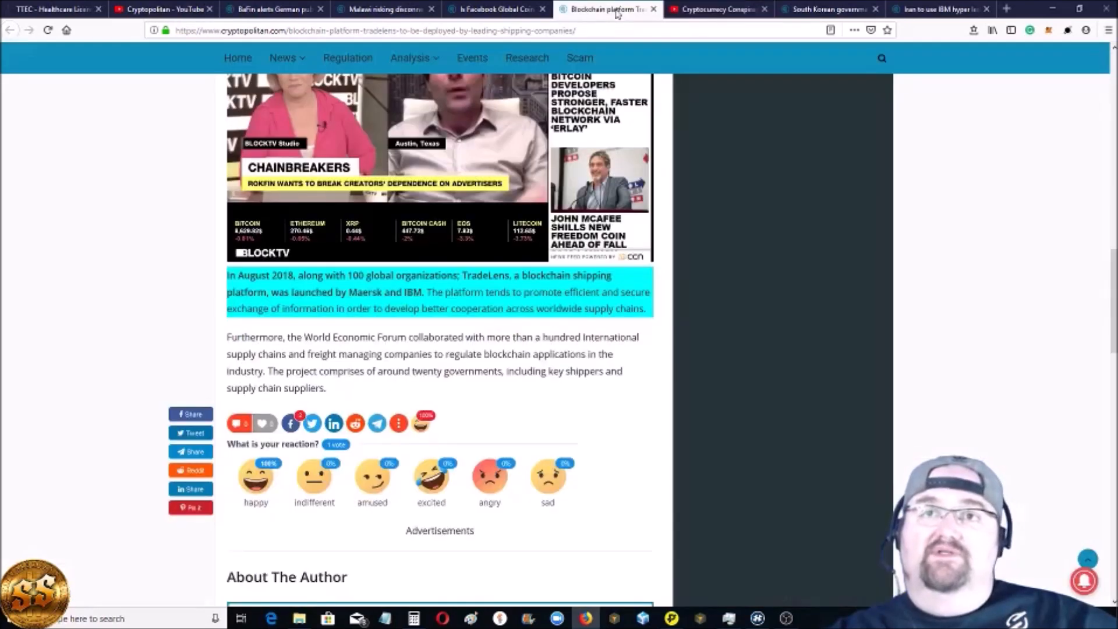
scroll(up, 3)
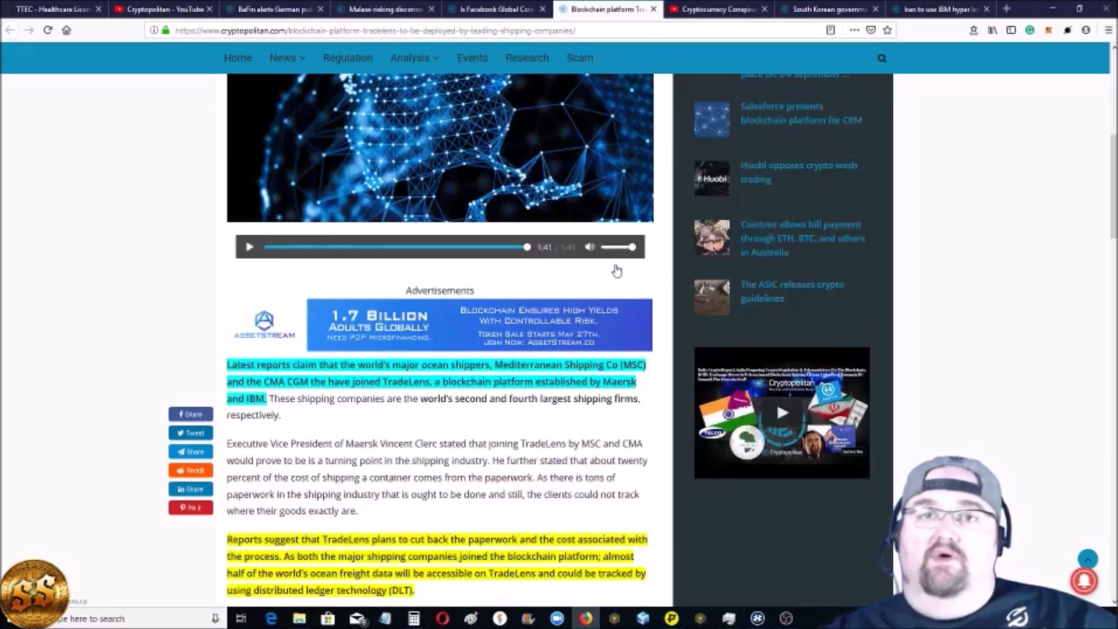
scroll(up, 3)
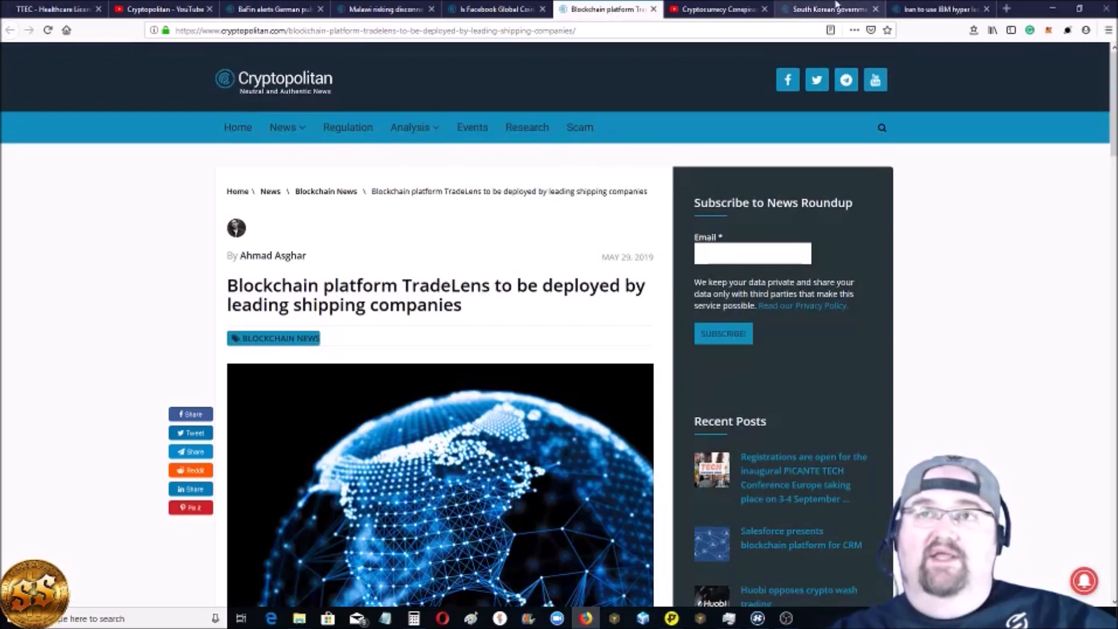
Switch to the South Korean government crypto spike article, showing its headline
click(827, 9)
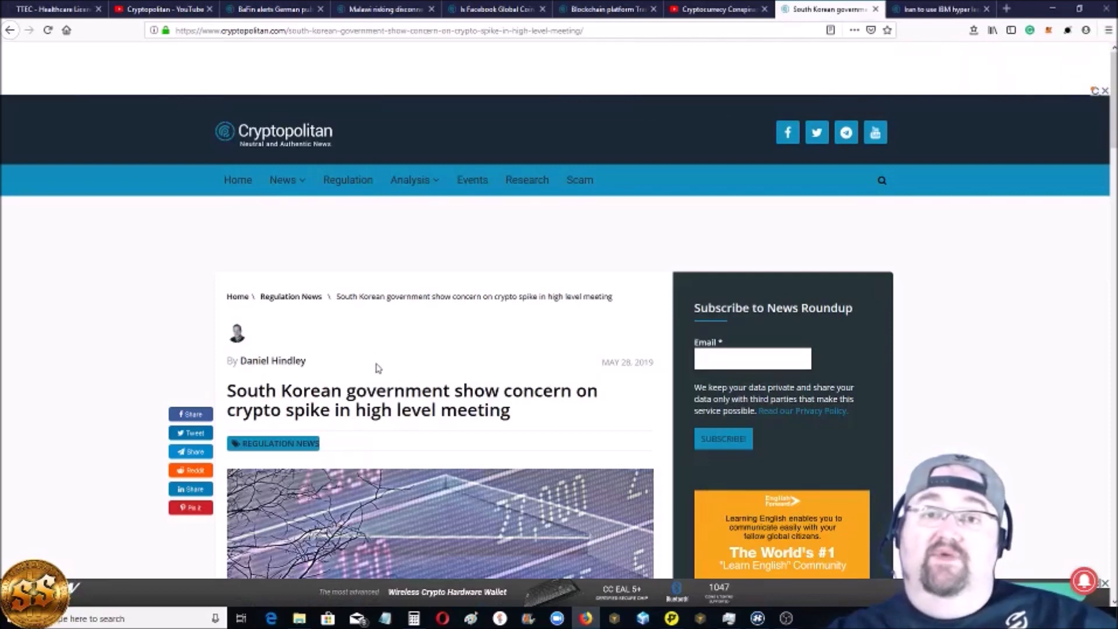
scroll(down, 3)
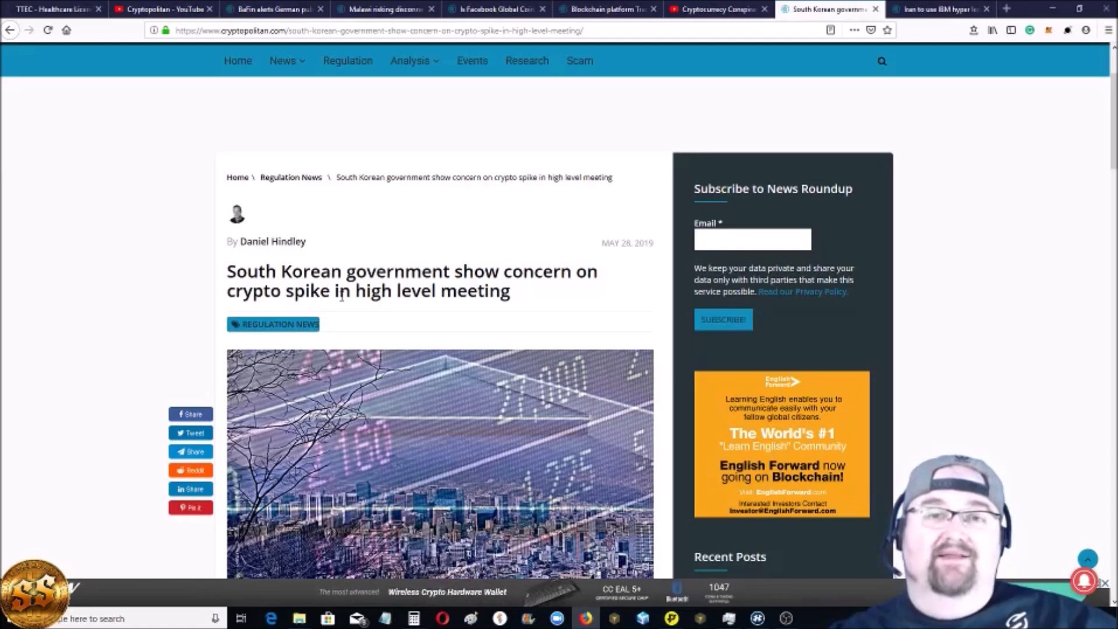
mouse_move(358, 314)
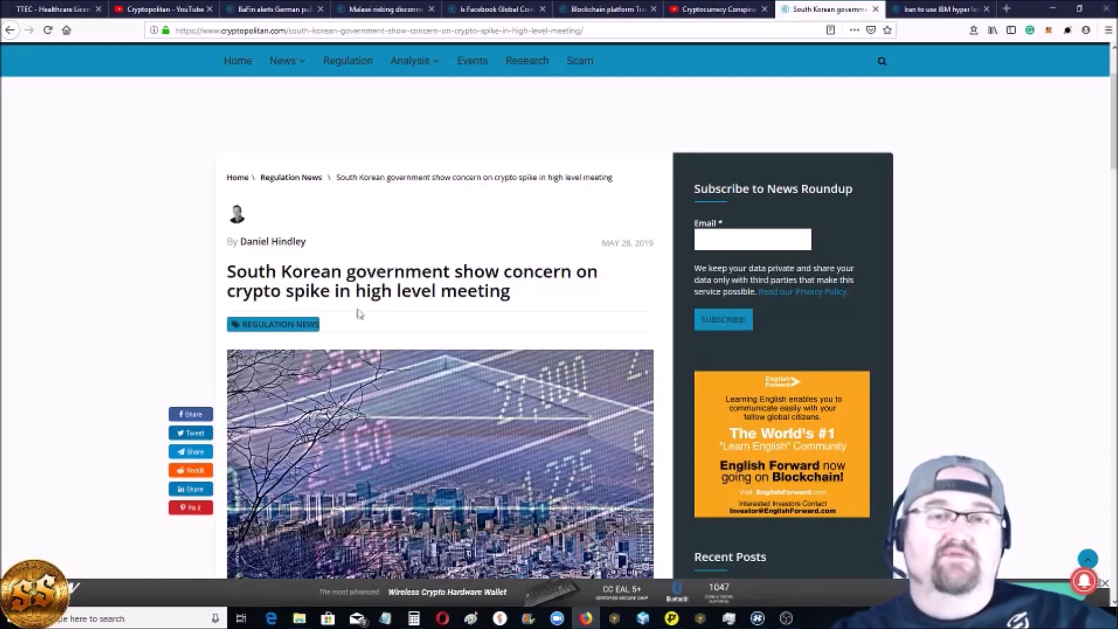
Scroll the South Korea article down to the highlighted paragraphs on participants, exchange oversight and the Financial Information Act
scroll(down, 3)
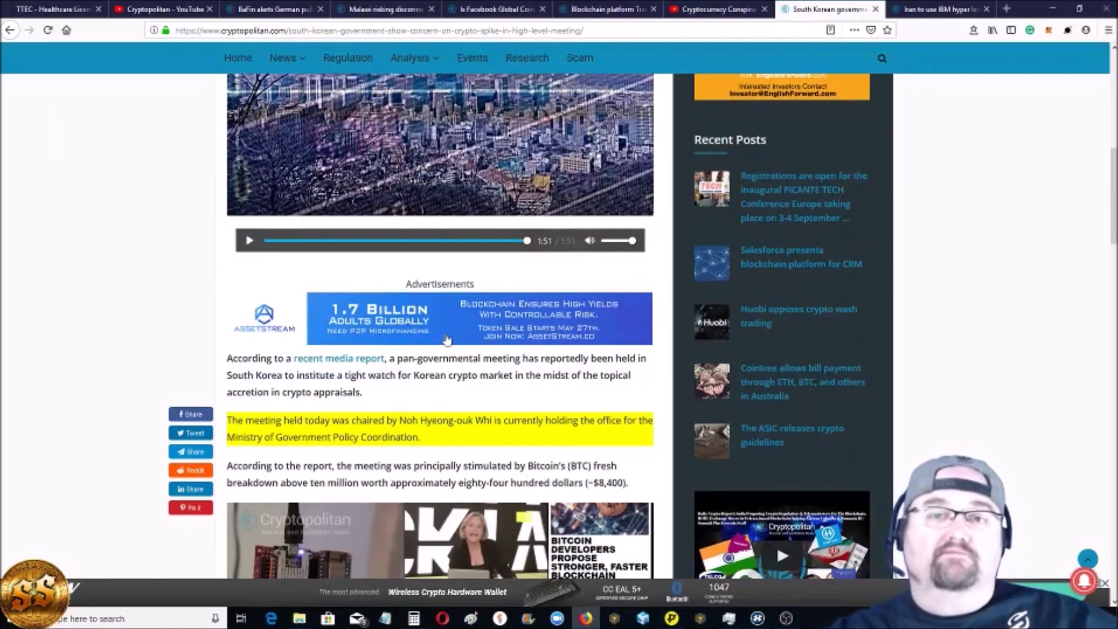
scroll(down, 3)
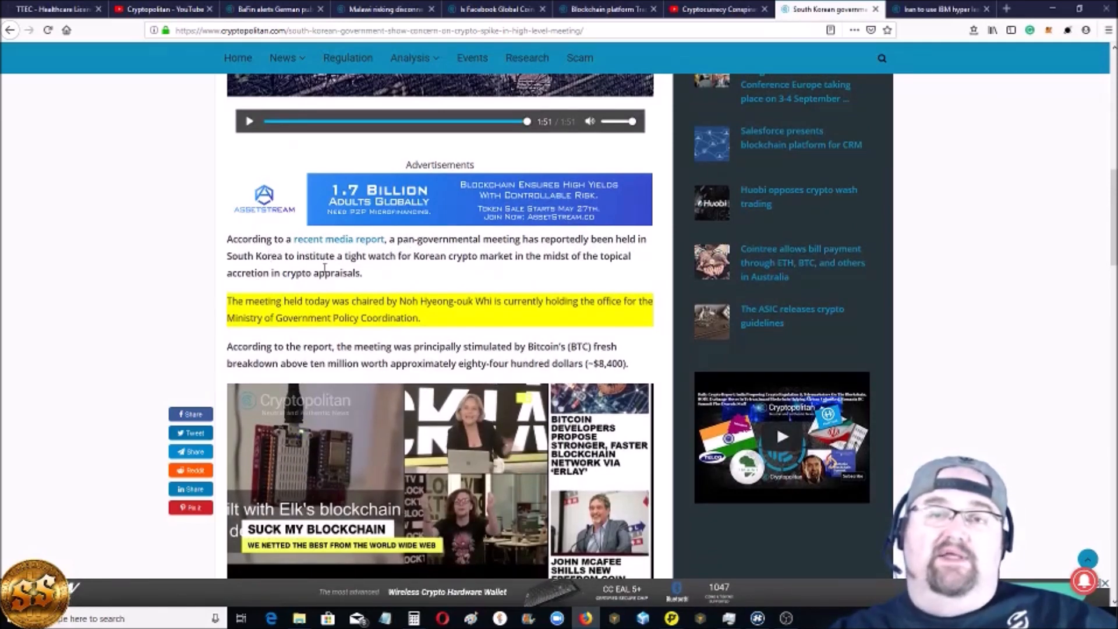
mouse_move(494, 270)
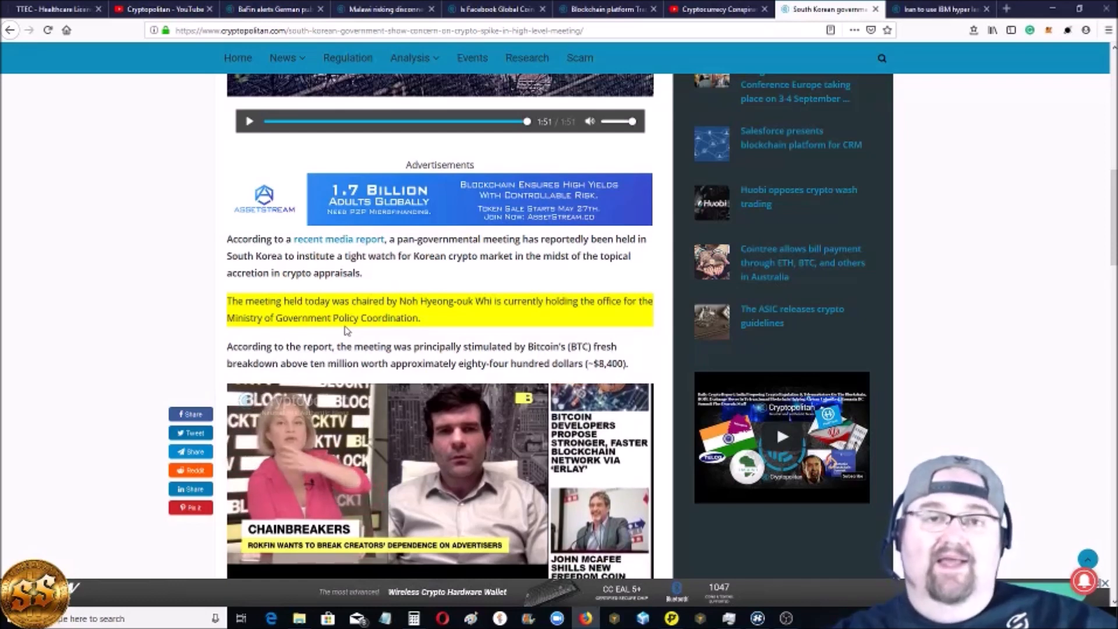
mouse_move(421, 334)
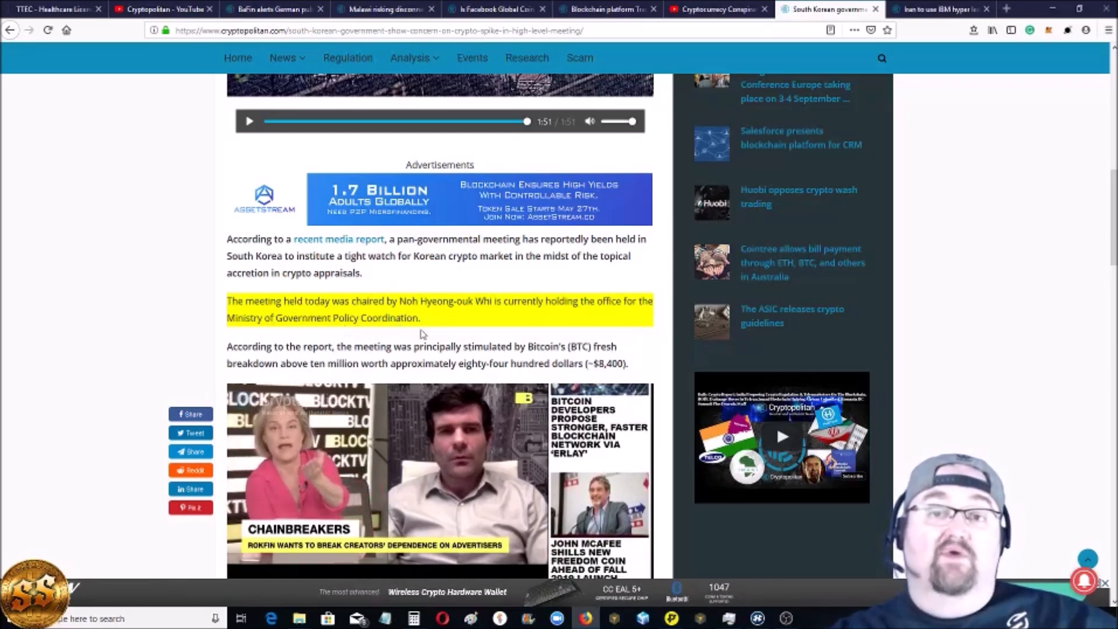
scroll(down, 3)
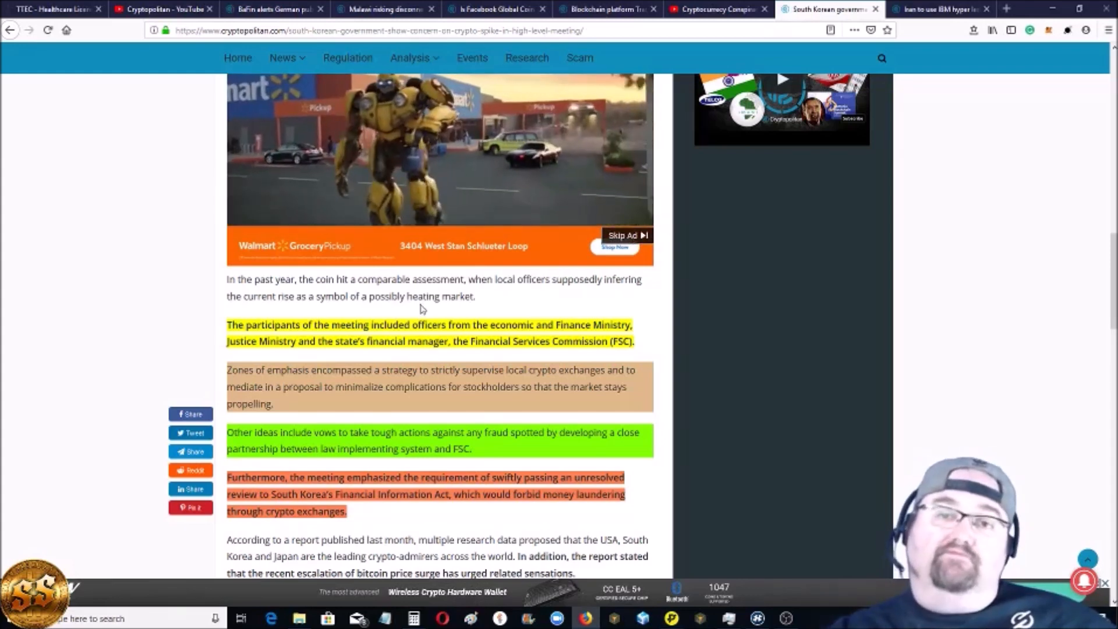
scroll(down, 3)
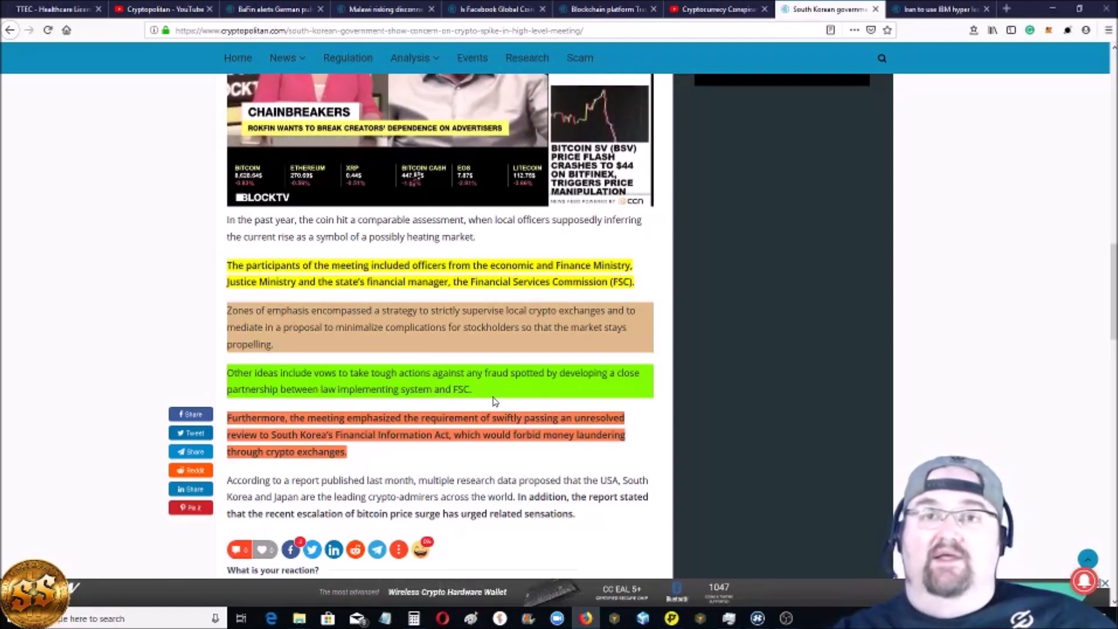
Scroll to the article's end to show the six reader reaction emojis
scroll(down, 3)
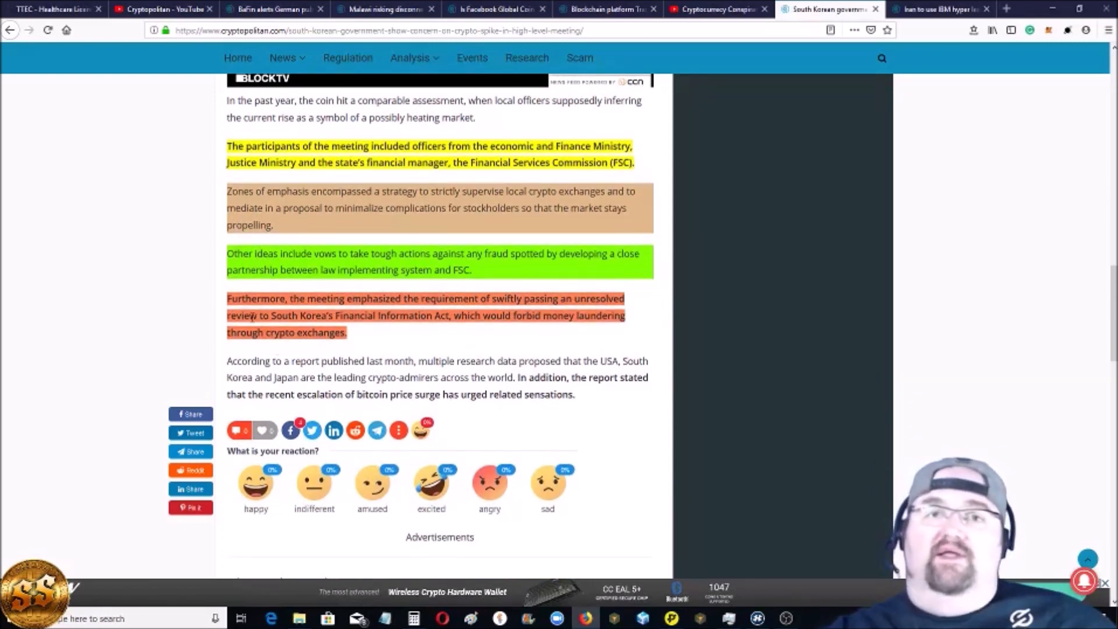
mouse_move(483, 314)
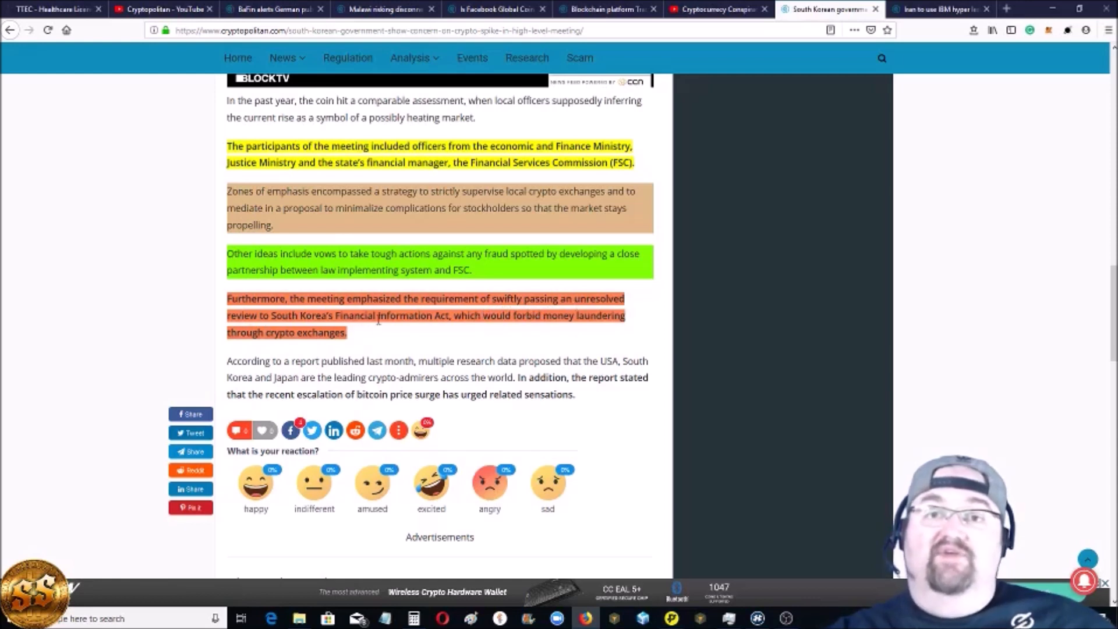
mouse_move(530, 335)
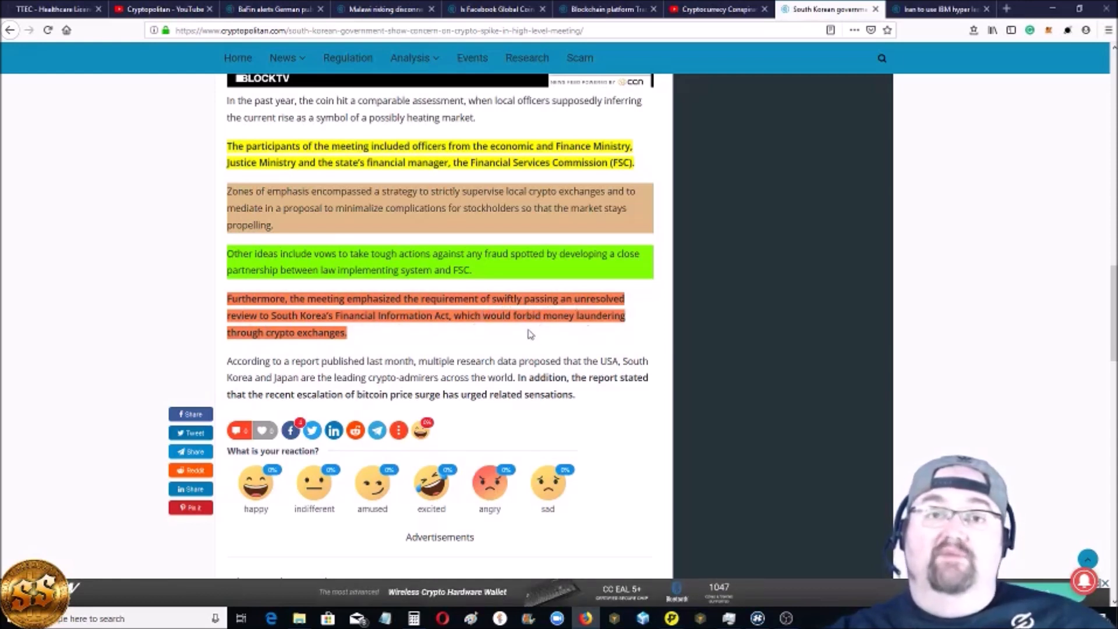
mouse_move(359, 347)
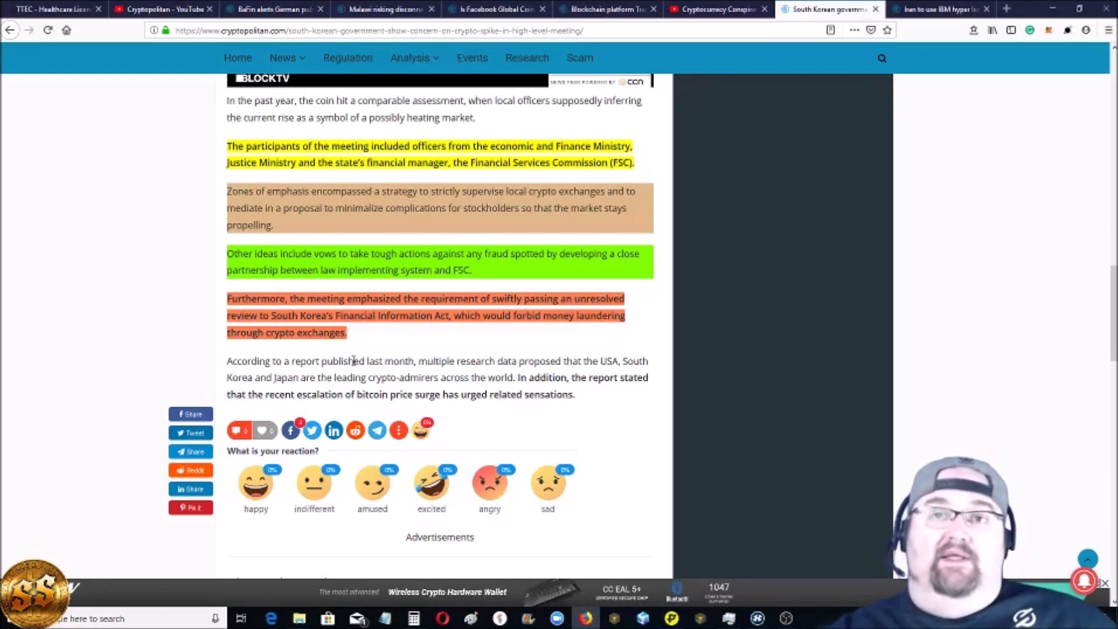
Return to the page top and switch to the 'Iran to use IBM hyper ledger' tab
scroll(up, 3)
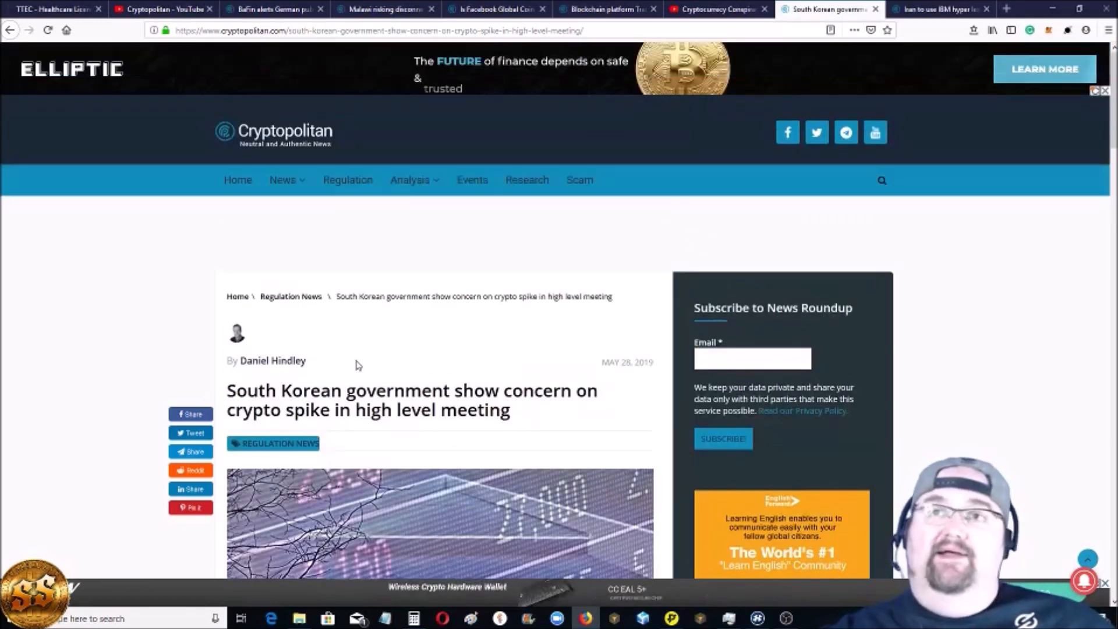
click(940, 8)
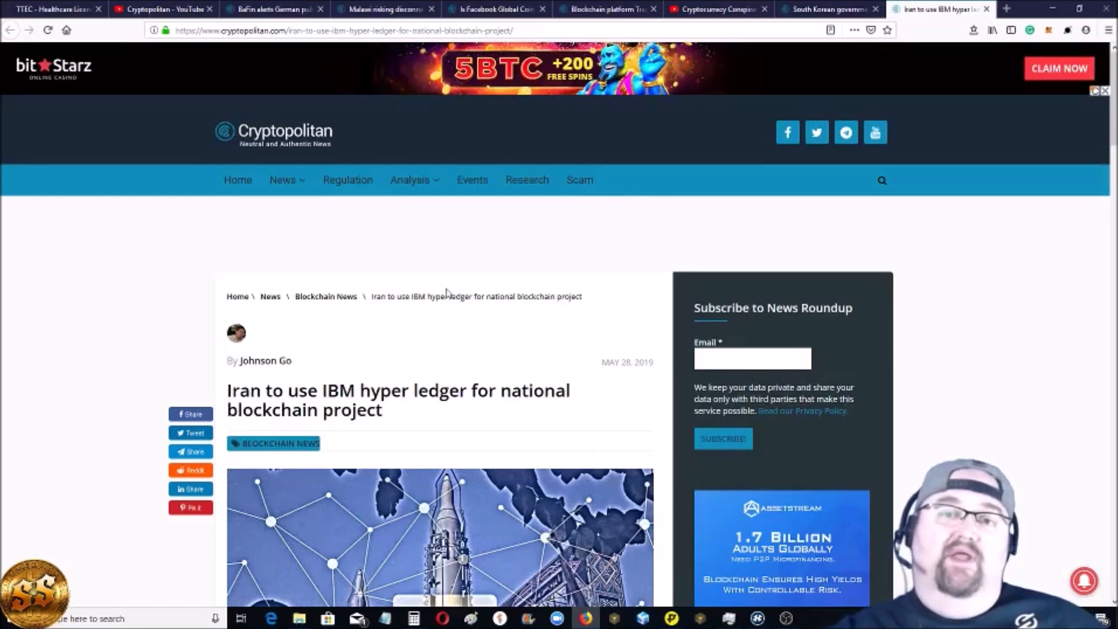
Scroll the Iran article past the Borna paragraphs to the ISC and Areatak Hyperledger Fabric paragraphs
scroll(down, 3)
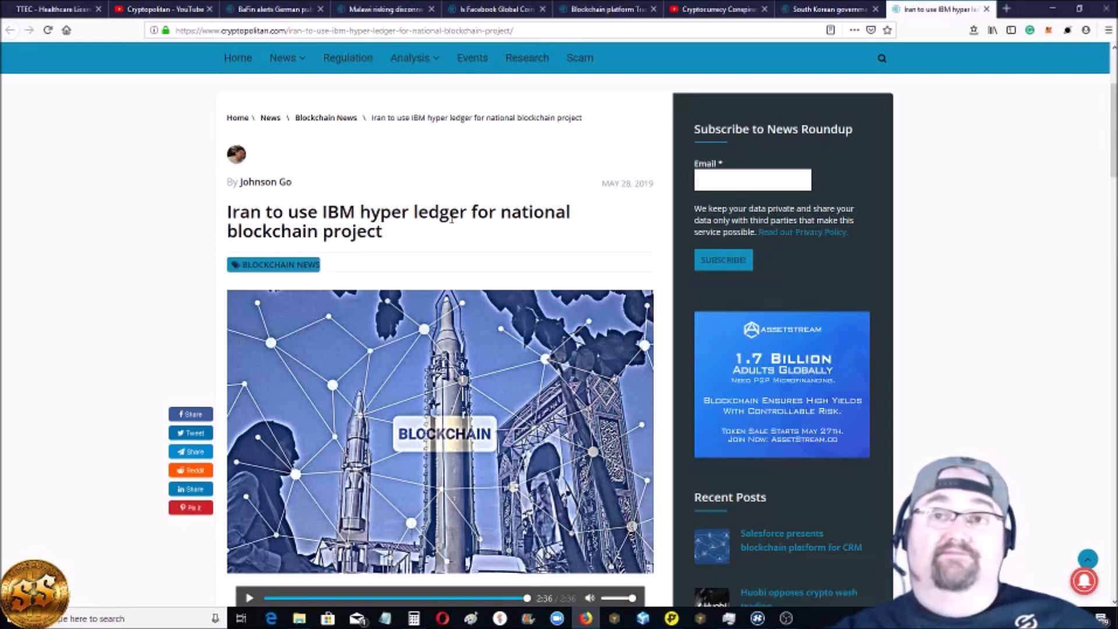
scroll(down, 3)
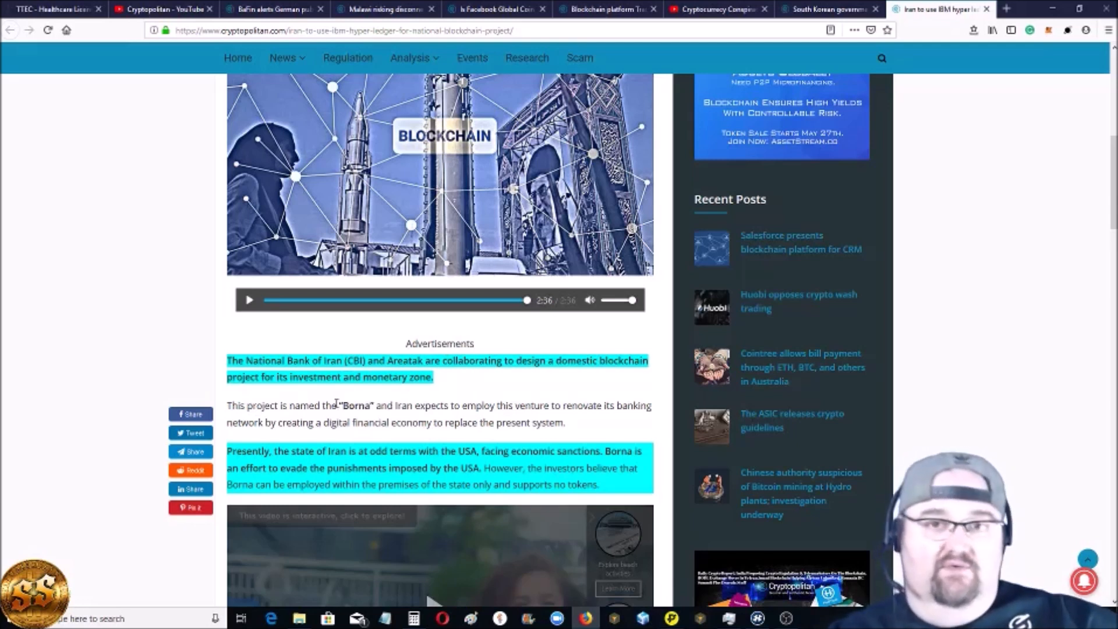
scroll(down, 3)
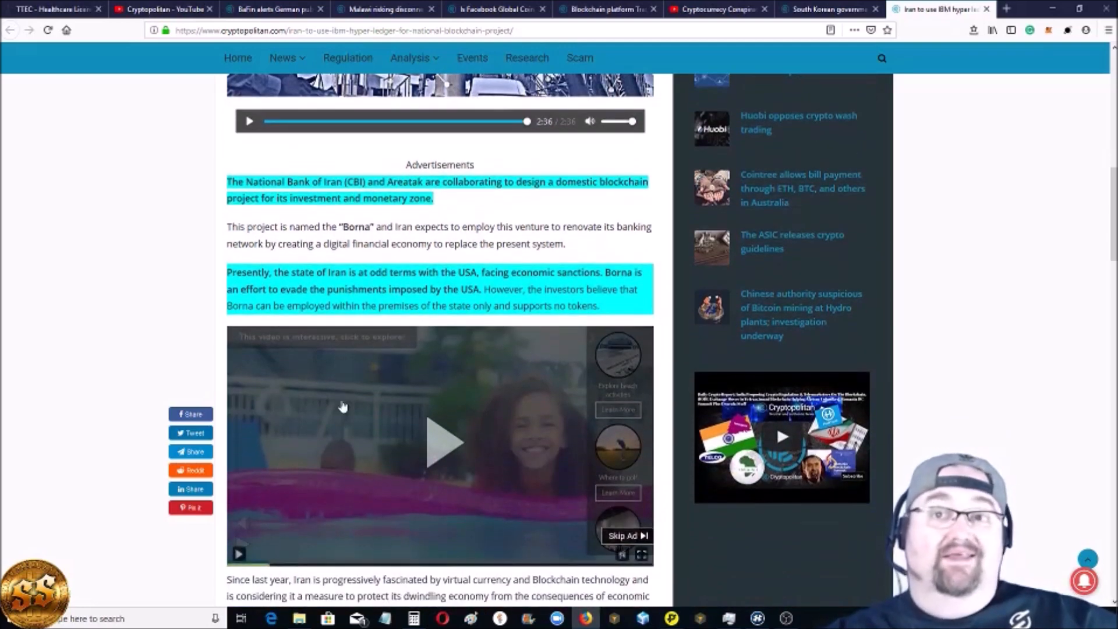
mouse_move(295, 241)
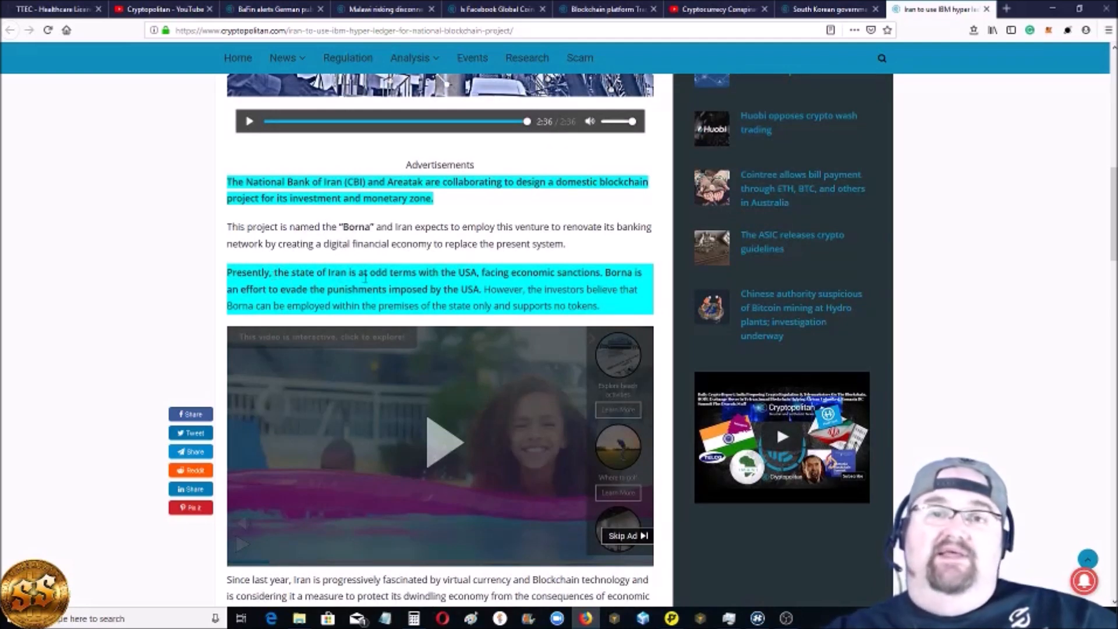
mouse_move(487, 284)
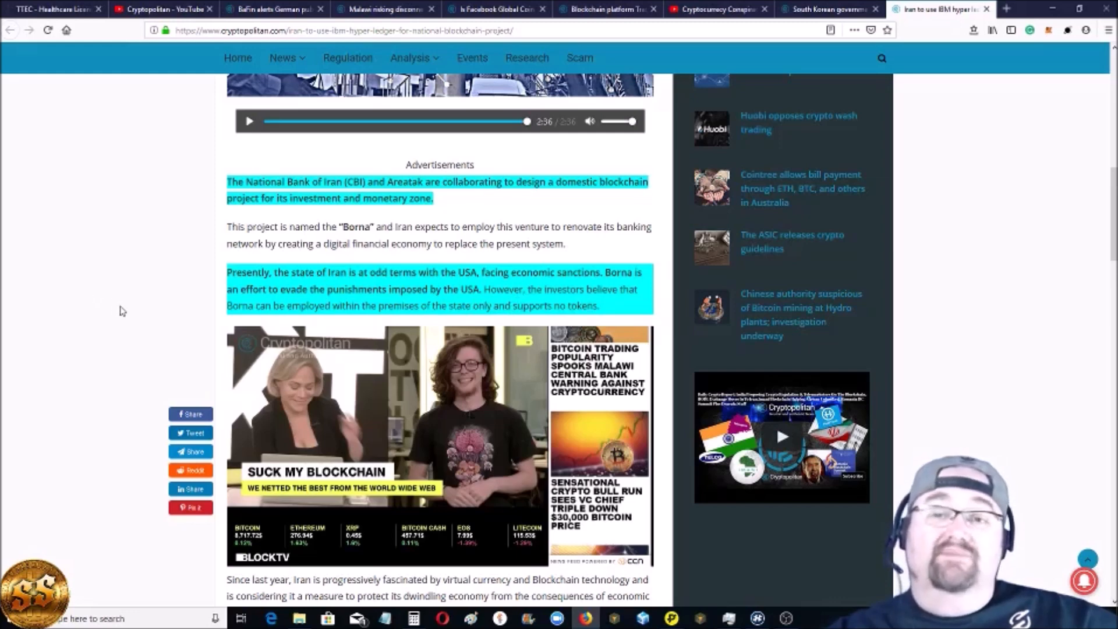
scroll(down, 3)
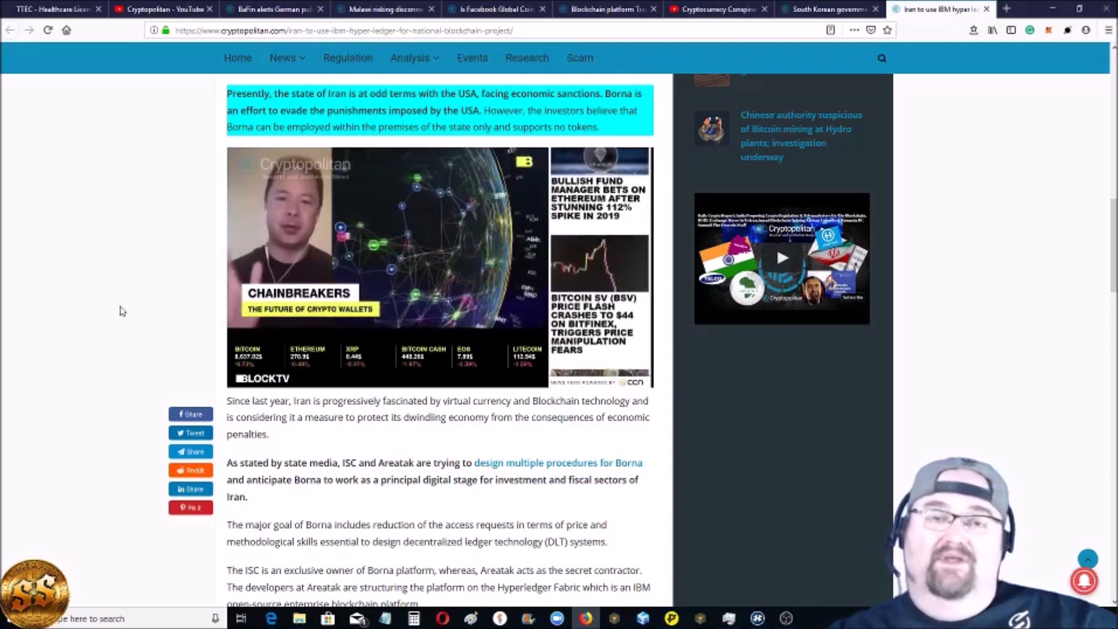
scroll(down, 3)
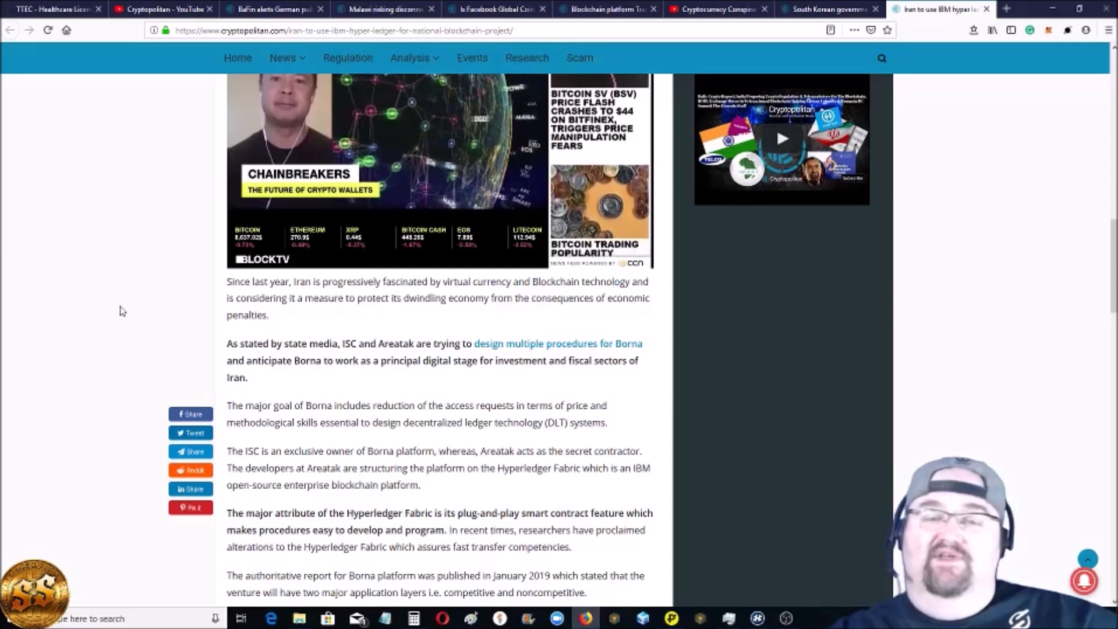
scroll(down, 3)
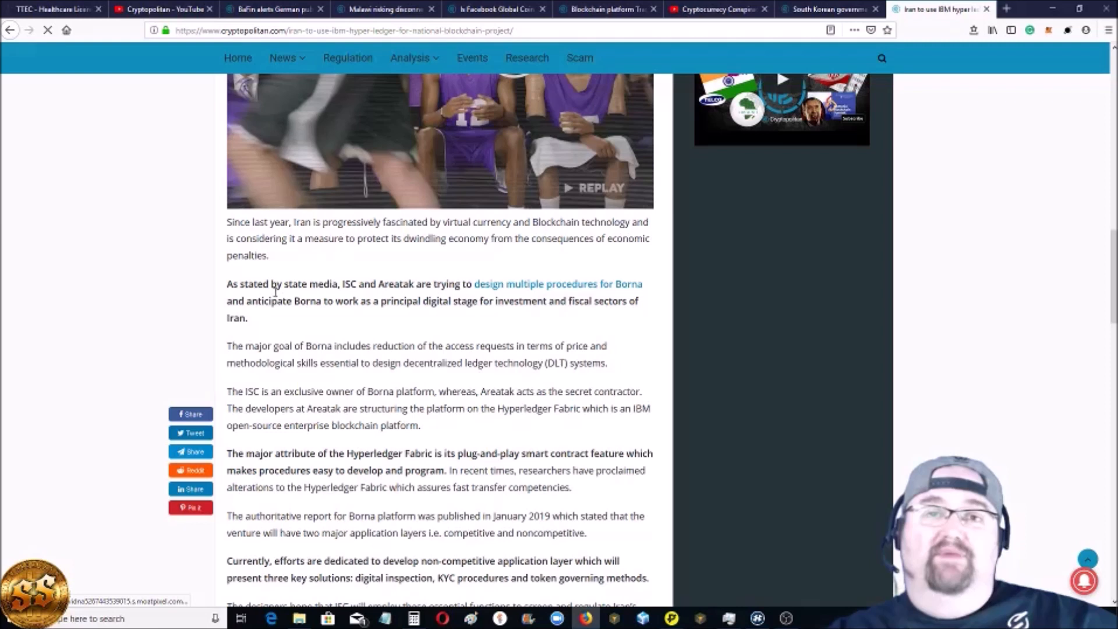
scroll(up, 3)
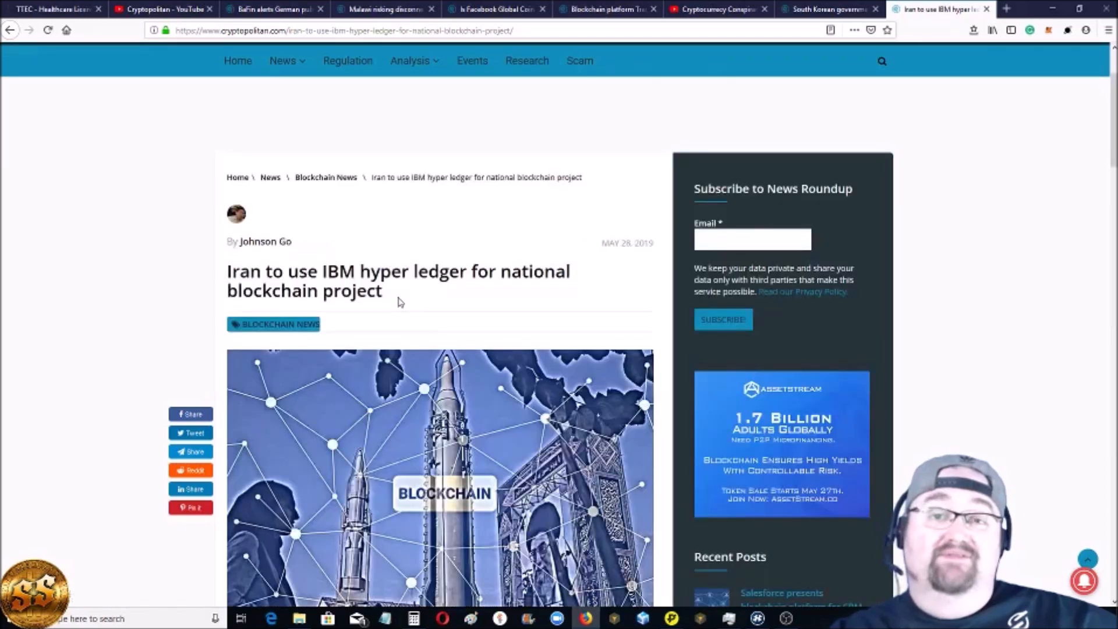
scroll(up, 3)
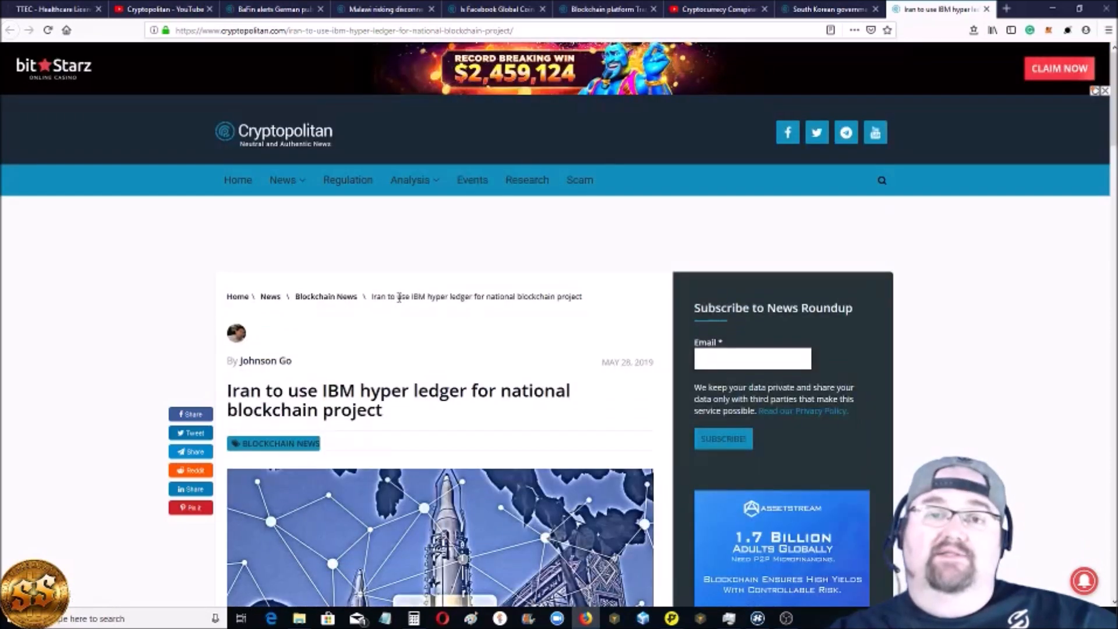